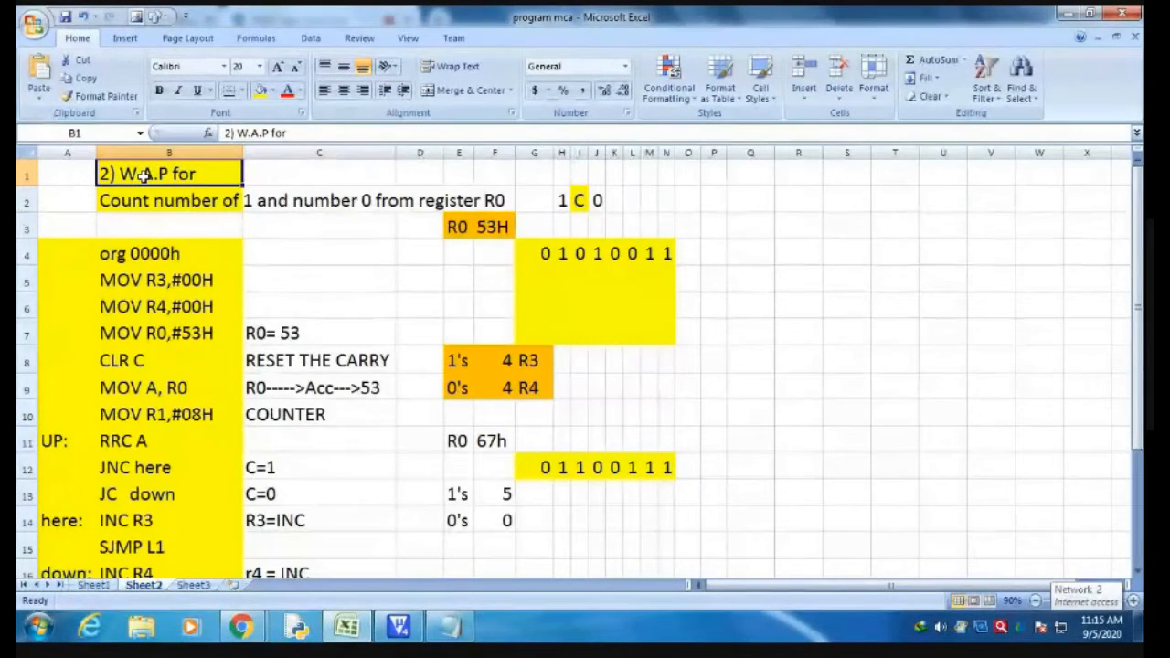
# Step: Highlight the eight-bit binary digits of 53H on the sheet
pyautogui.click(420, 225)
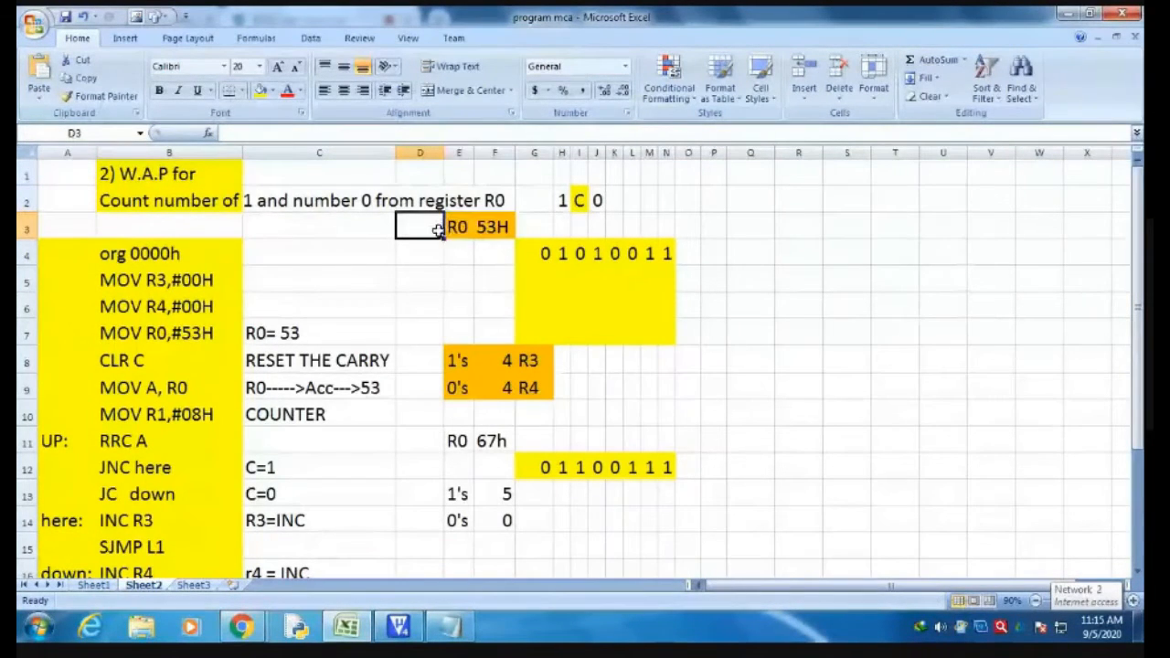
pyautogui.click(495, 226)
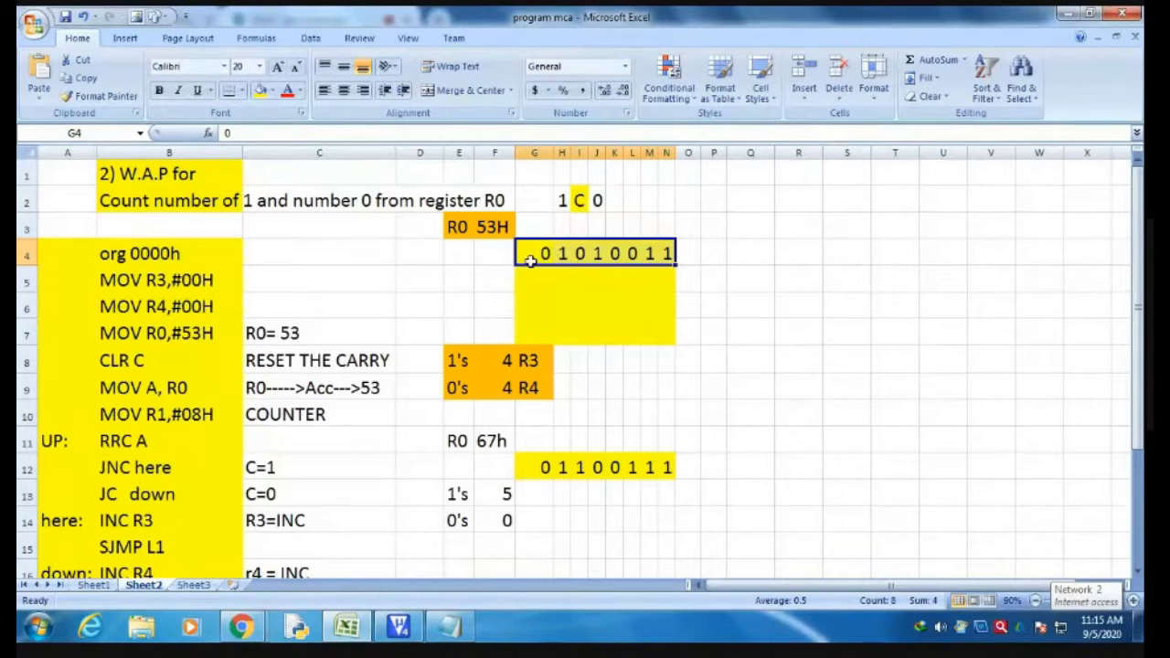
pyautogui.click(561, 253)
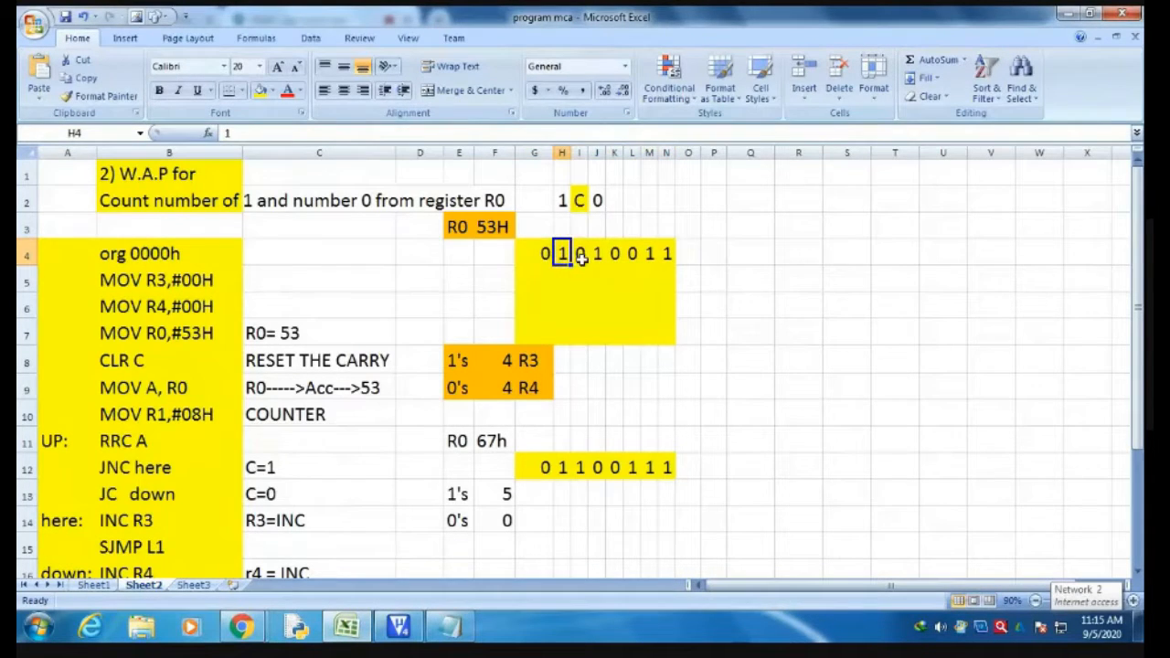
pyautogui.click(632, 253)
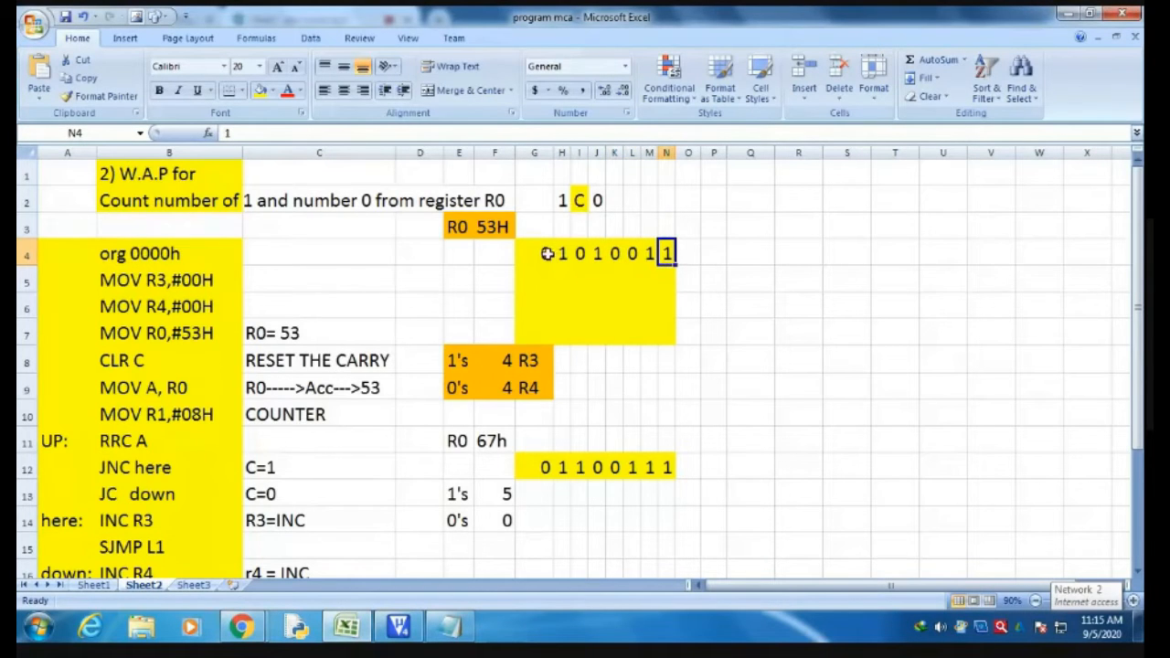
pyautogui.moveTo(537, 253); pyautogui.dragTo(666, 253)
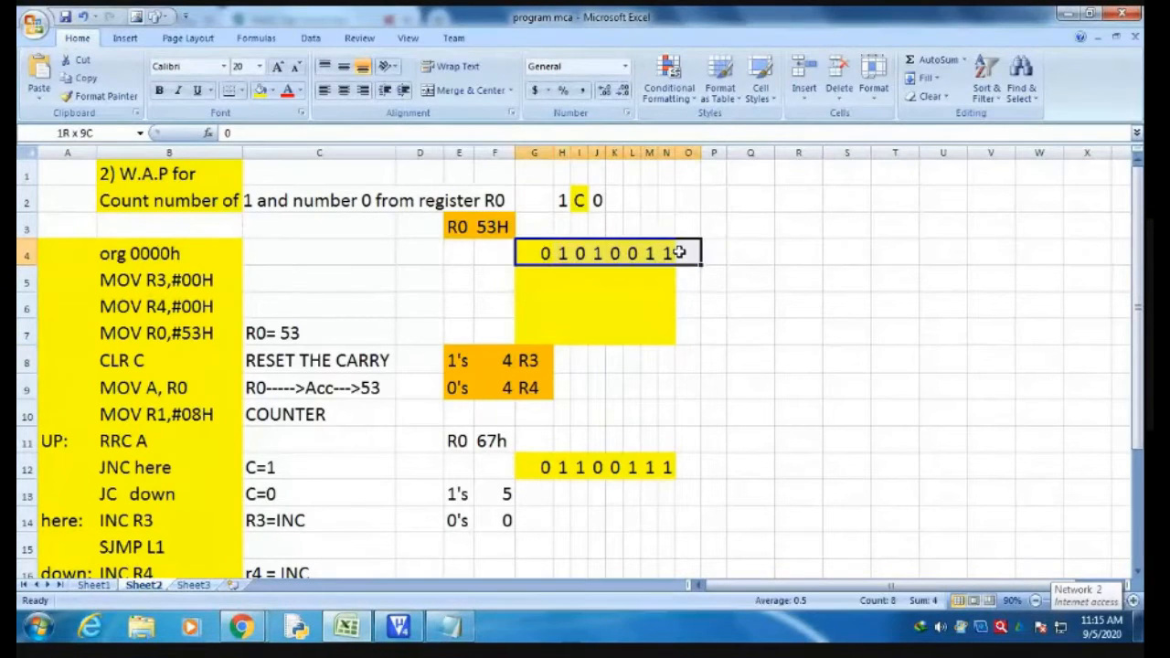
# Step: Point out the 1's count of 4 and its R3 label
pyautogui.click(521, 387)
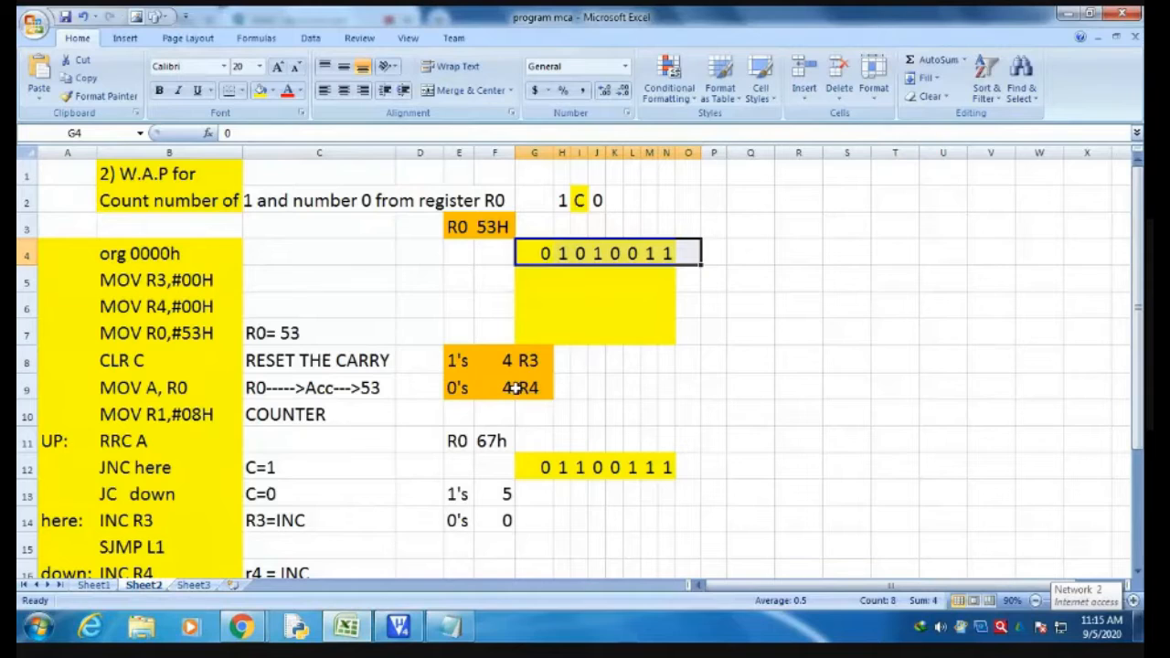
pyautogui.click(494, 387)
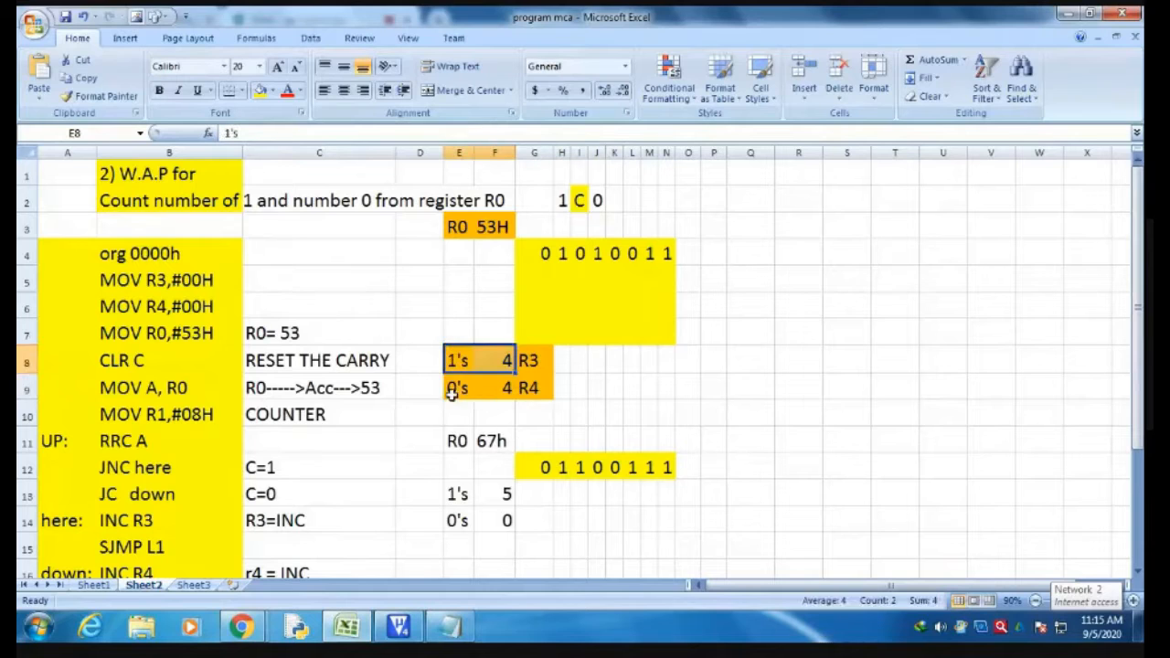
pyautogui.click(458, 359)
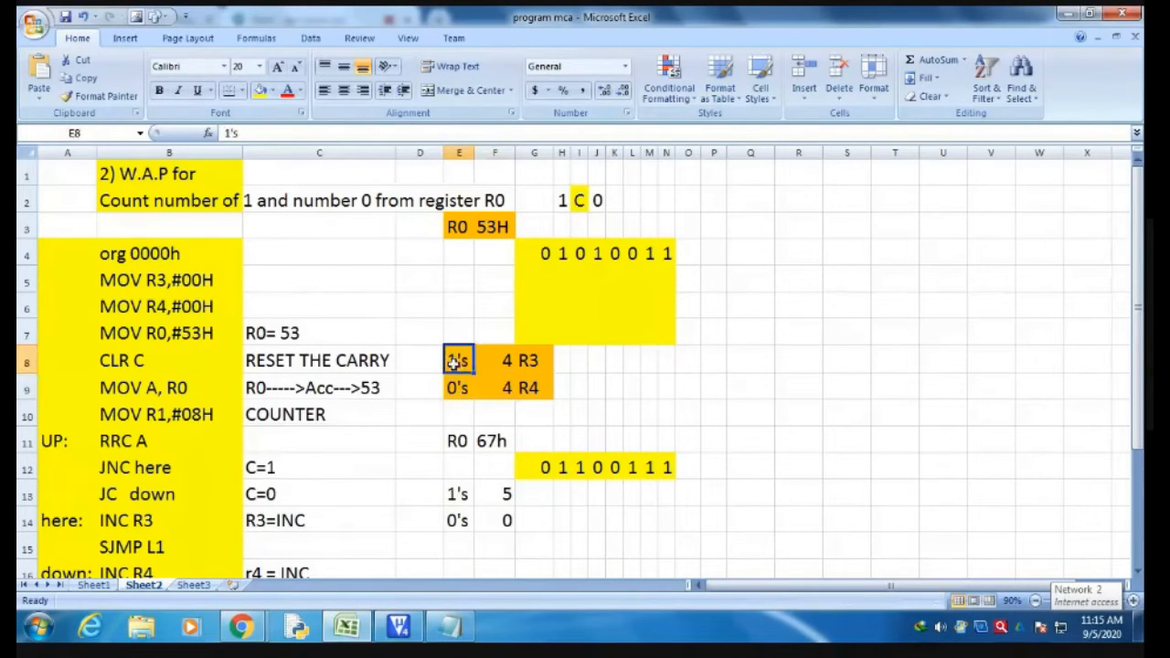
pyautogui.moveTo(458, 359); pyautogui.dragTo(528, 359)
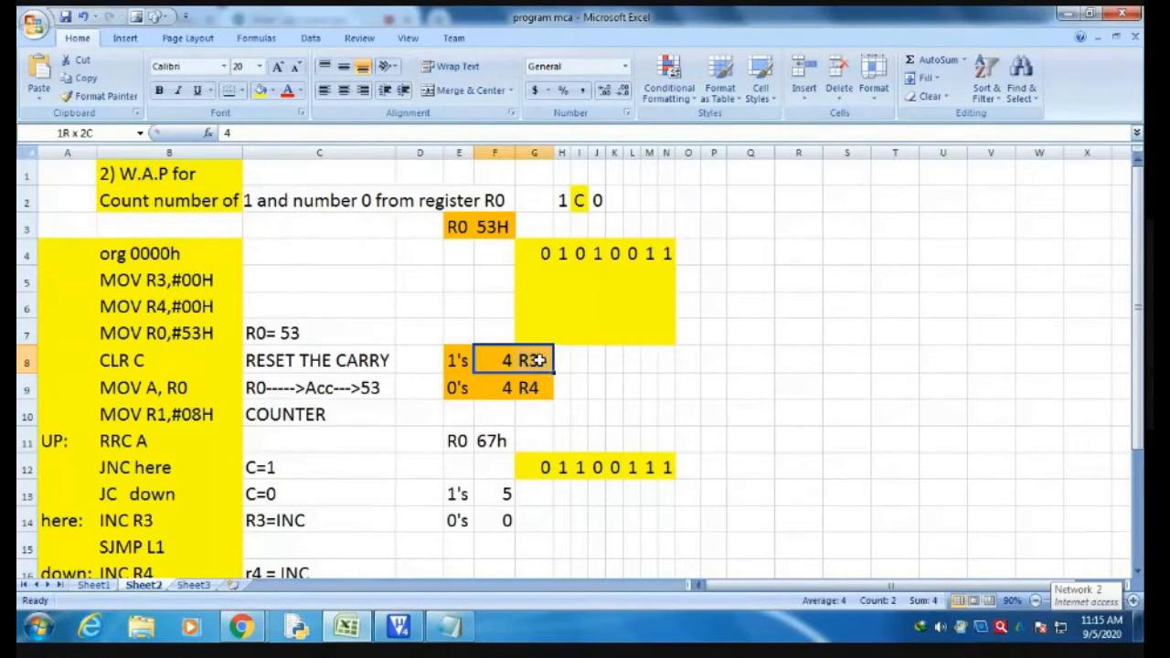
# Step: Explain the R3 and R4 labels and the MOV R4,#00H and MOV R0,#53H lines
pyautogui.click(512, 387)
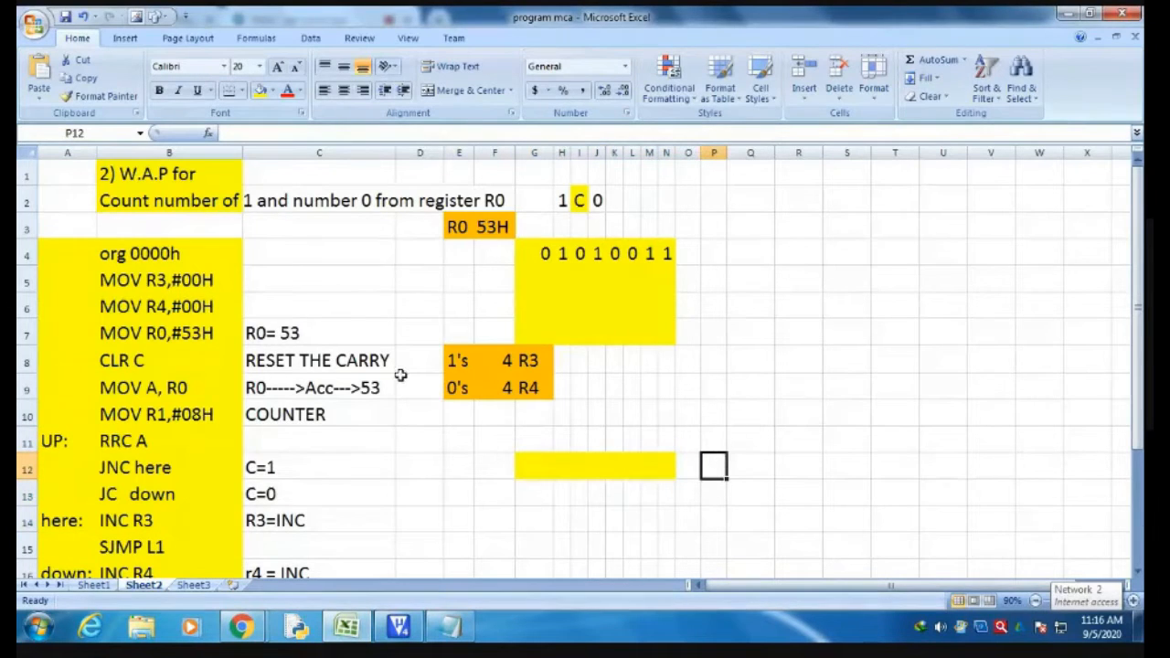
pyautogui.moveTo(478, 433)
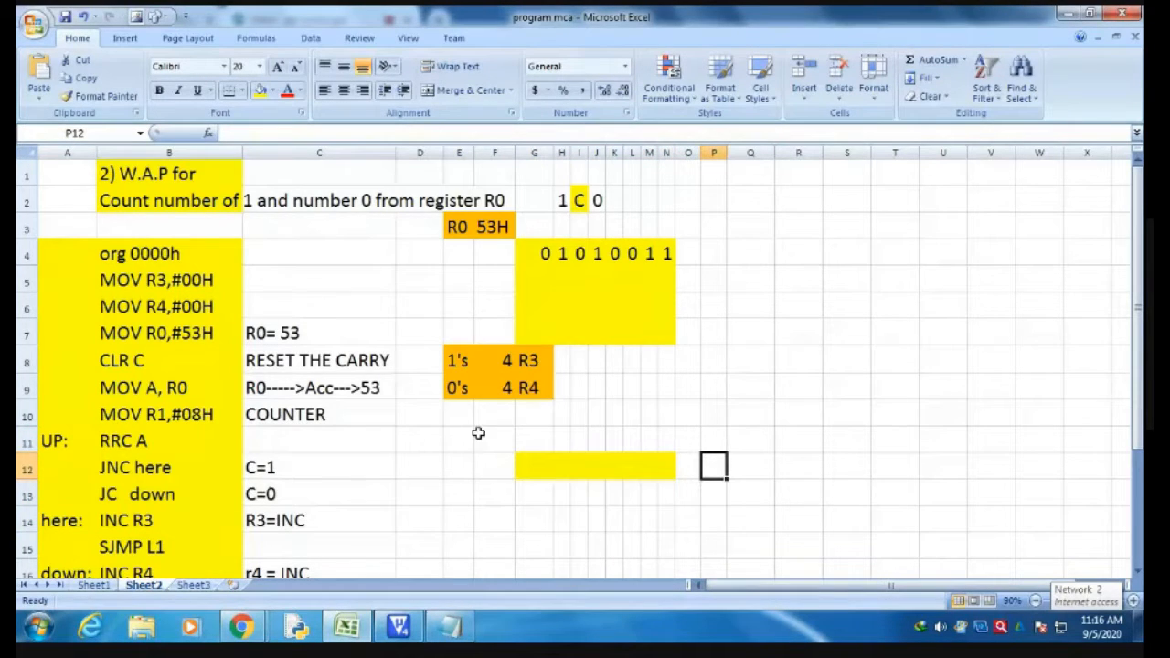
pyautogui.moveTo(461, 372)
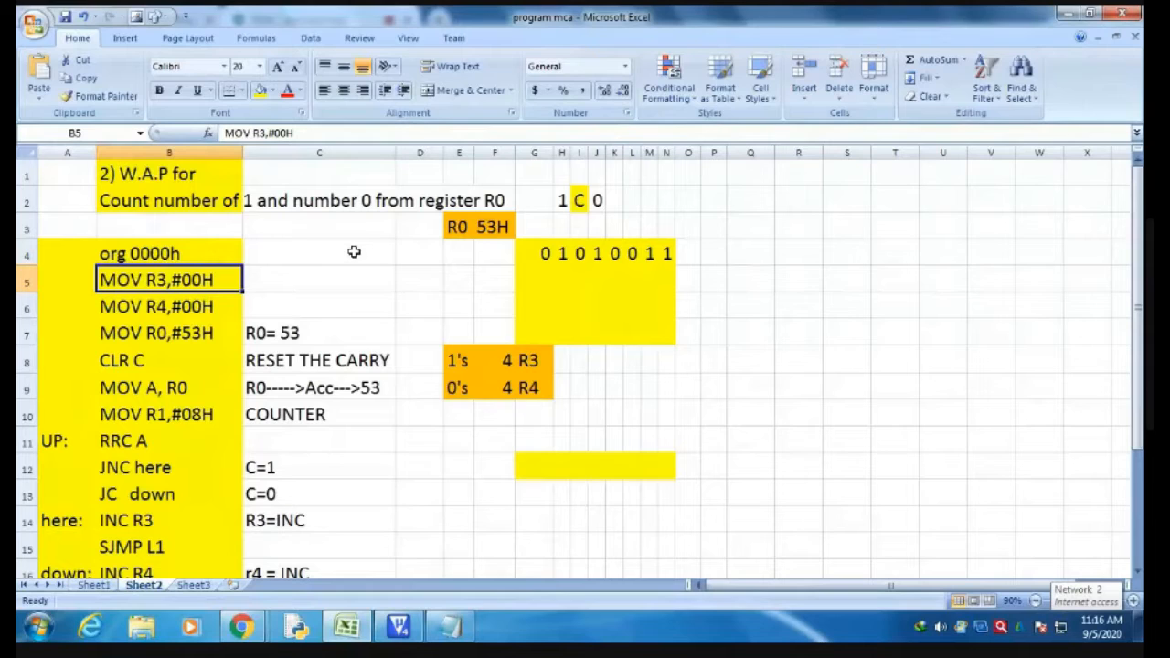
pyautogui.moveTo(439, 294)
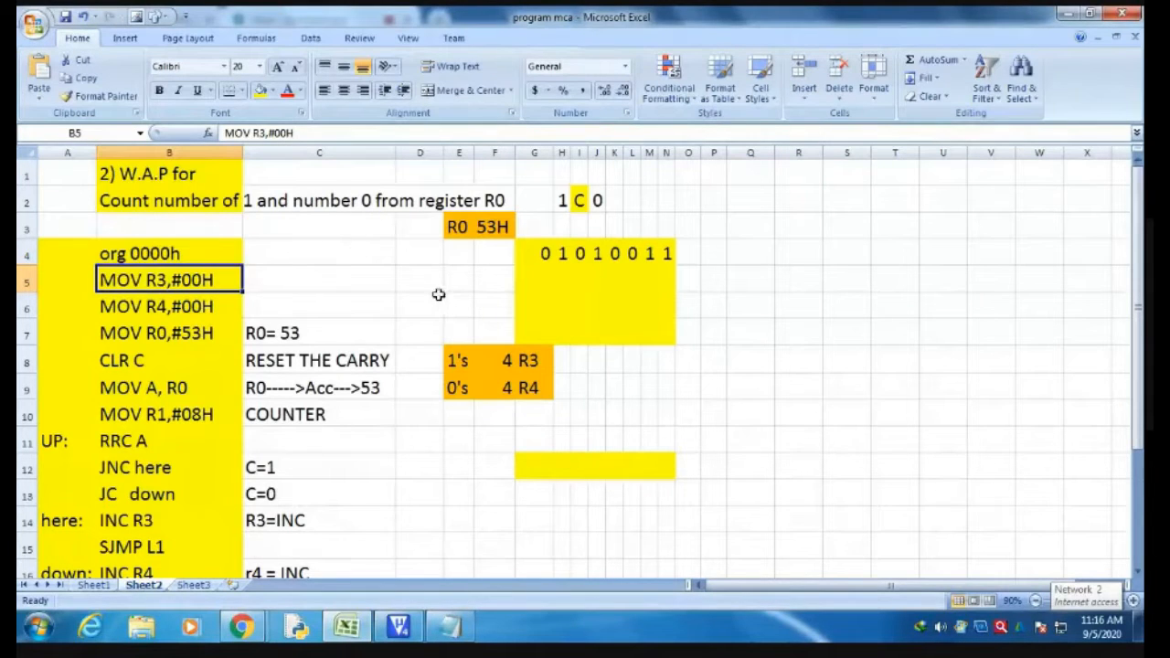
pyautogui.click(533, 360)
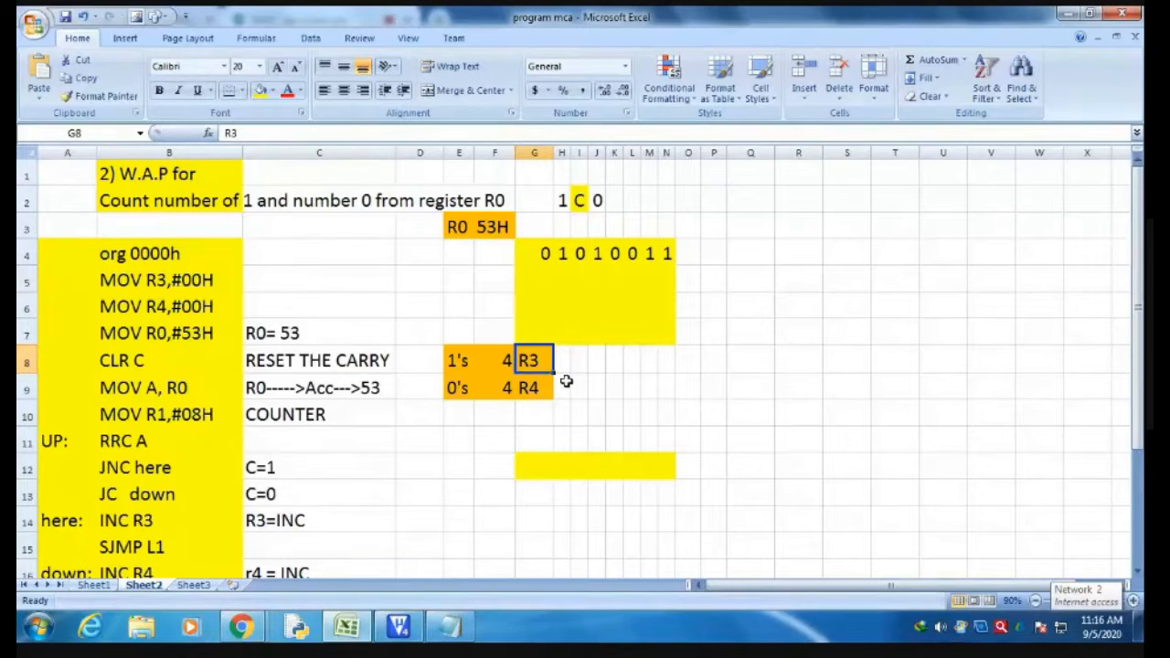
pyautogui.moveTo(176, 297)
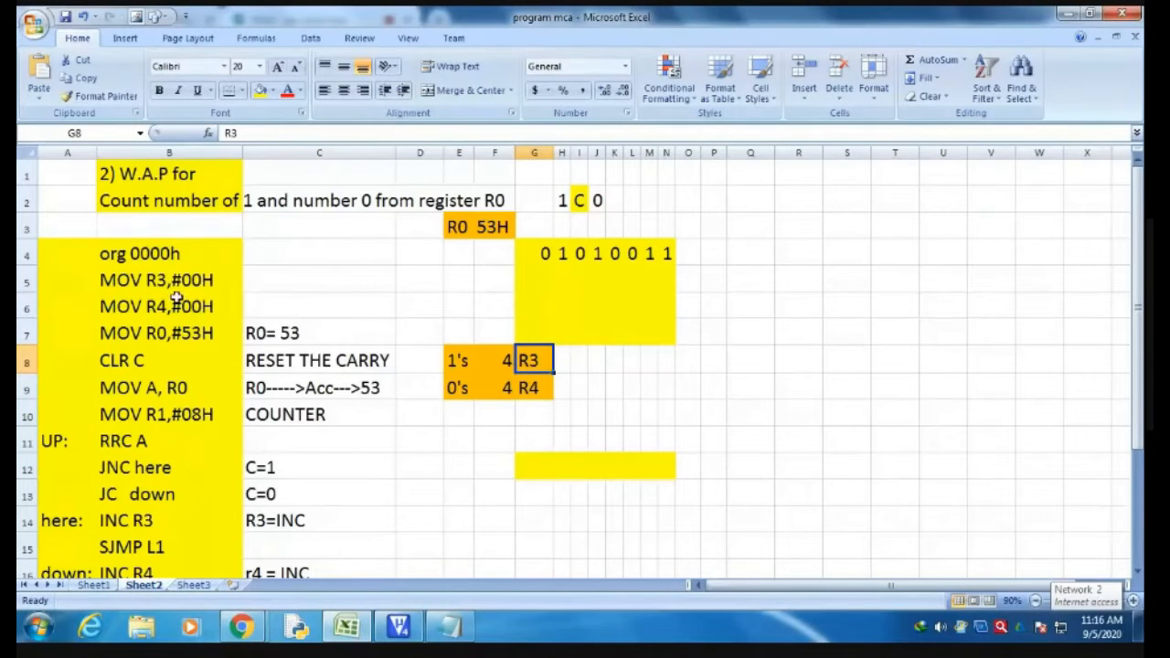
pyautogui.click(534, 387)
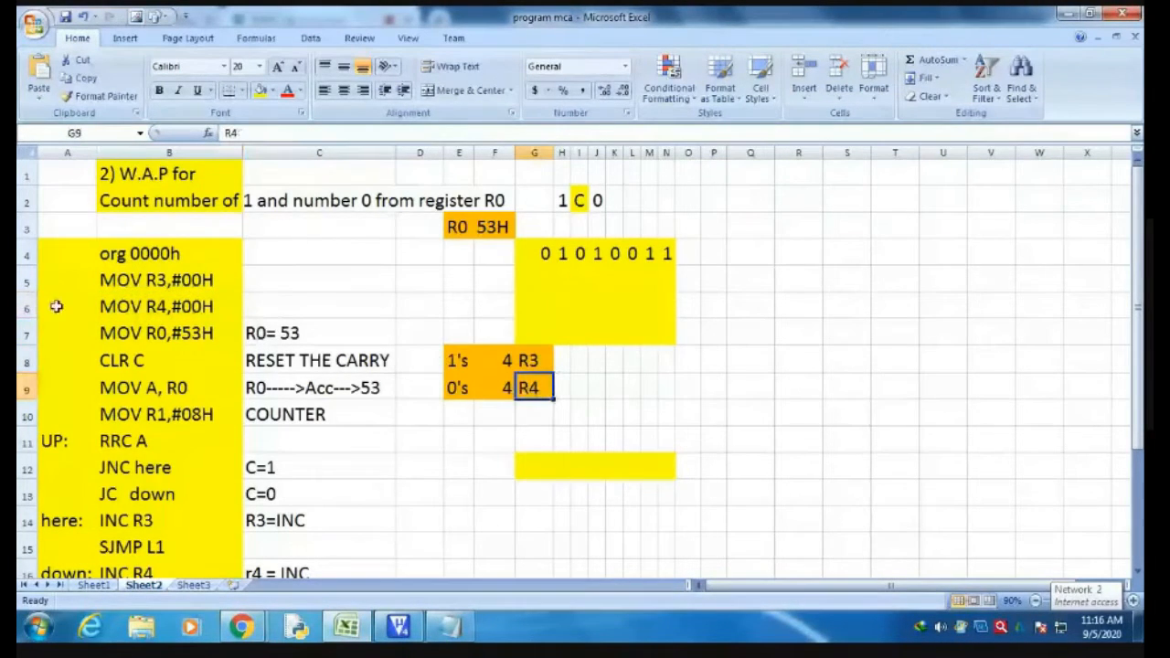
pyautogui.moveTo(119, 309)
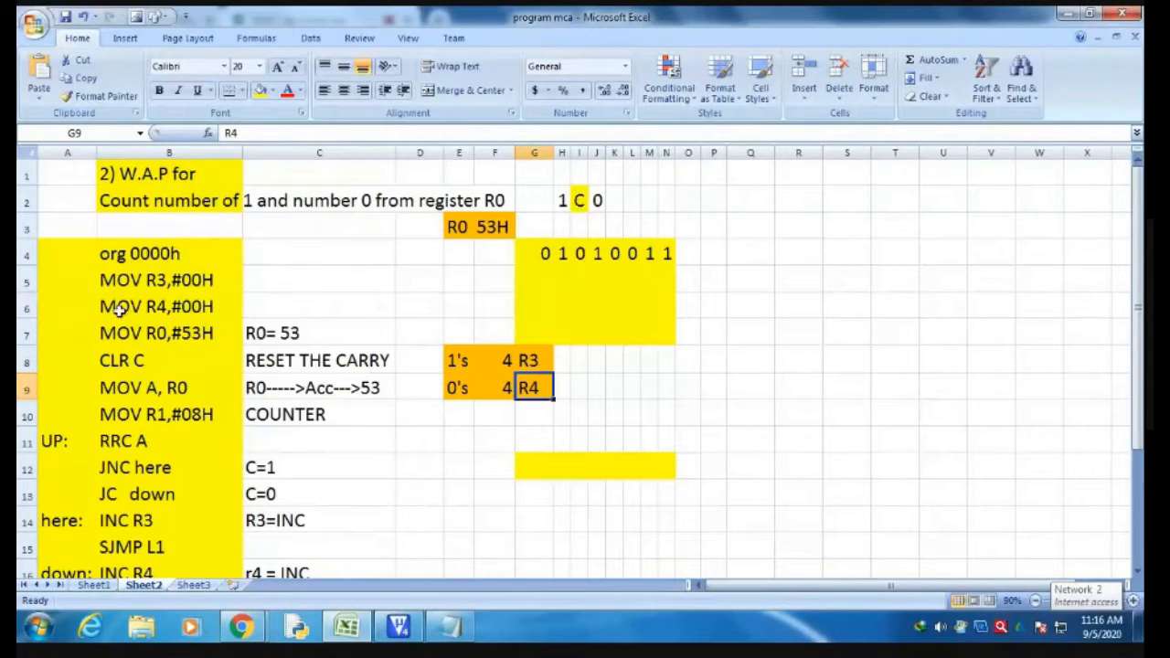
pyautogui.click(169, 306)
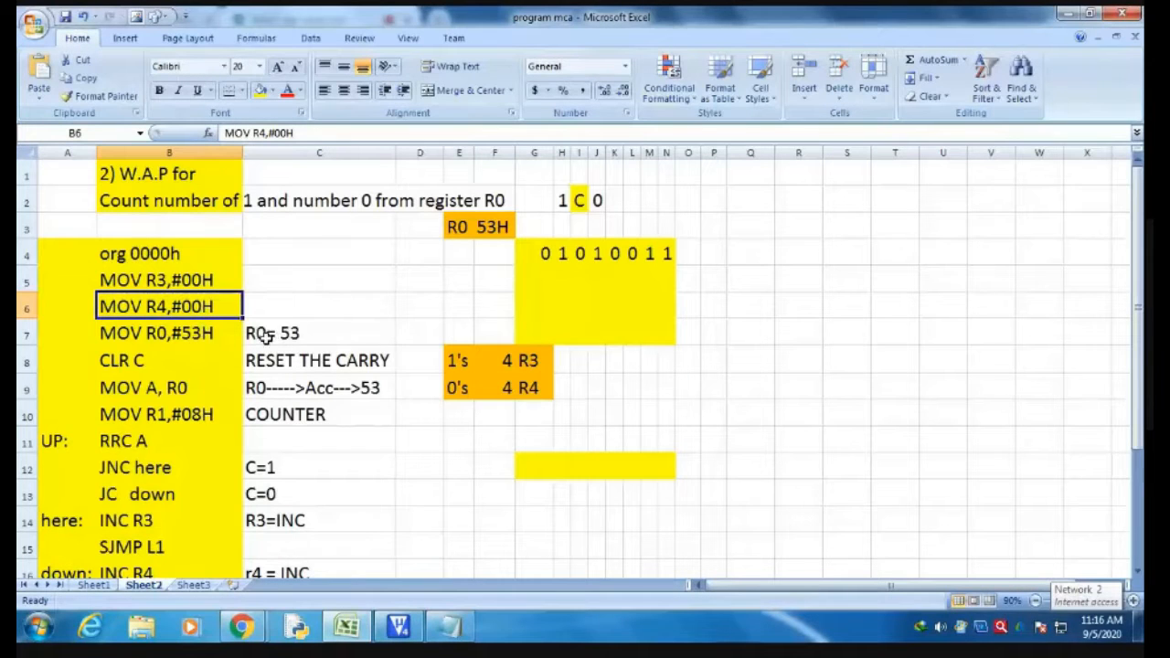
pyautogui.click(457, 226)
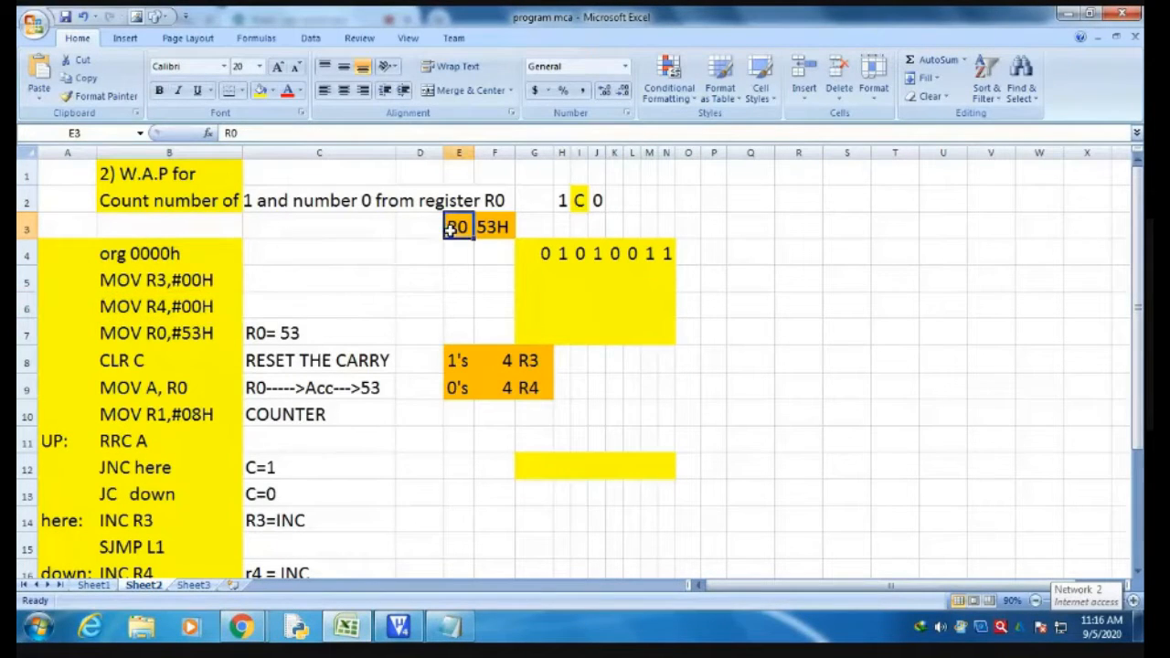
pyautogui.click(66, 331)
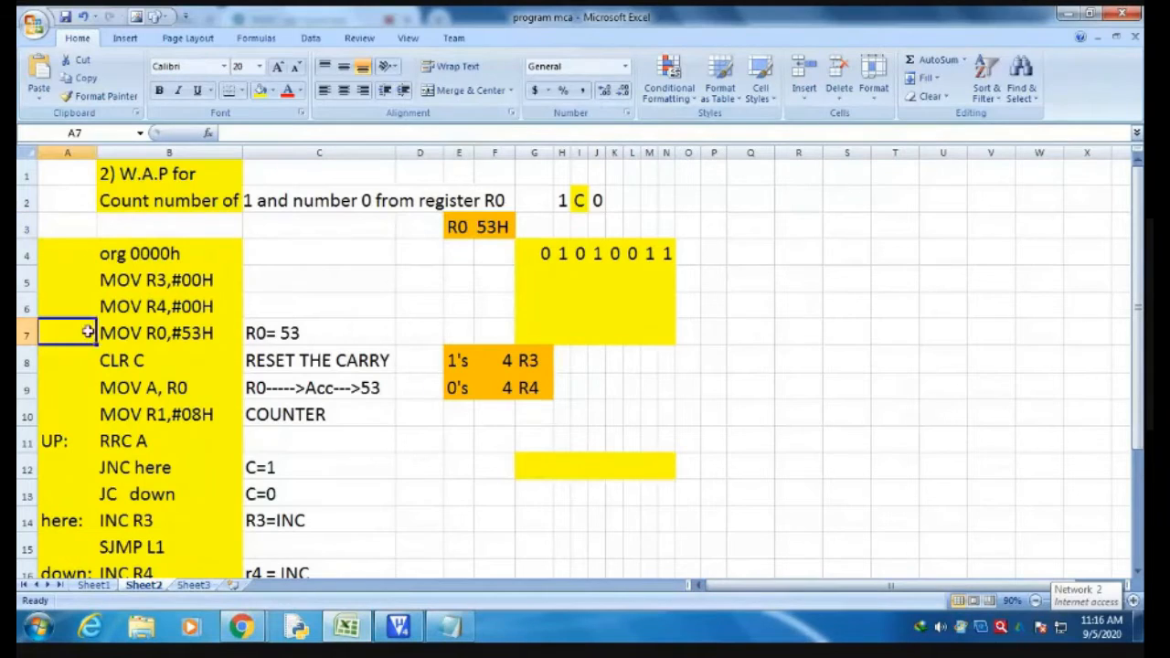
pyautogui.click(169, 332)
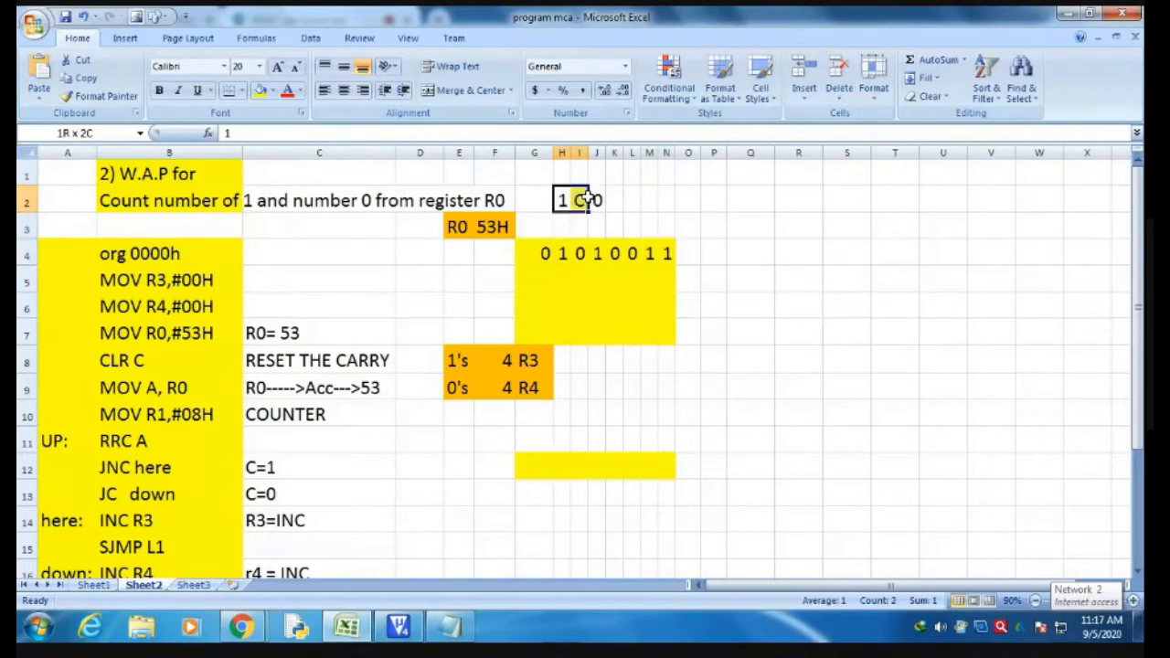
pyautogui.click(534, 253)
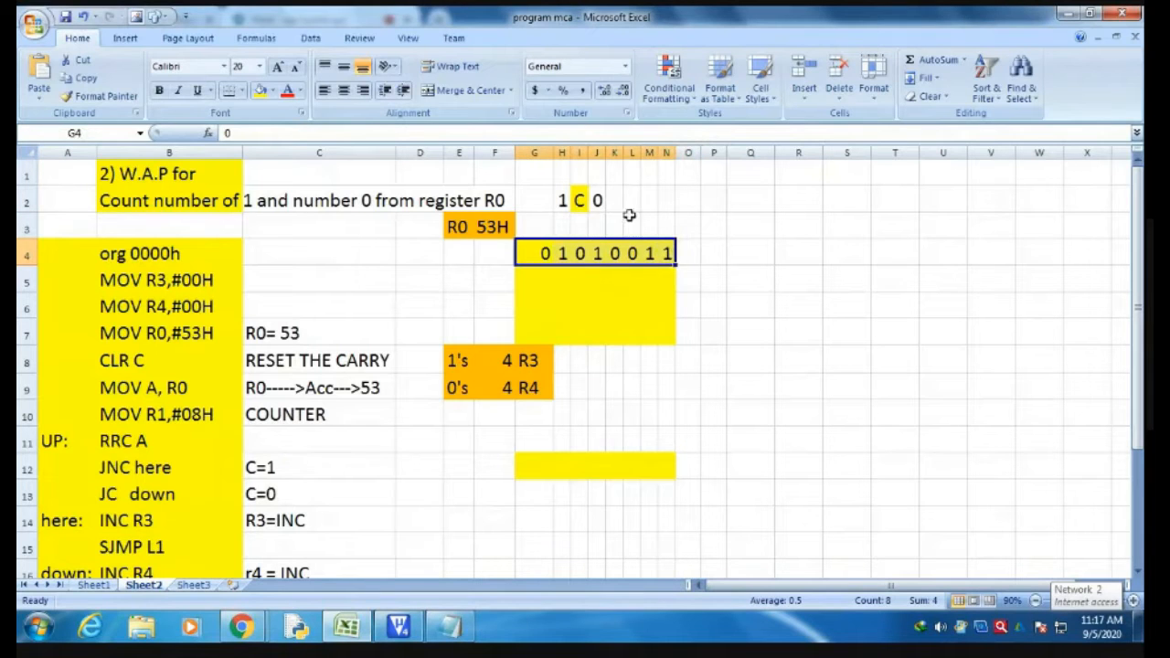
pyautogui.click(579, 200)
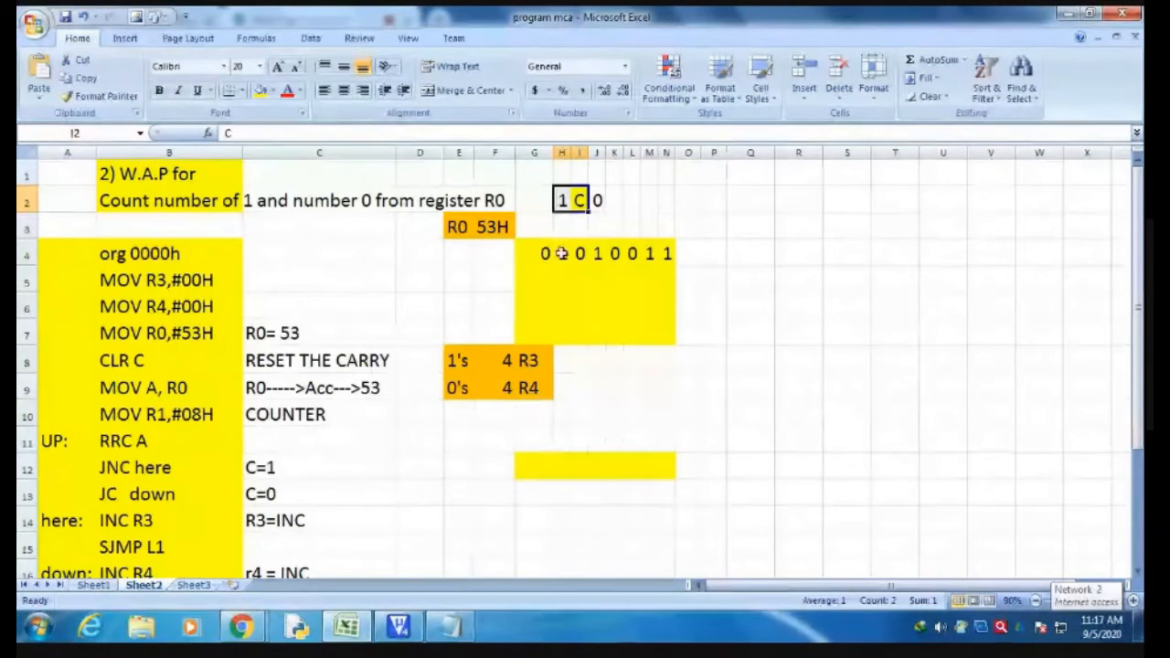
pyautogui.click(534, 254)
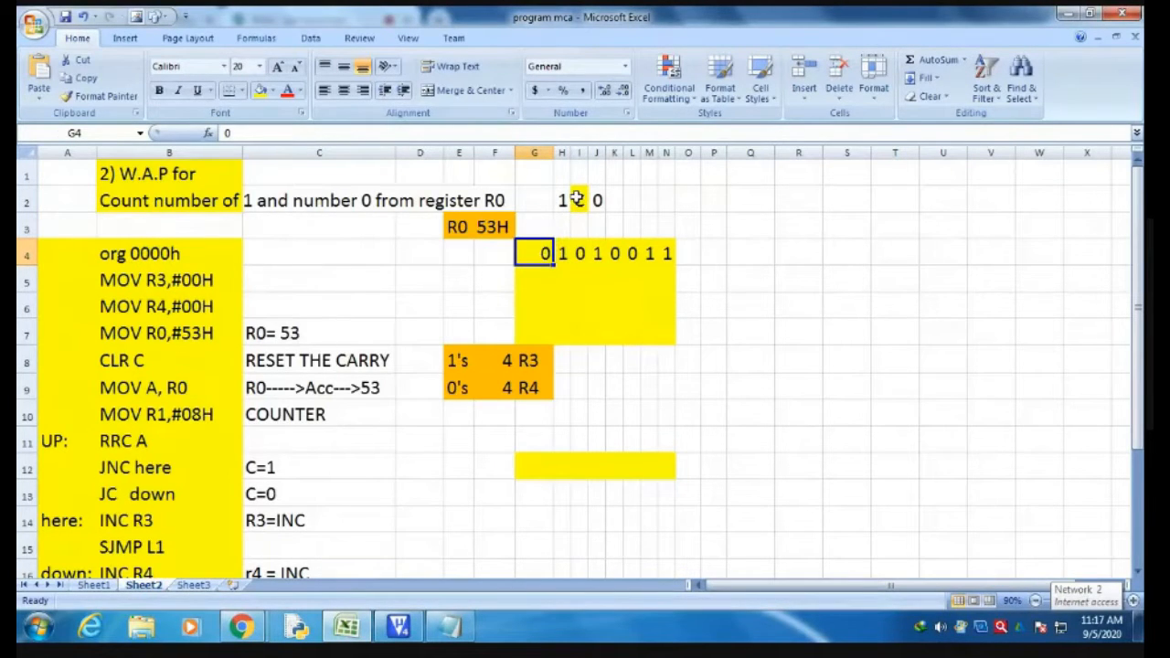
pyautogui.click(577, 199)
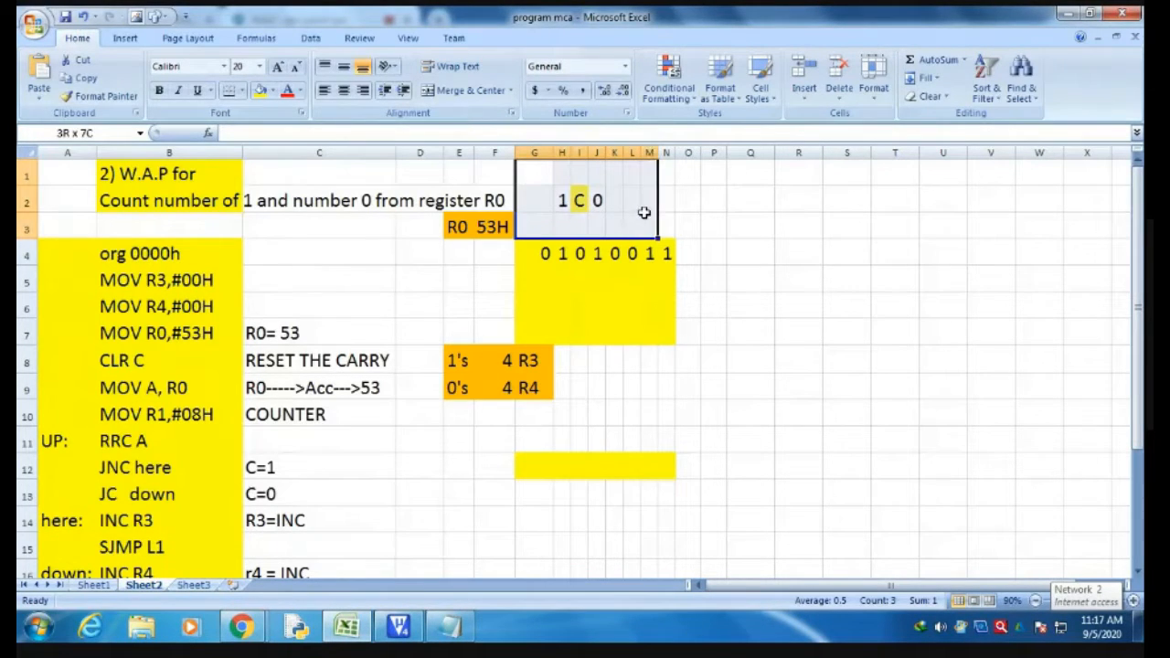
pyautogui.click(534, 360)
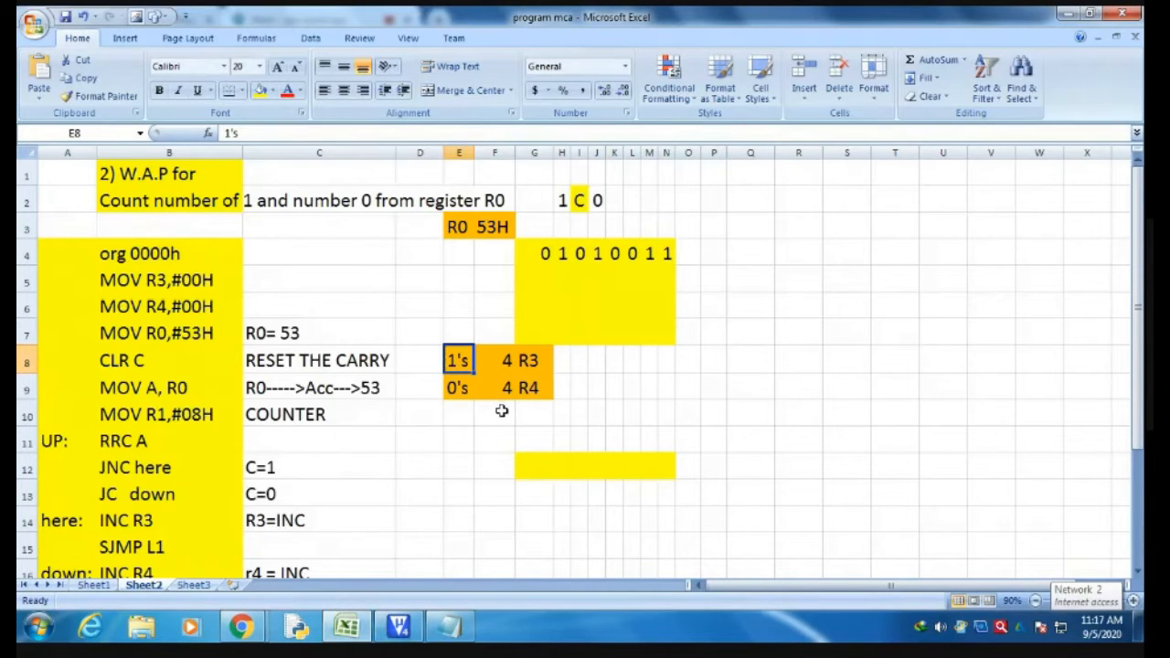
pyautogui.click(458, 387)
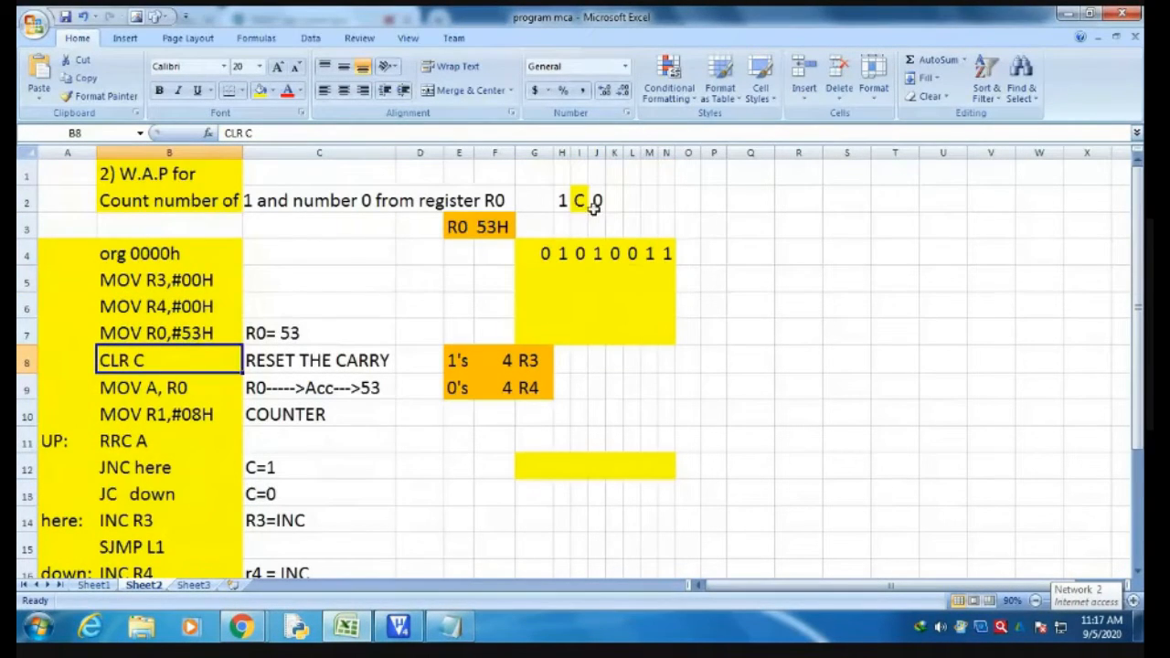
pyautogui.click(494, 226)
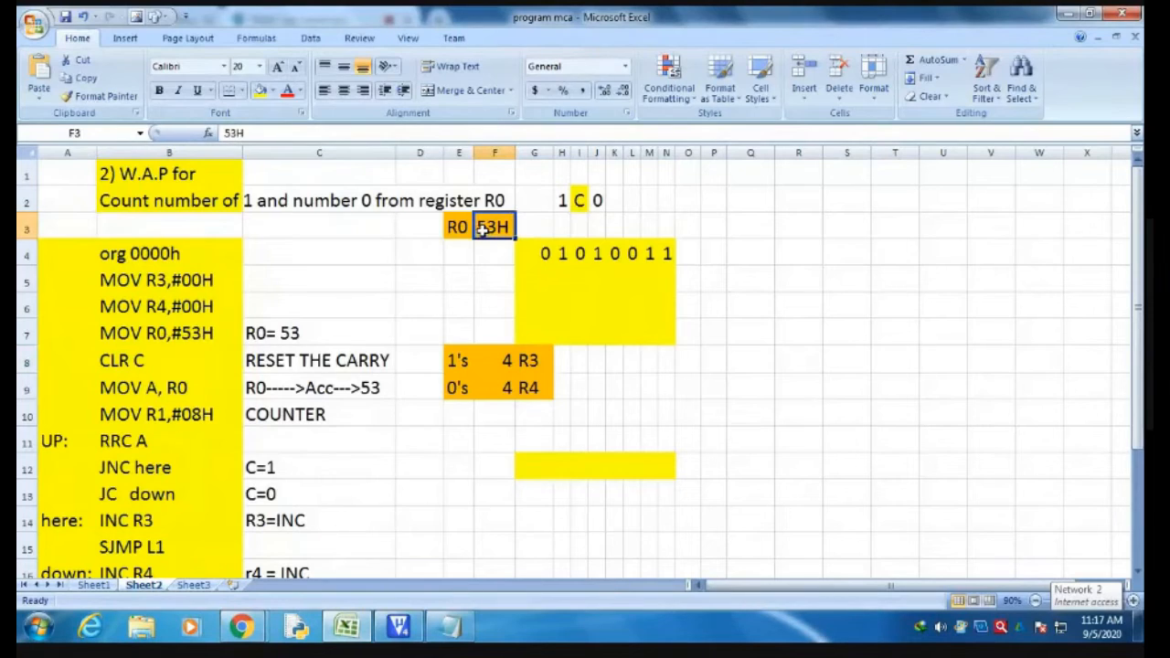
pyautogui.click(169, 388)
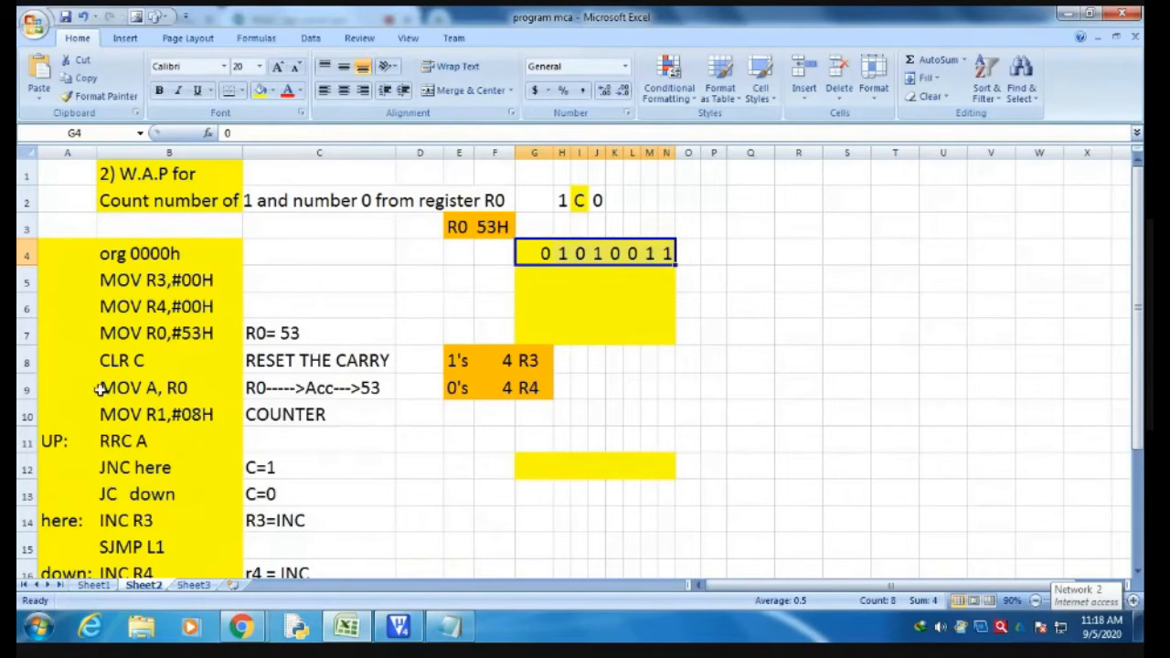
pyautogui.click(168, 414)
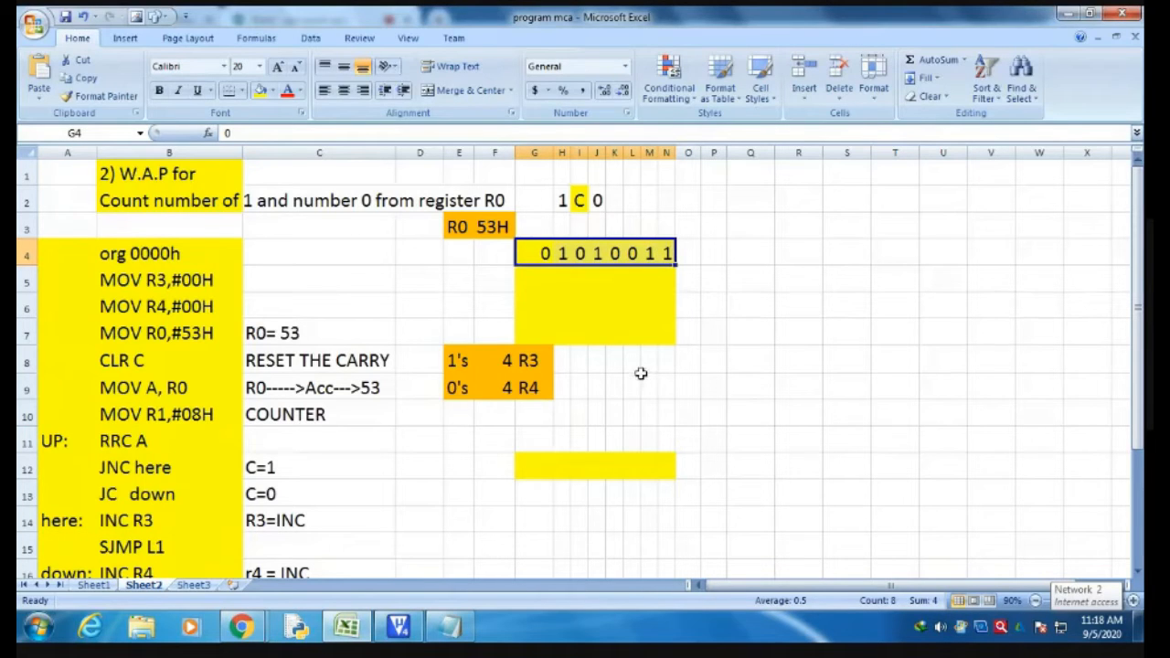
pyautogui.moveTo(149, 429)
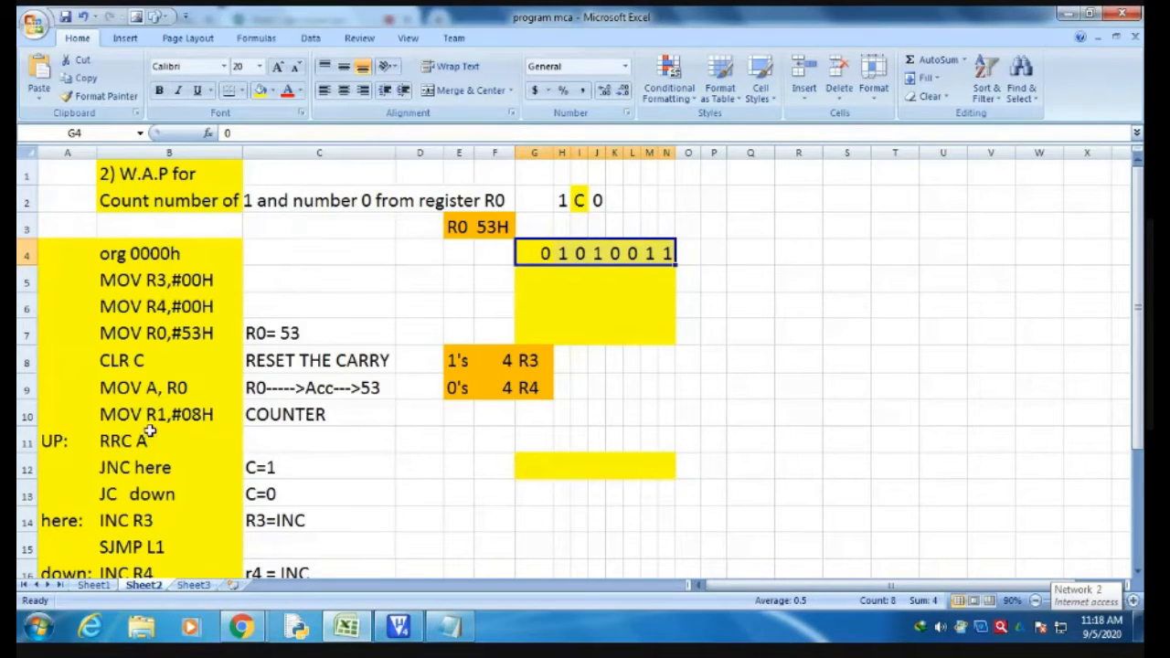
pyautogui.scroll(-3)
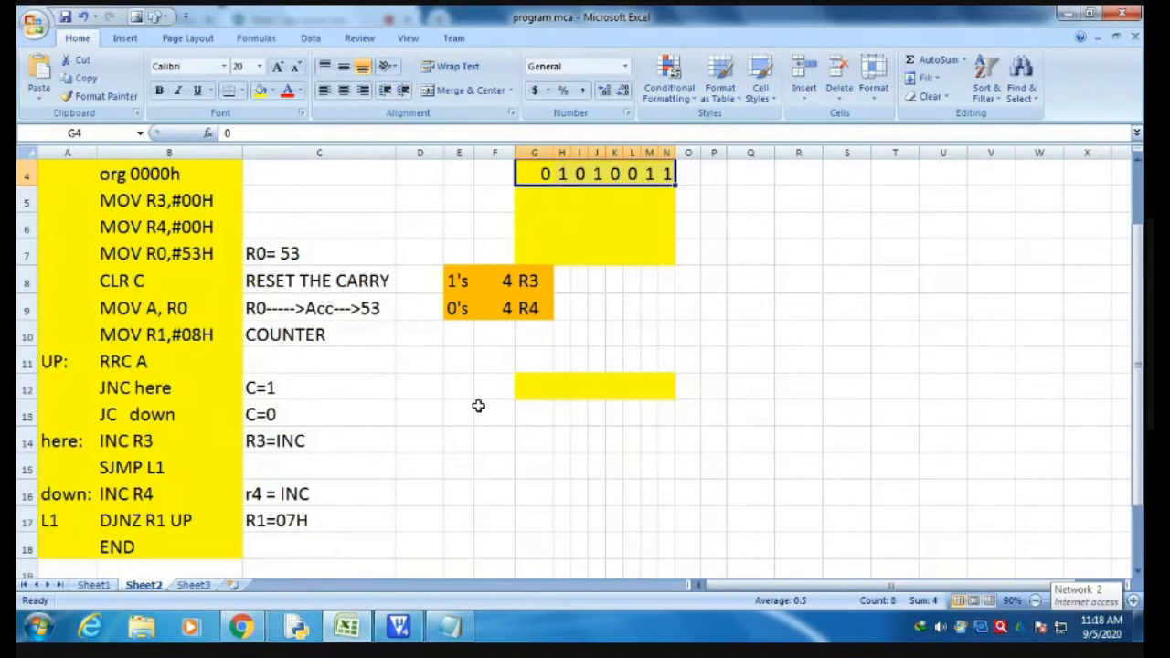
pyautogui.scroll(3)
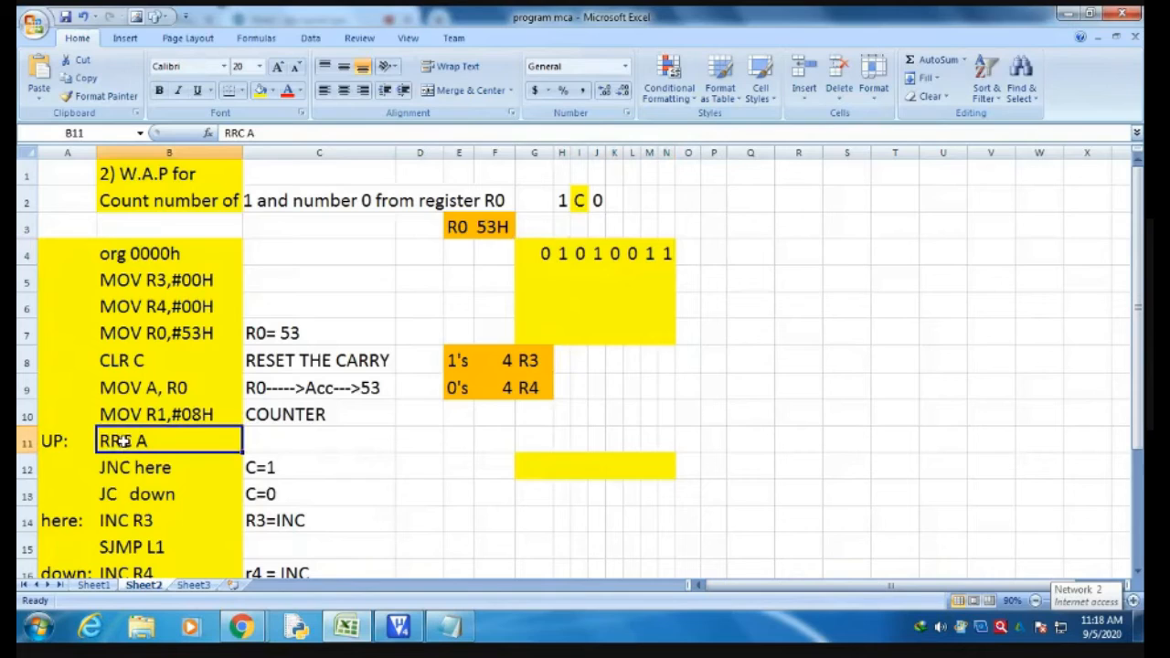
pyautogui.moveTo(329, 438)
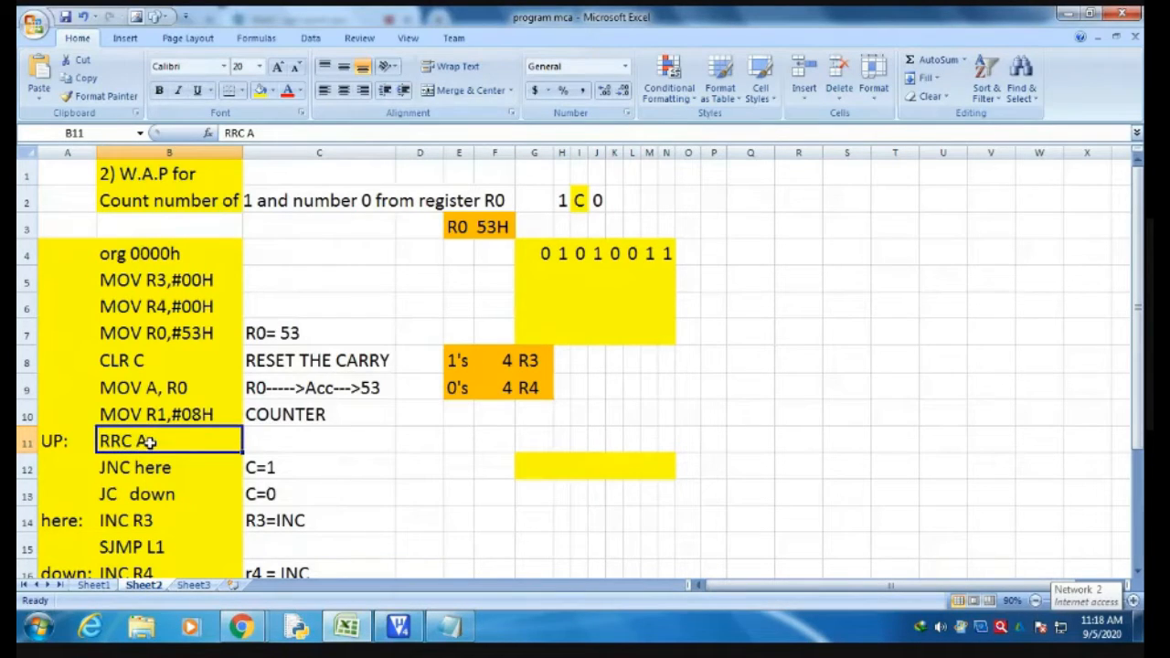
pyautogui.moveTo(187, 335)
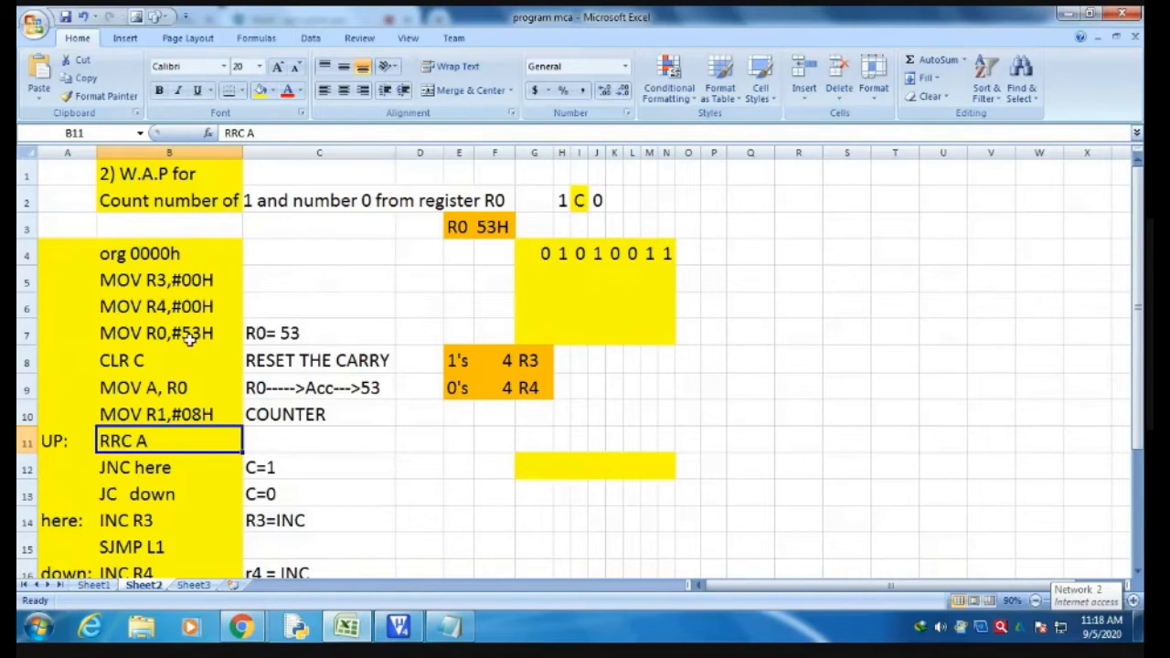
pyautogui.click(169, 332)
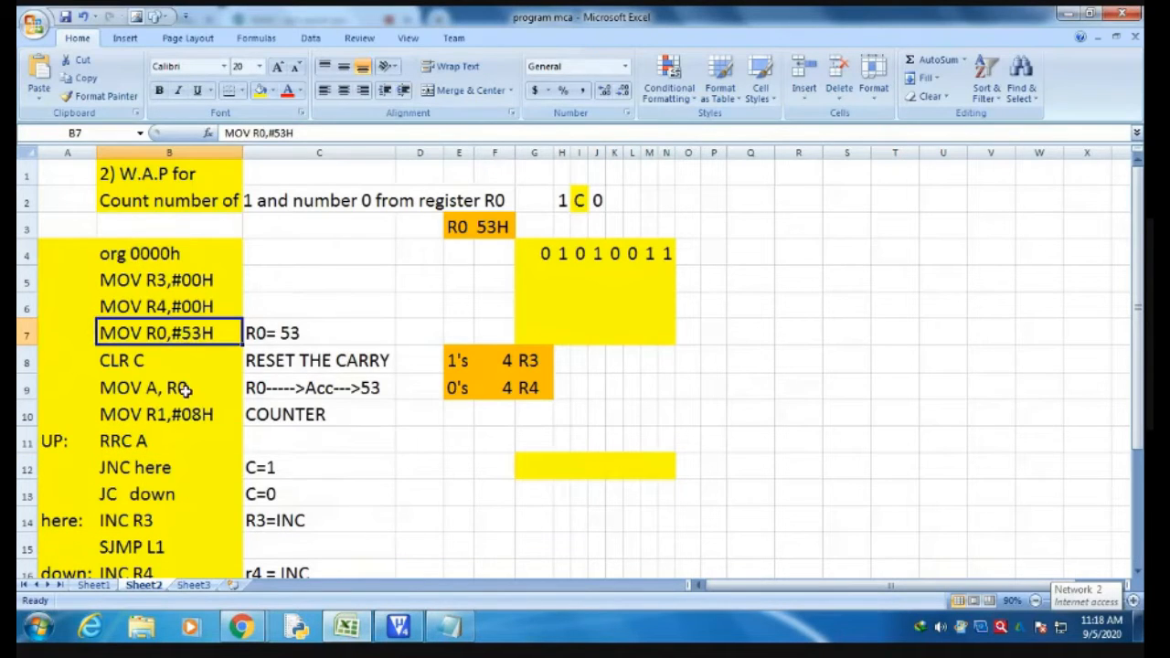
pyautogui.click(168, 386)
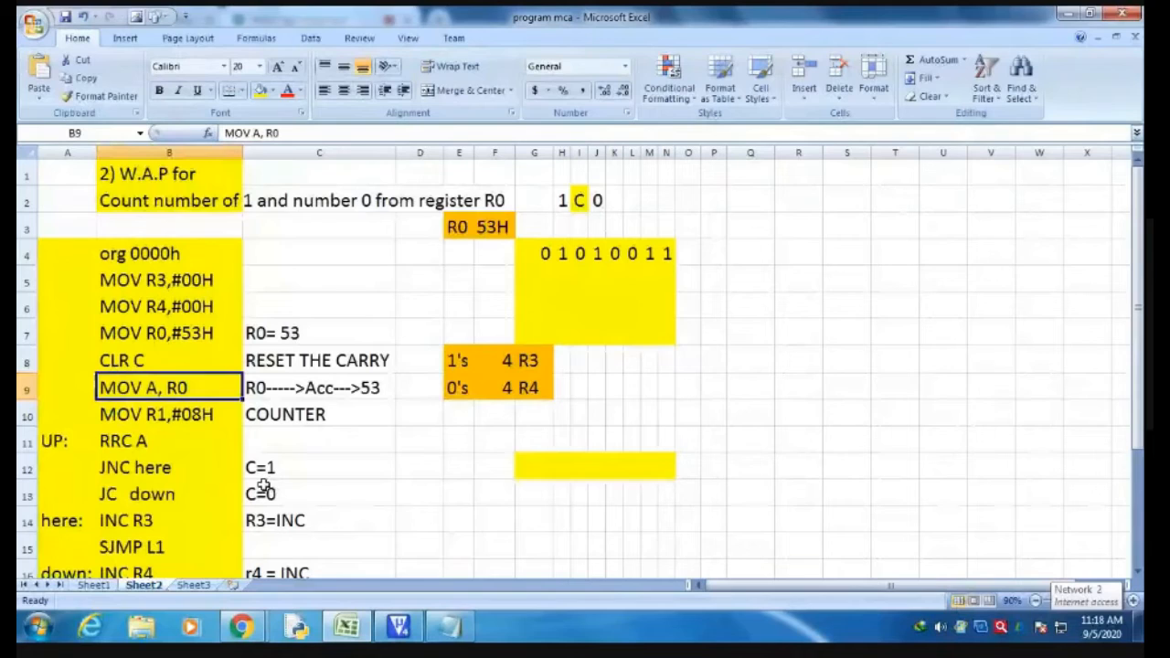
pyautogui.scroll(-3)
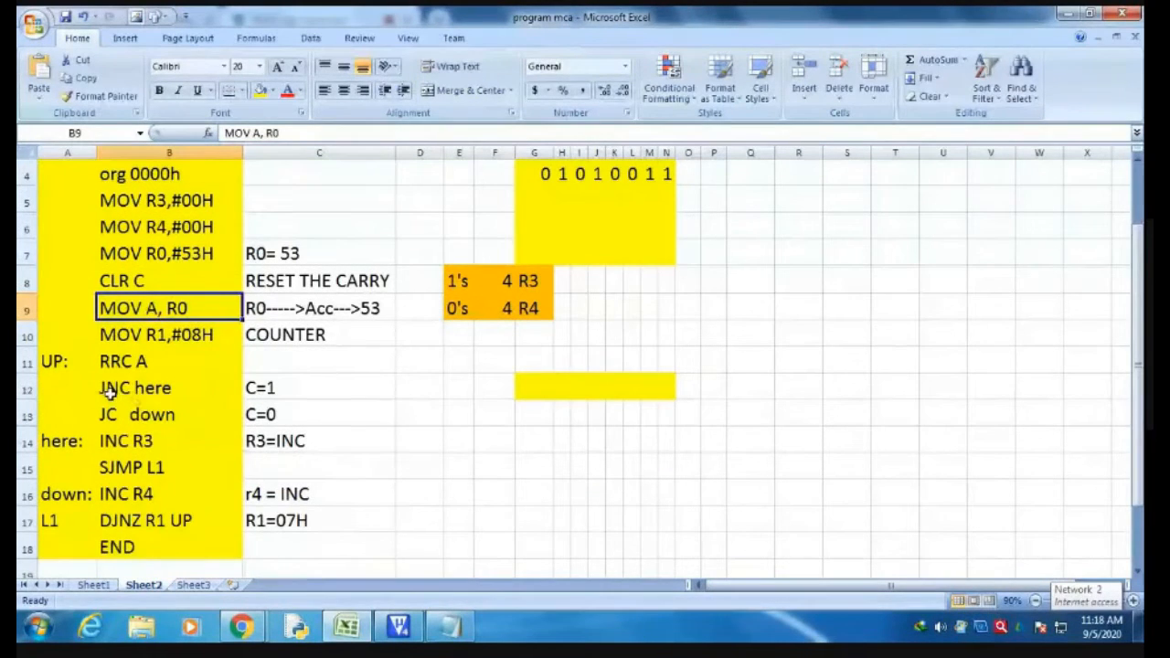
pyautogui.click(134, 388)
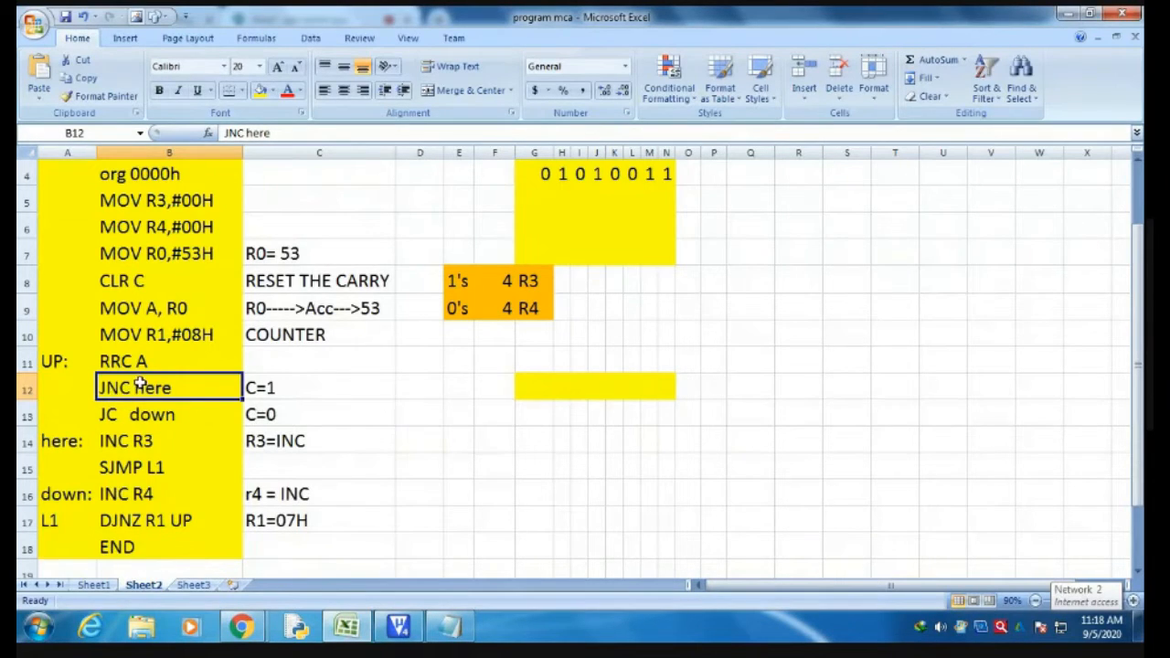
pyautogui.click(319, 387)
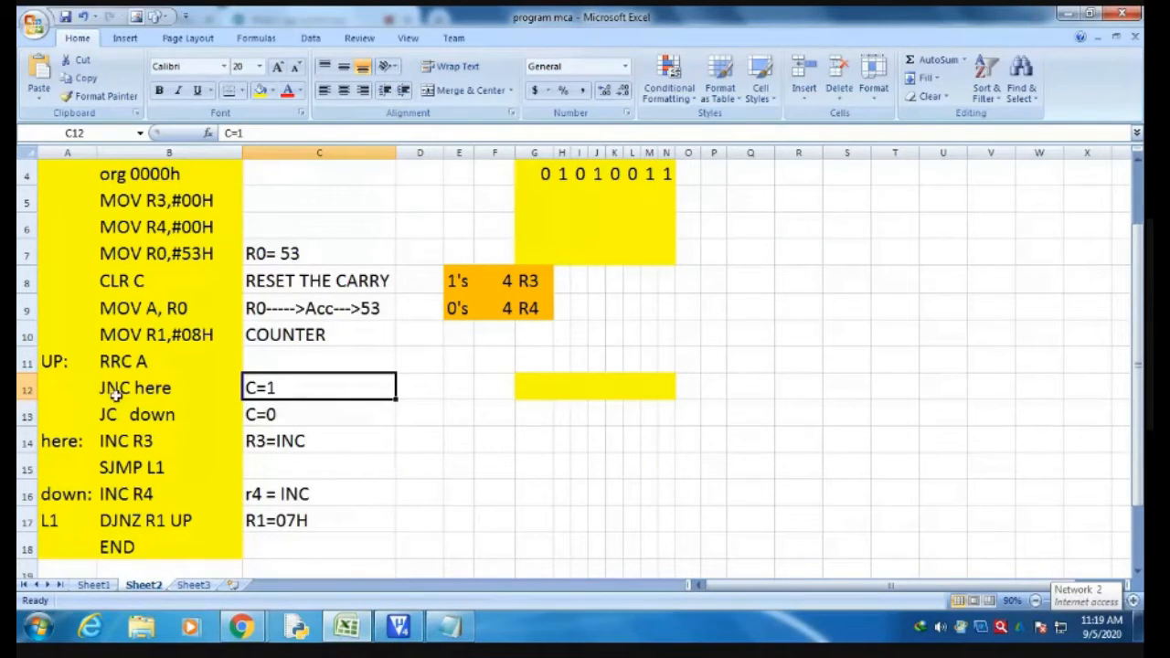
pyautogui.moveTo(116, 418)
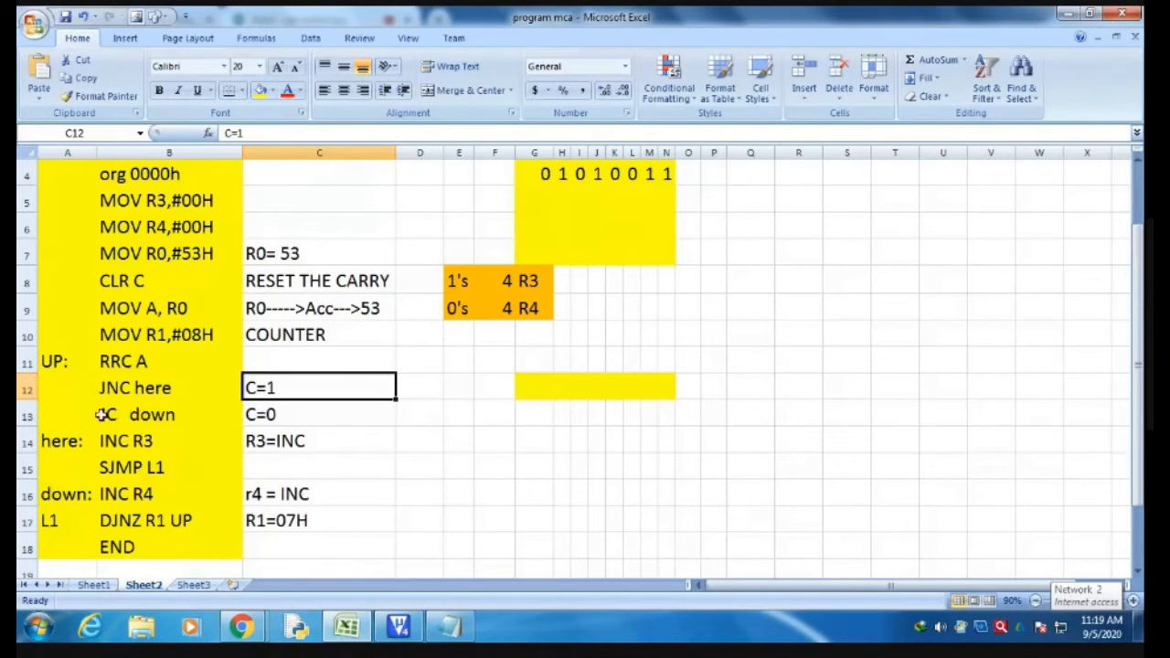
pyautogui.click(318, 414)
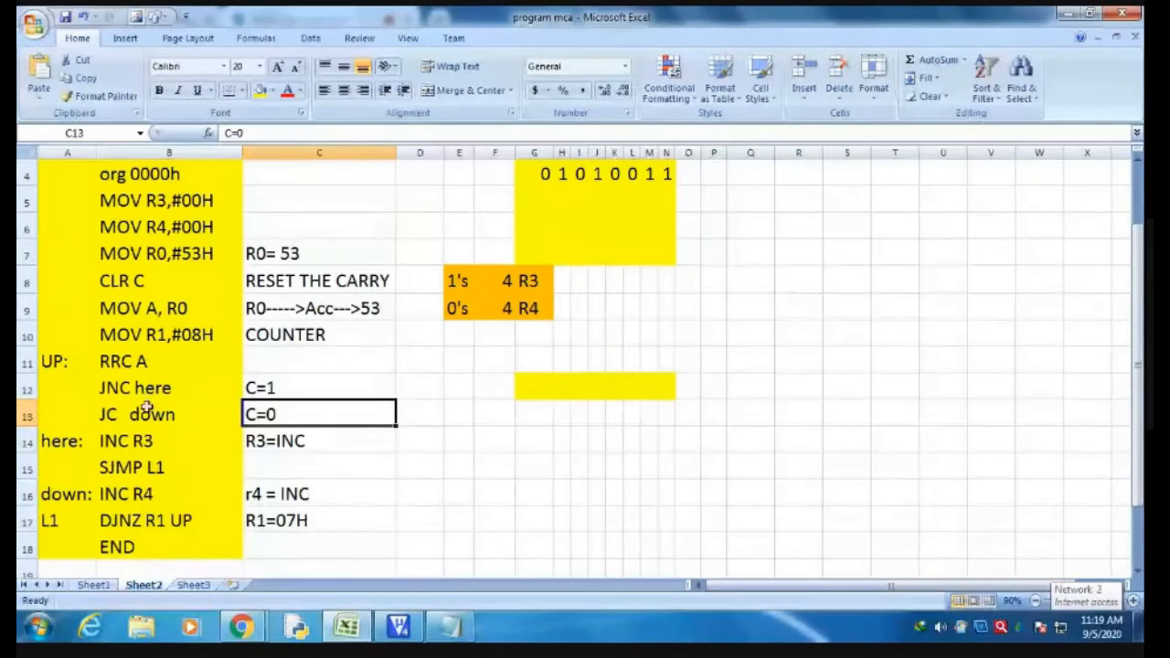
pyautogui.click(319, 387)
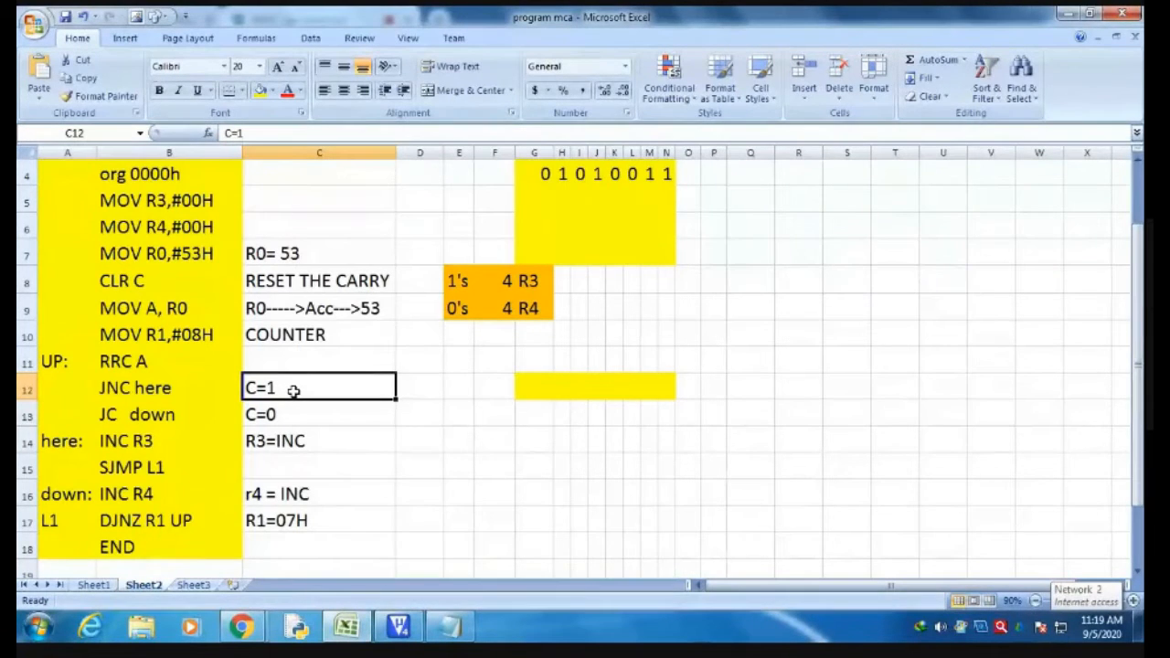
pyautogui.moveTo(314, 434)
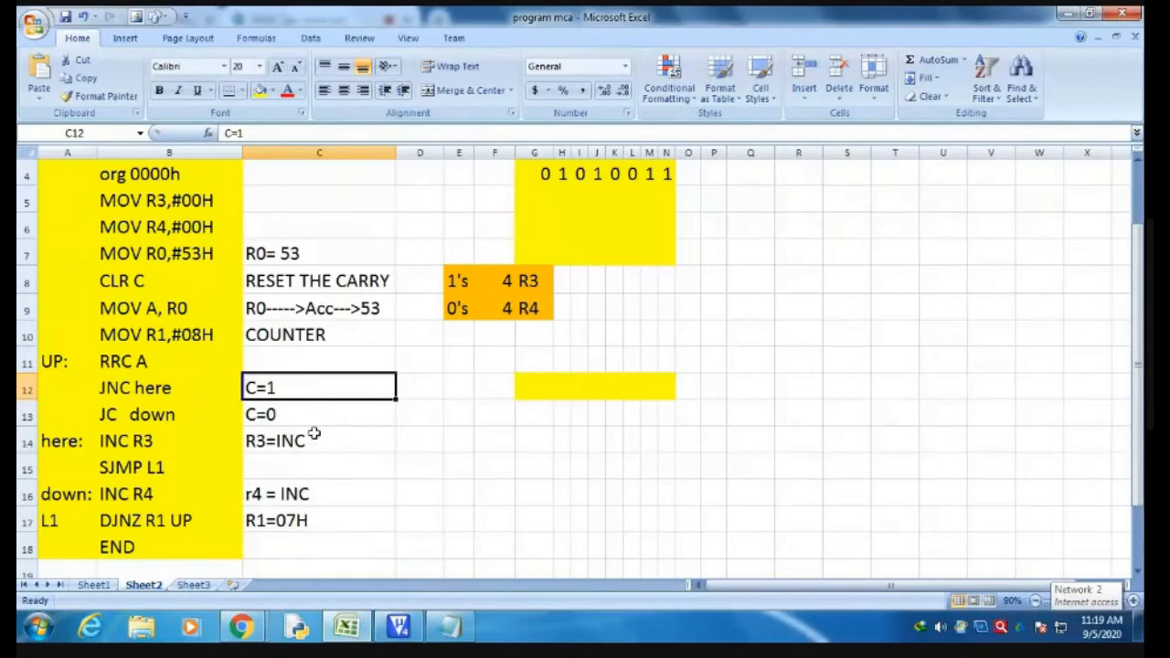
pyautogui.moveTo(311, 417)
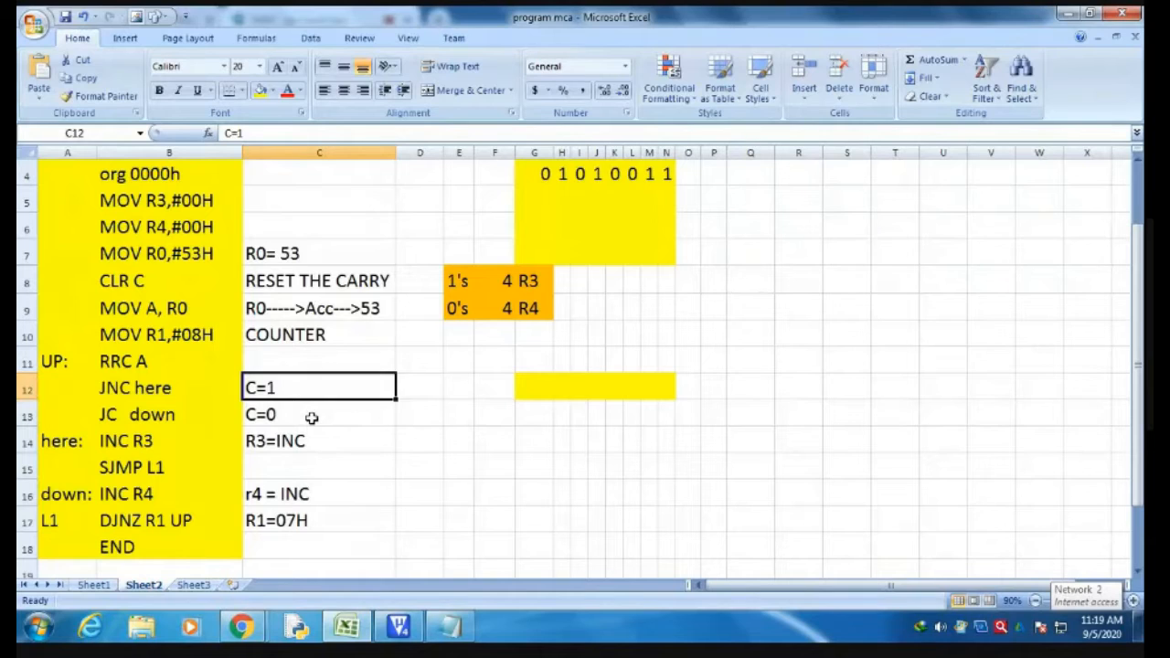
pyautogui.click(318, 414)
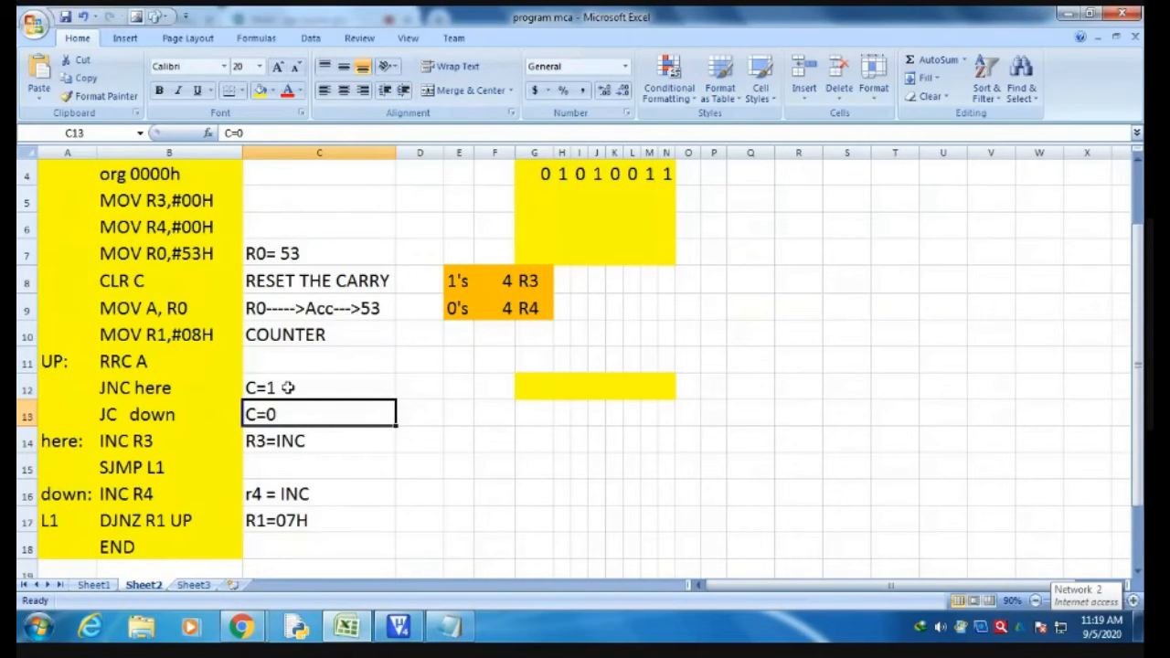
pyautogui.click(319, 387)
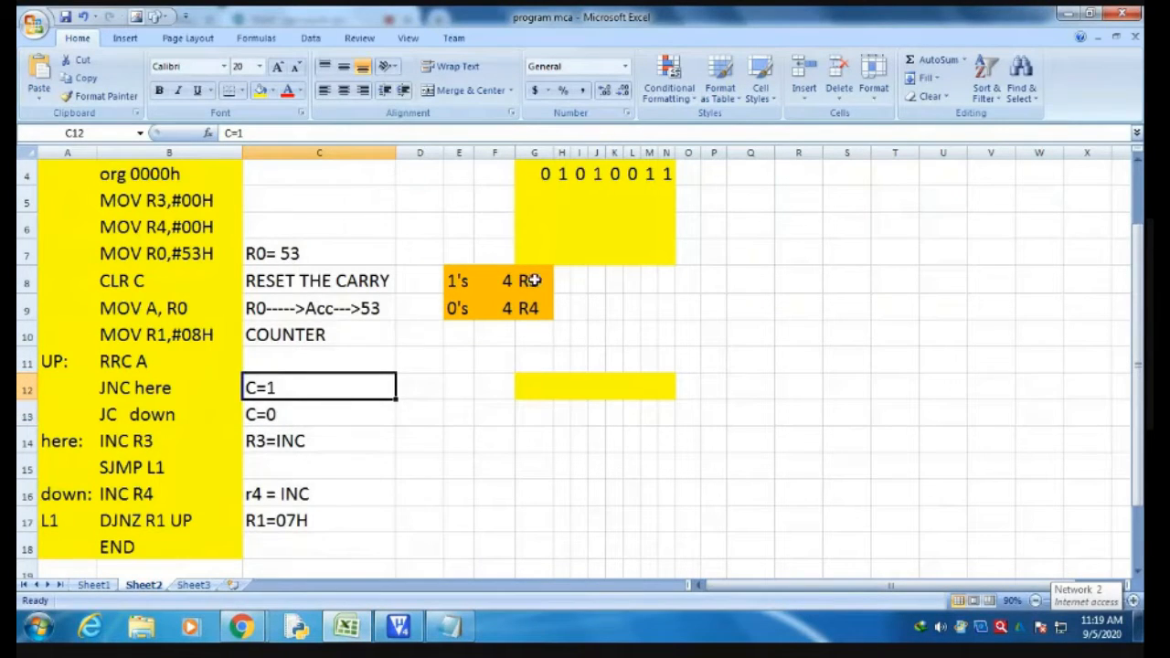
pyautogui.click(533, 280)
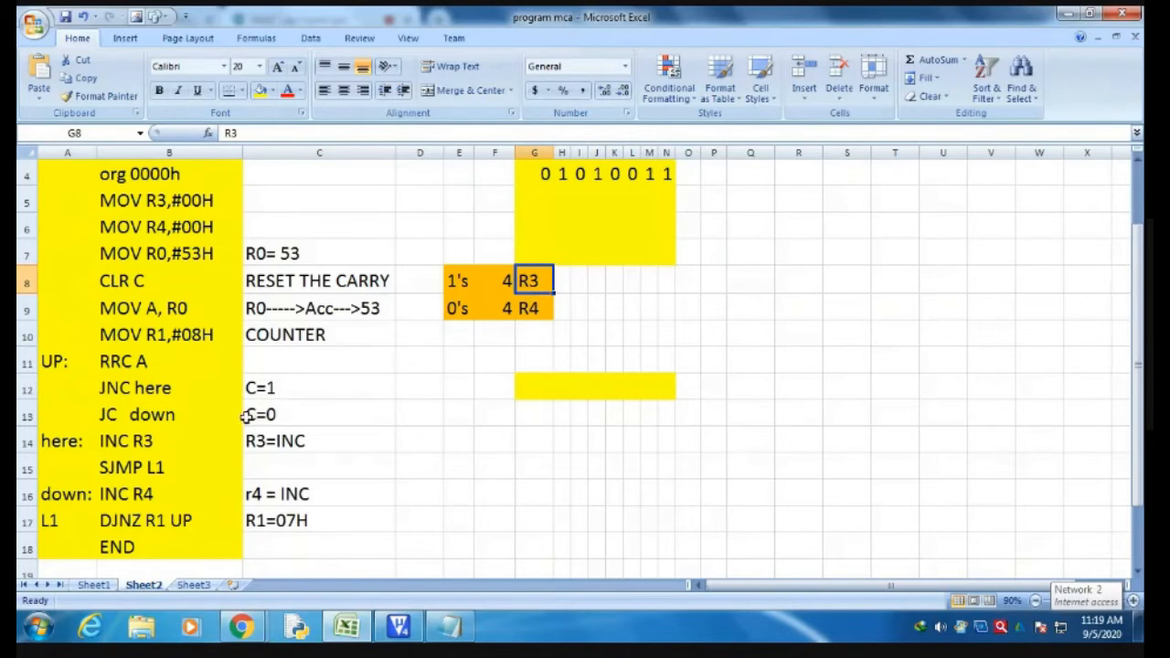
# Step: Walk through R4 counting 0s, INC R3, INC R4, the UP label and END
pyautogui.click(320, 414)
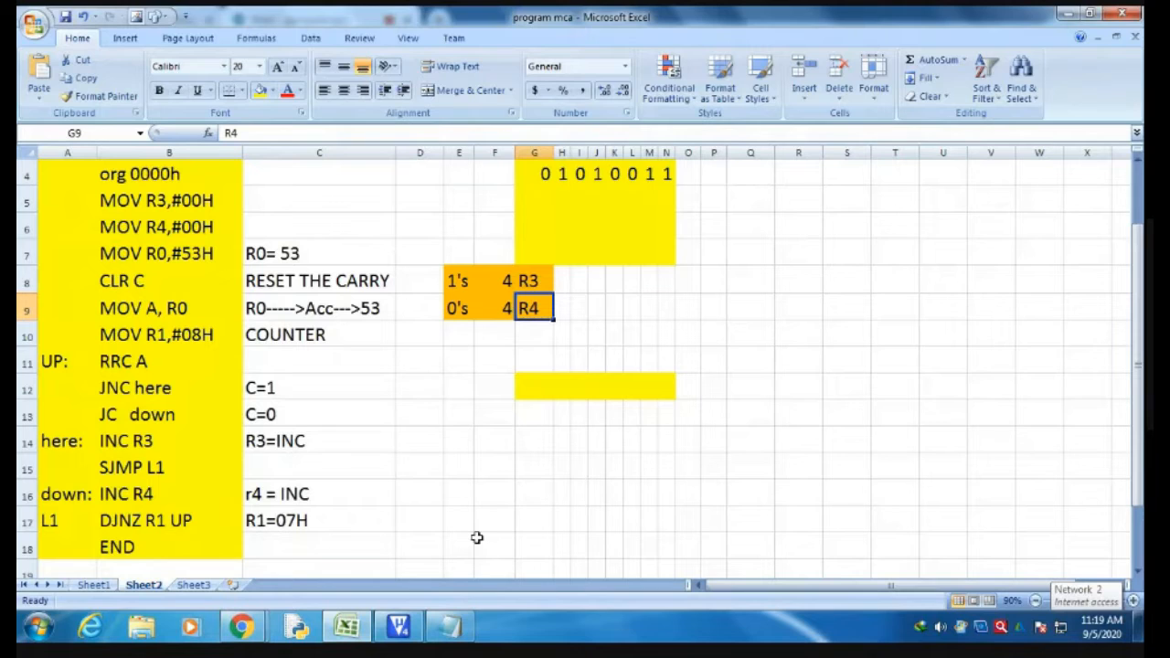
pyautogui.moveTo(98, 392)
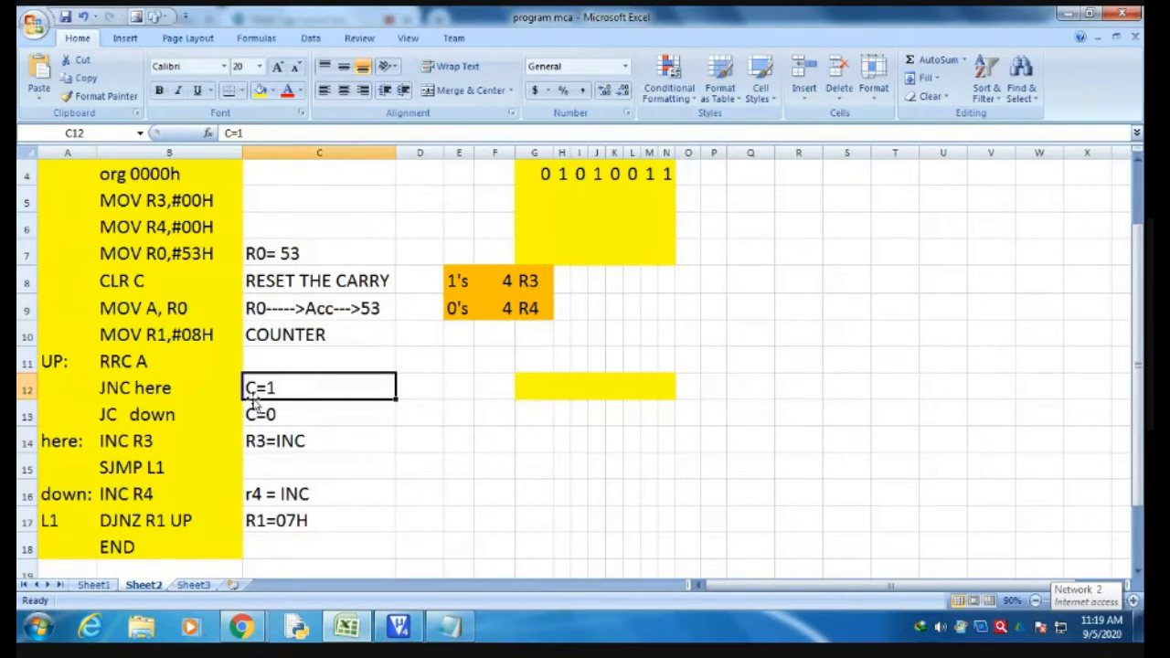
pyautogui.click(169, 440)
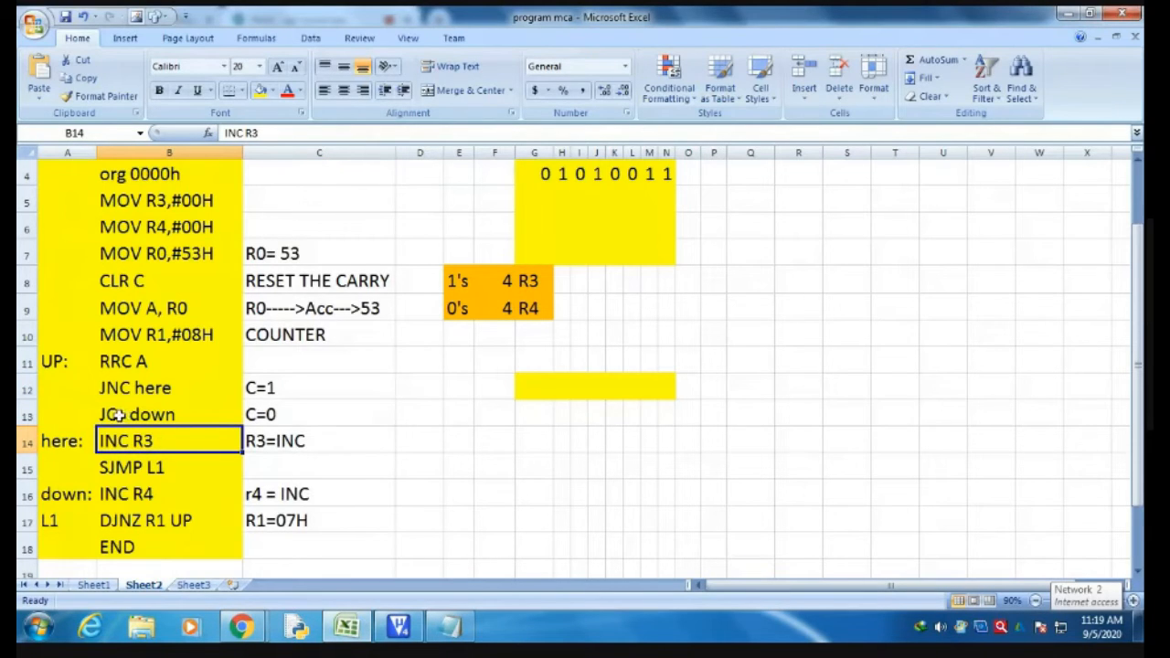
pyautogui.click(319, 413)
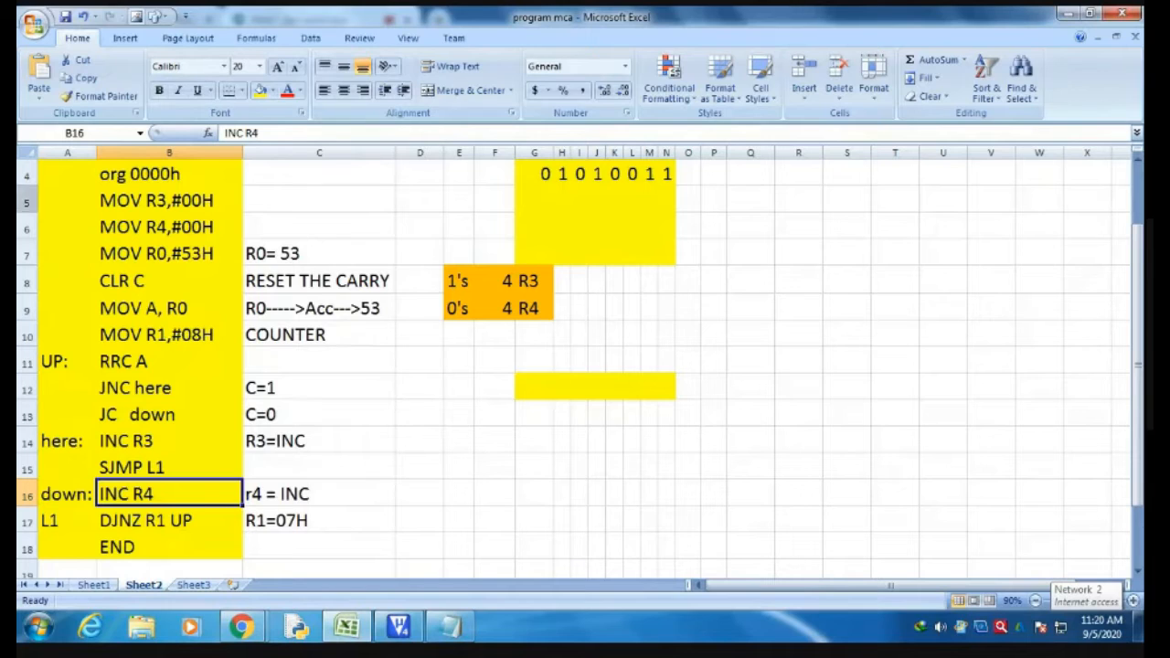
pyautogui.click(169, 519)
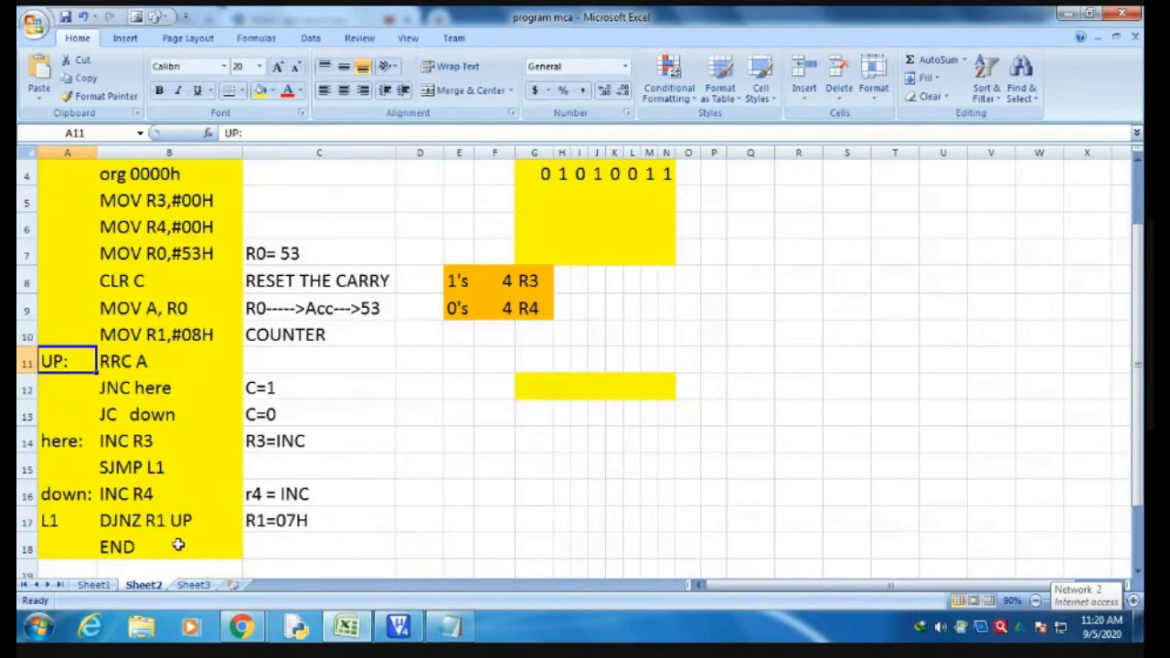
pyautogui.click(169, 547)
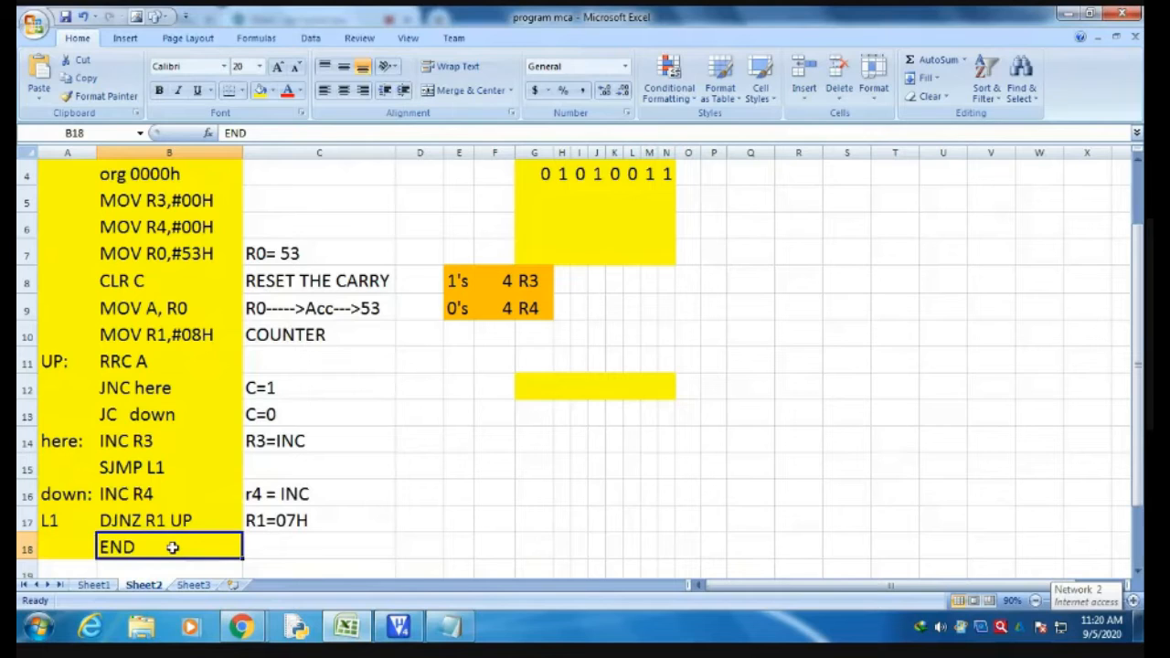
pyautogui.moveTo(165, 525)
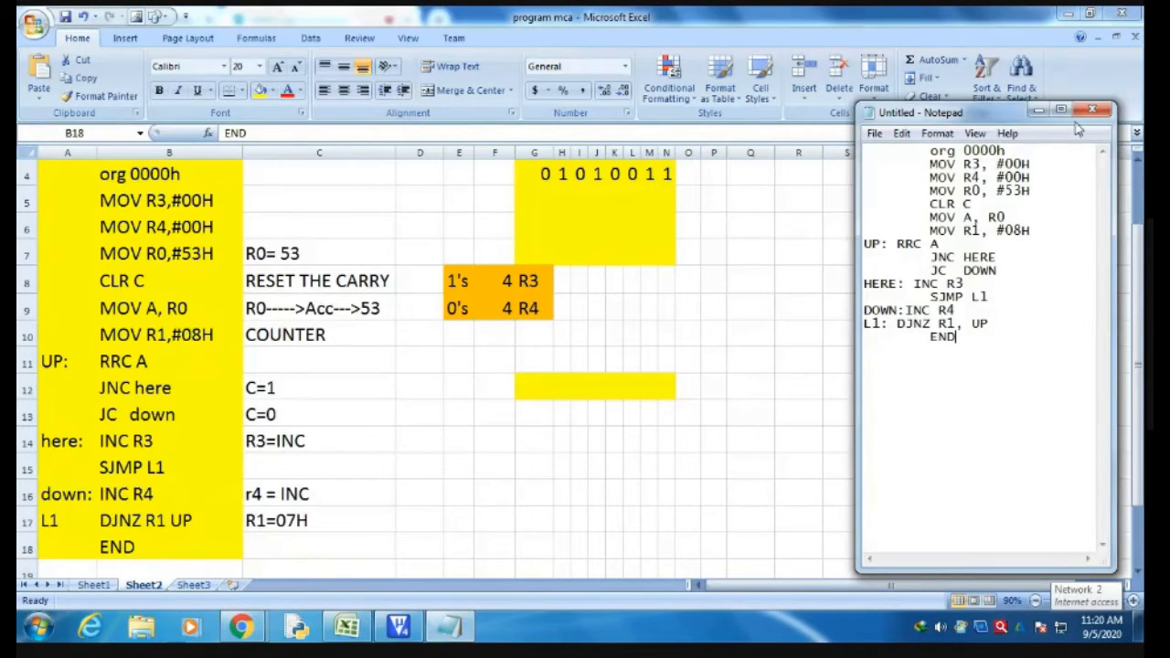
# Step: Select the entire assembly listing in Notepad and switch to the µVision project
pyautogui.click(1060, 110)
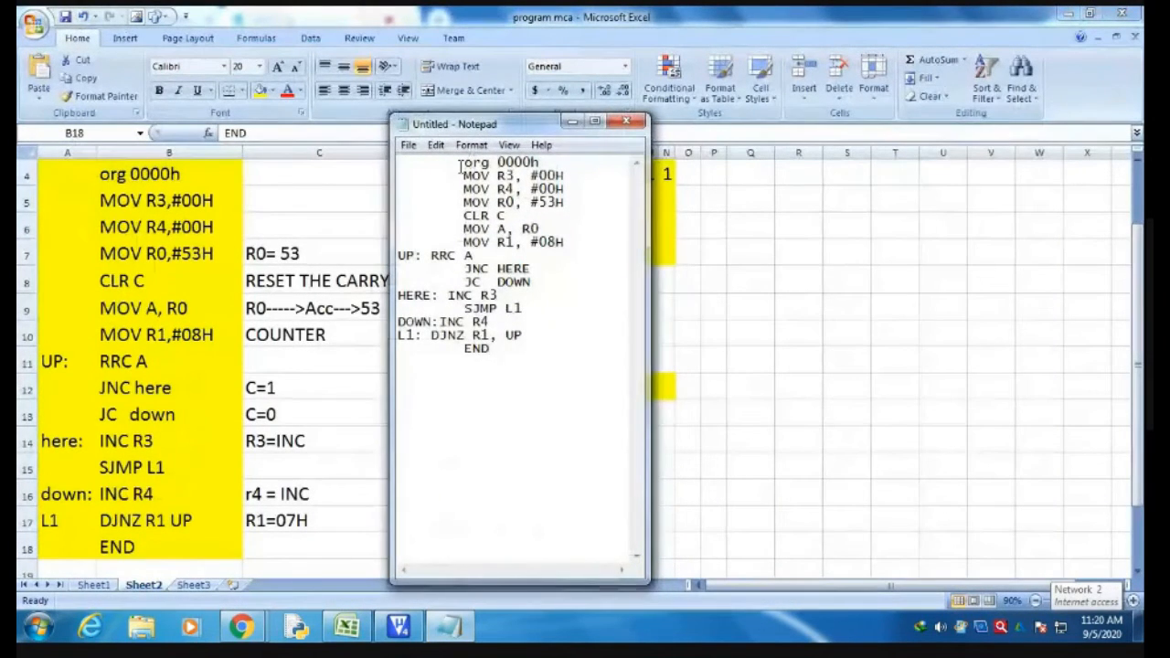
pyautogui.press('ctrl+a')
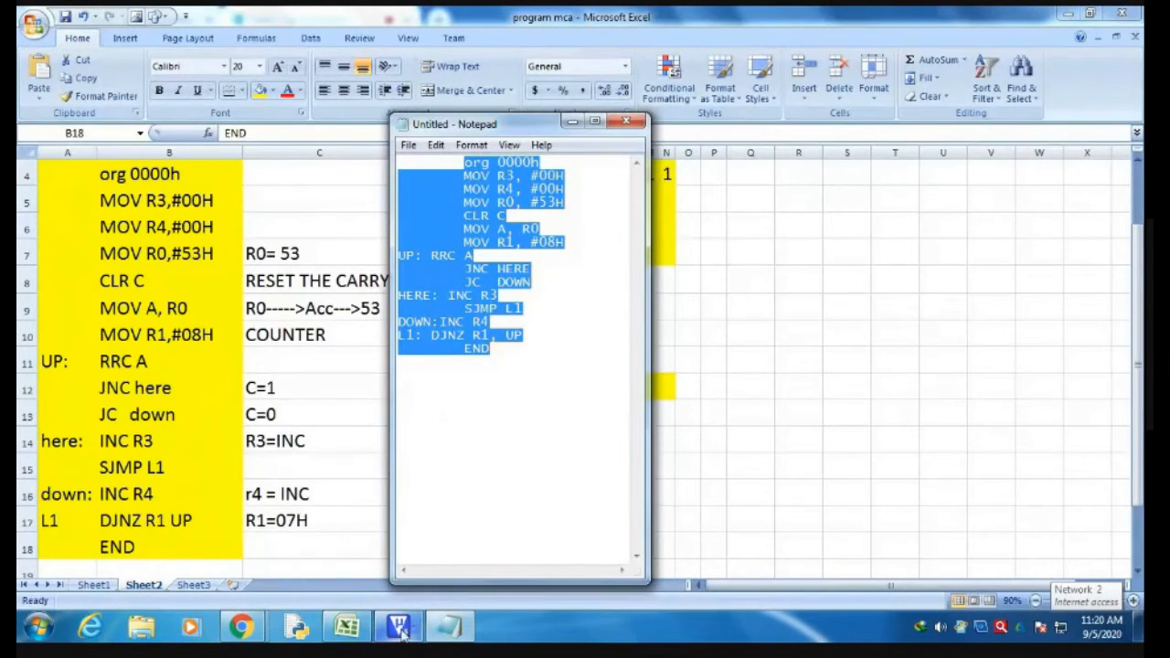
pyautogui.click(397, 626)
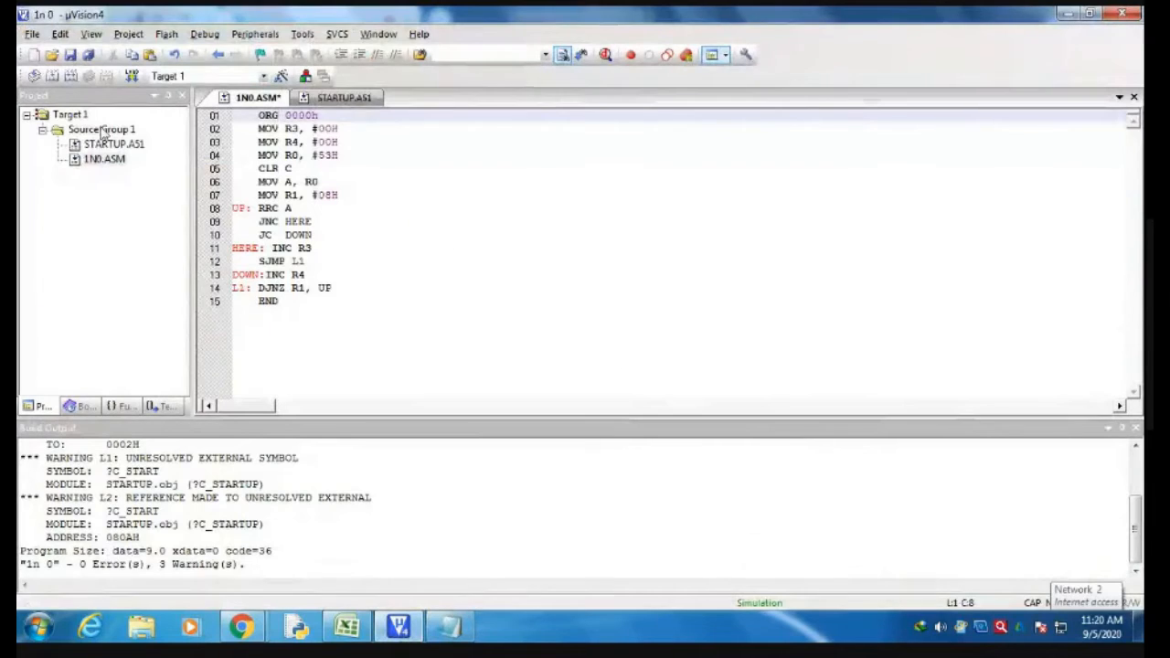
pyautogui.click(128, 33)
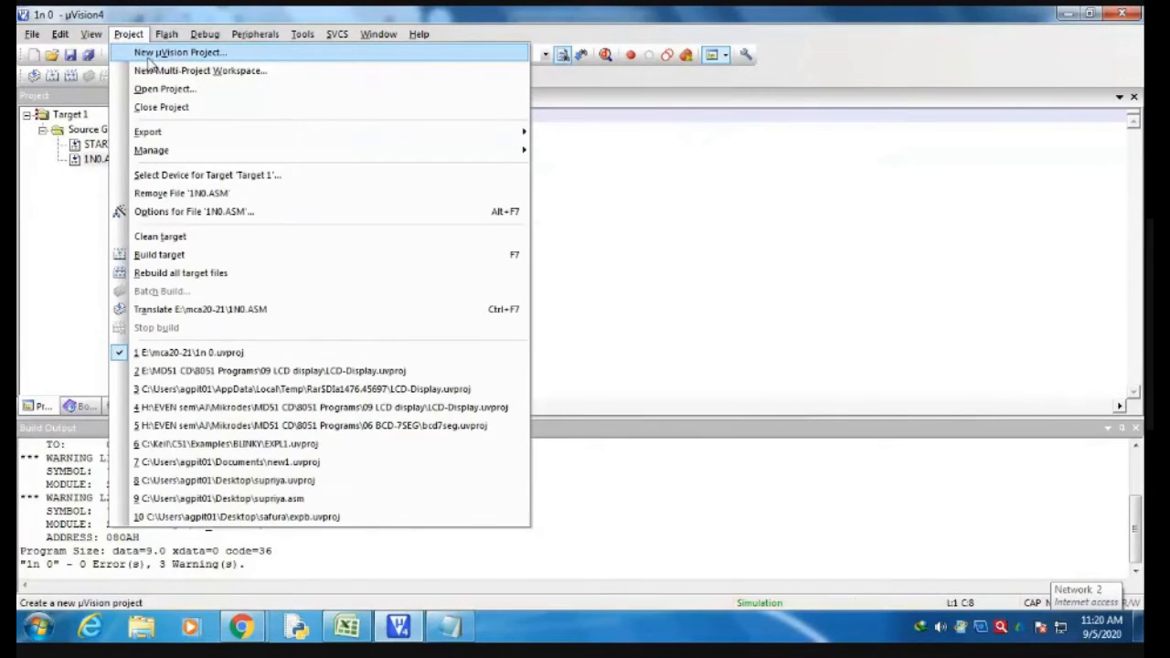
pyautogui.click(60, 34)
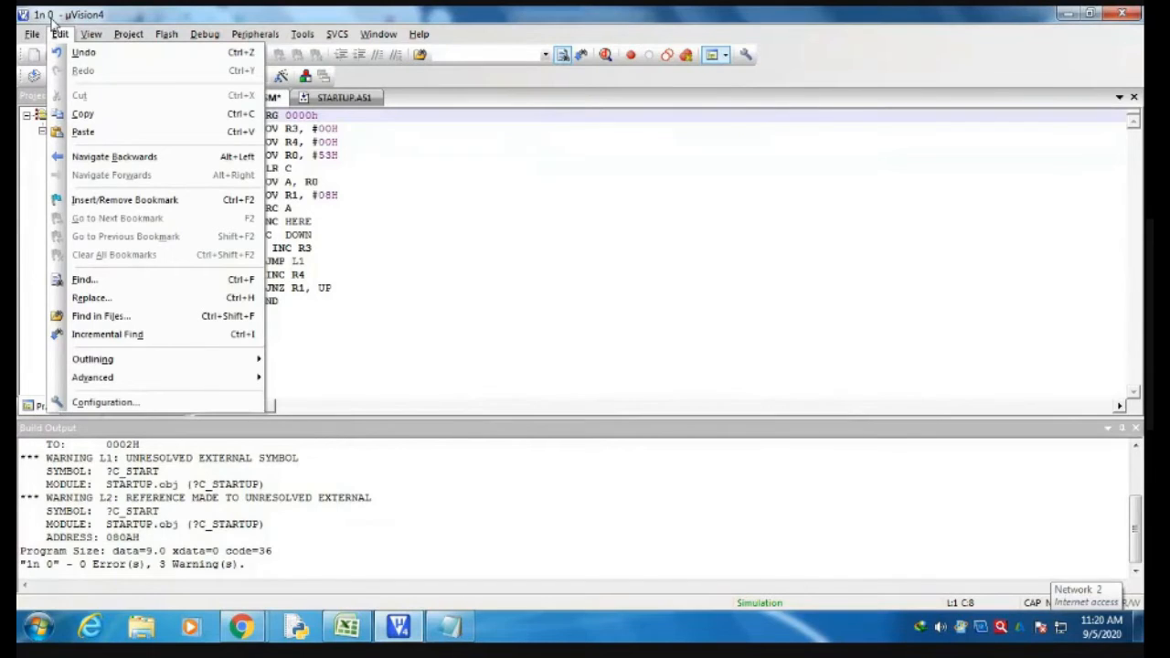
pyautogui.click(166, 34)
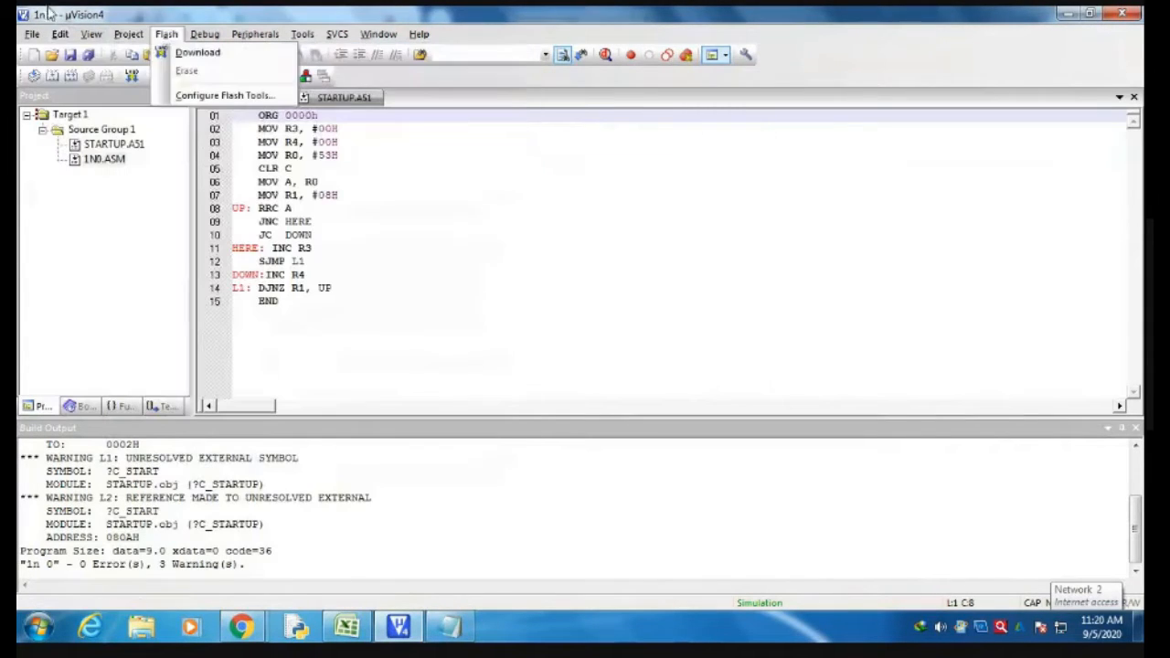
pyautogui.click(128, 34)
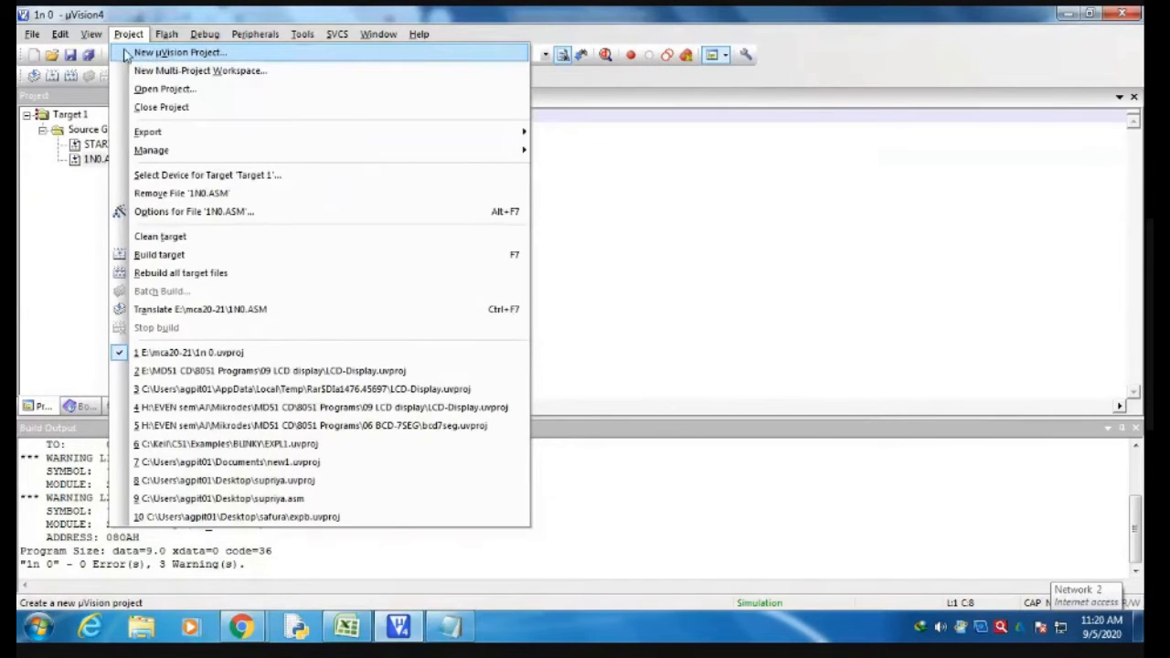
pyautogui.click(59, 34)
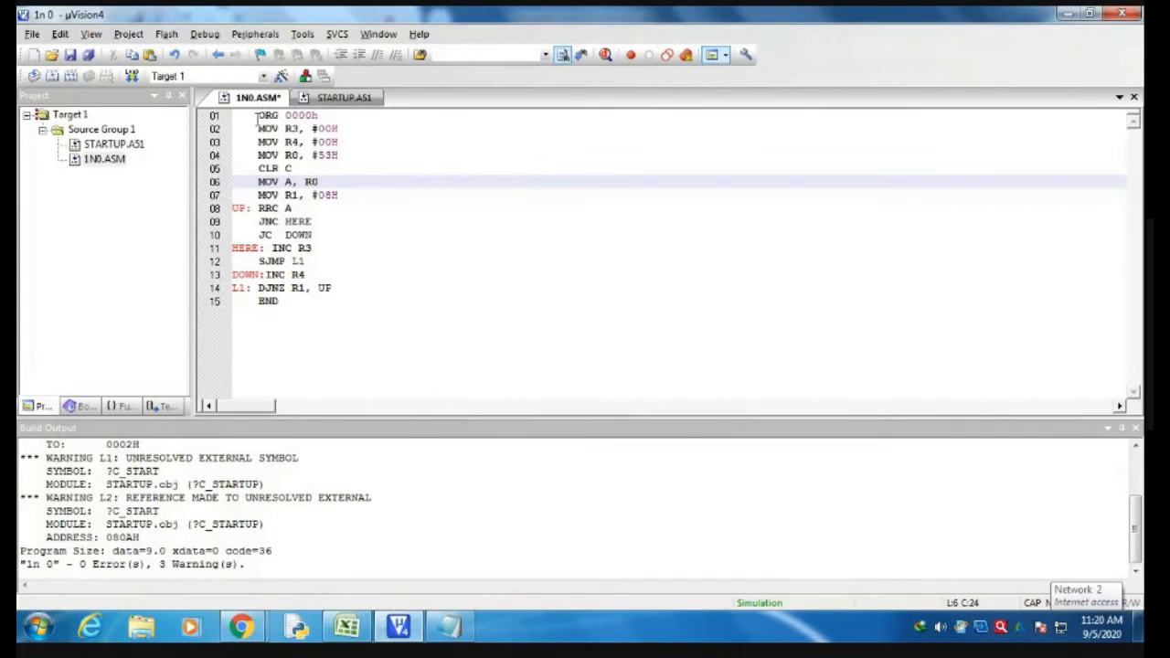
pyautogui.click(357, 302)
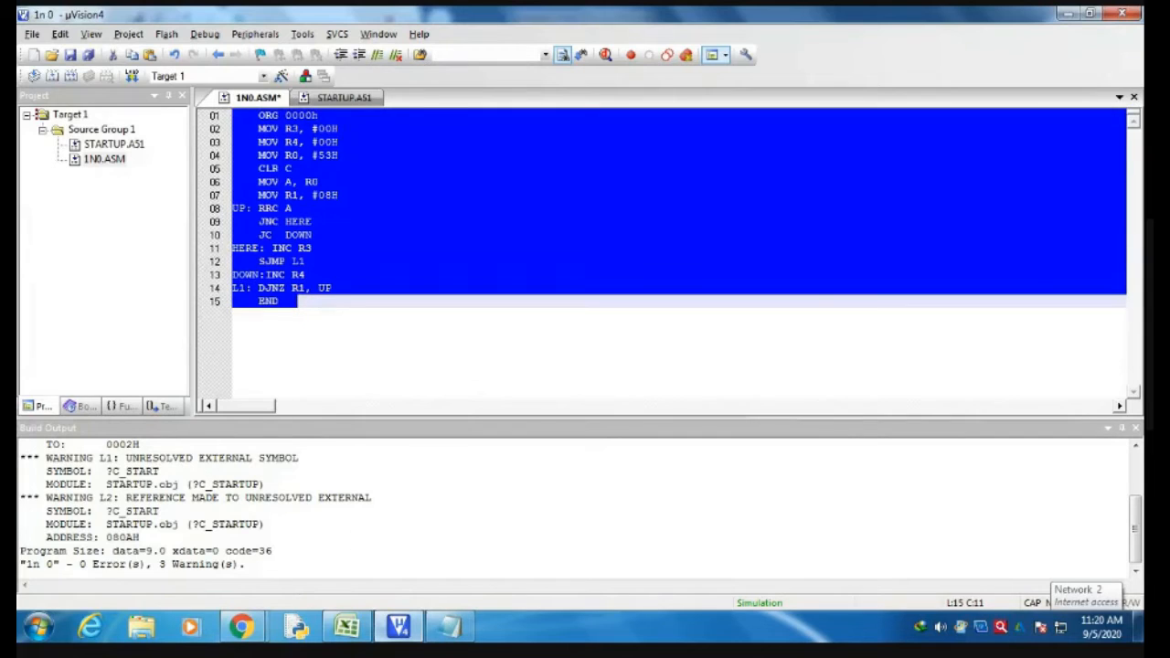
pyautogui.click(346, 626)
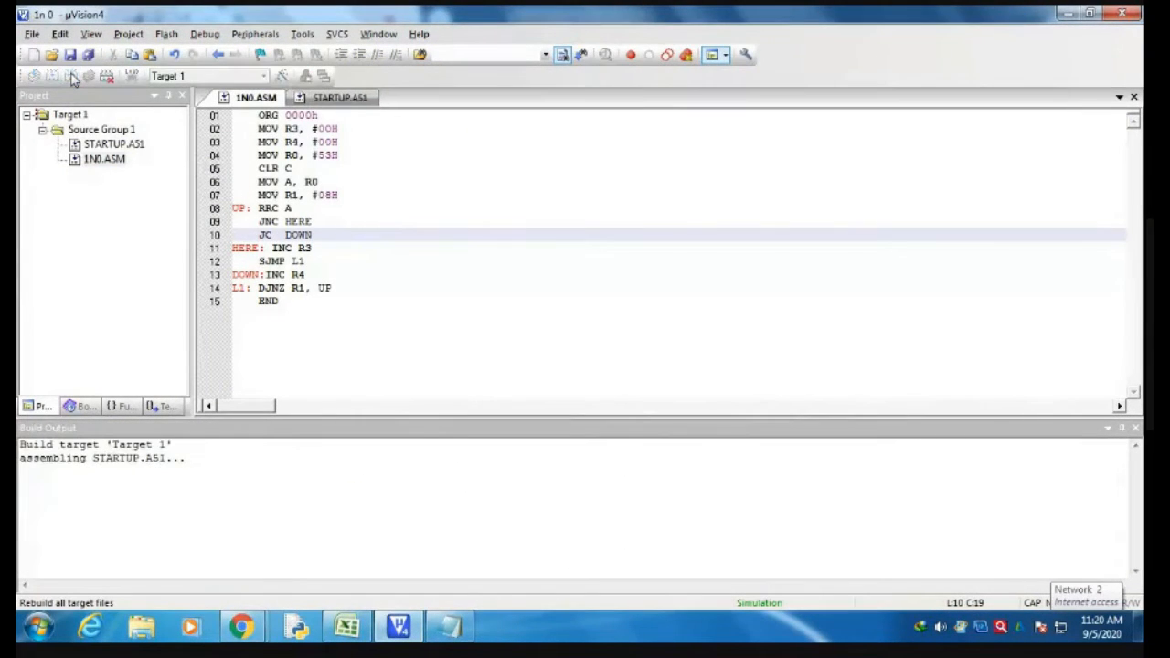
# Step: Rebuild all target files of the 1N0 project
pyautogui.click(71, 76)
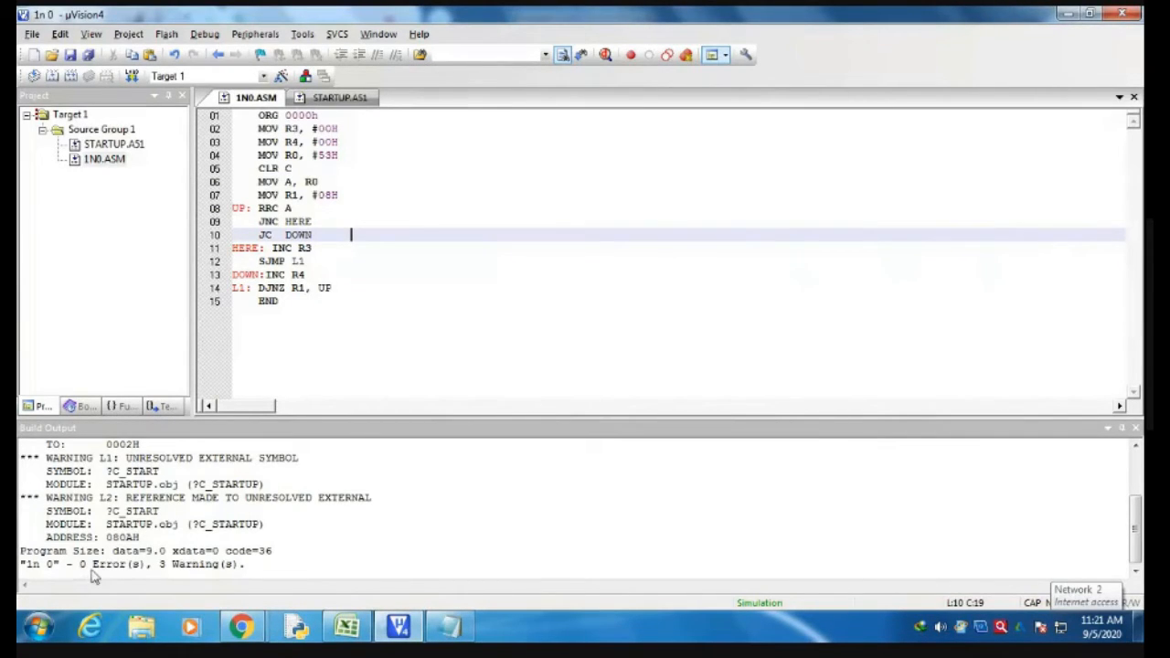
pyautogui.moveTo(202, 581)
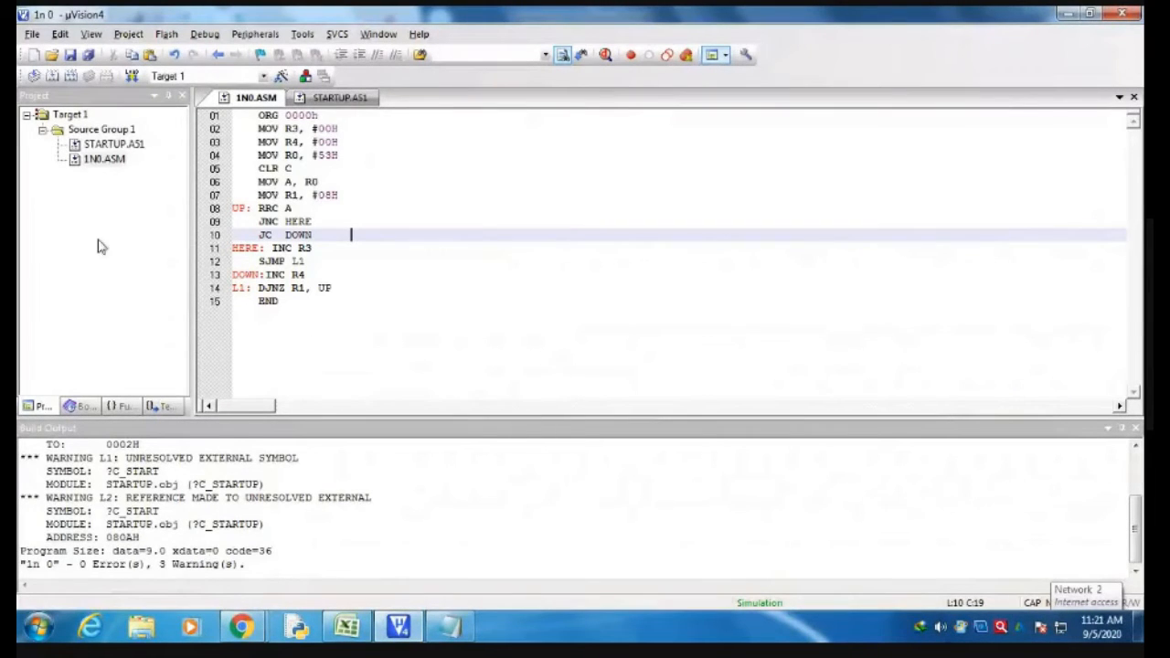
pyautogui.moveTo(98, 520)
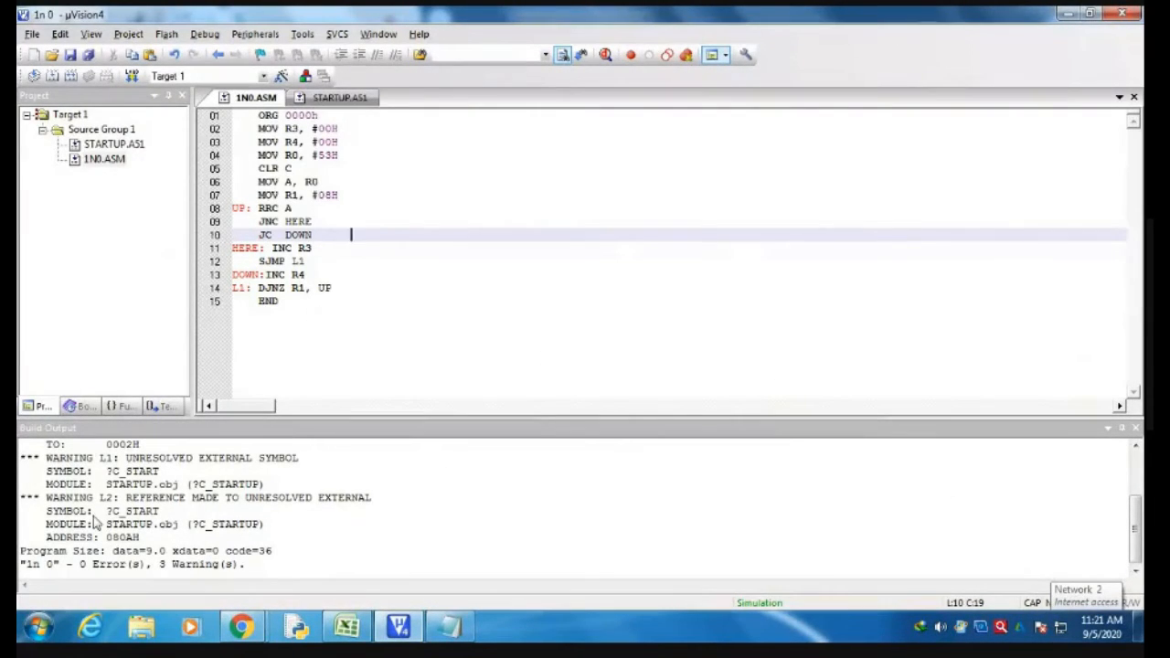
pyautogui.moveTo(152, 142)
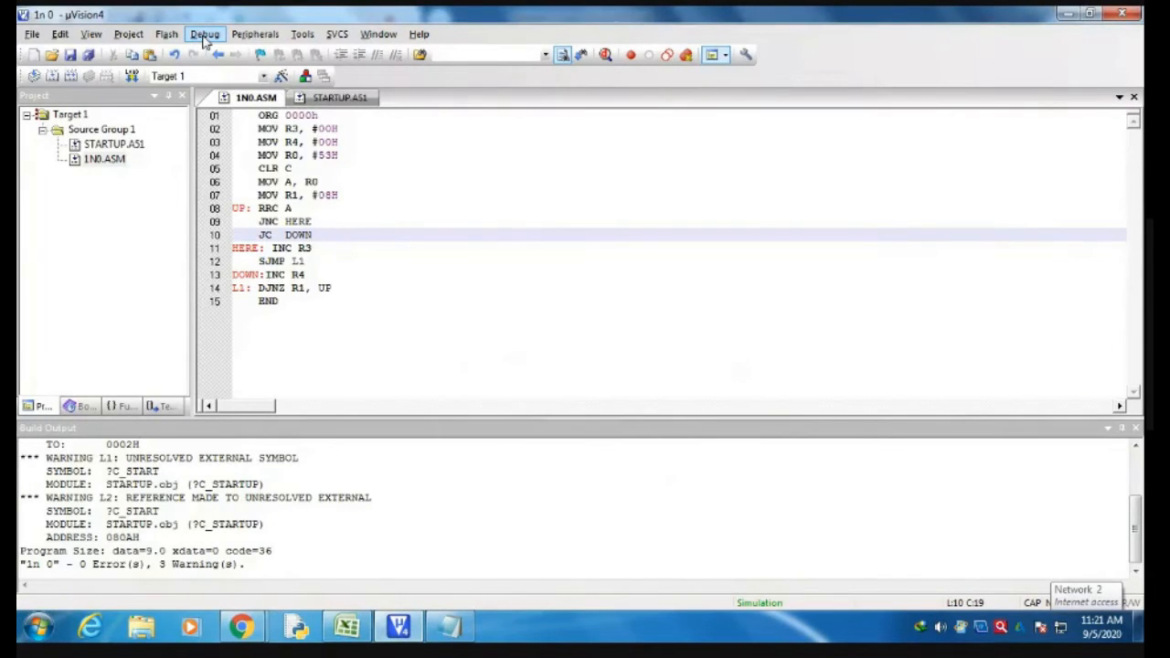
# Step: Start a simulated debug session and dismiss the evaluation mode notice
pyautogui.click(205, 34)
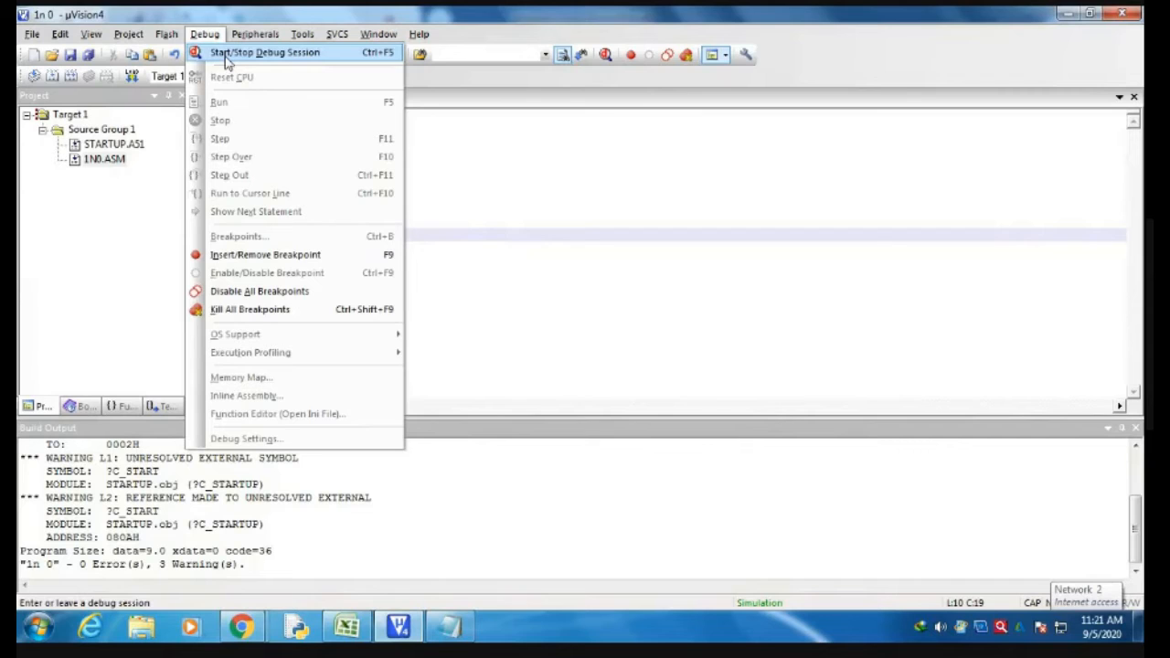
pyautogui.click(264, 53)
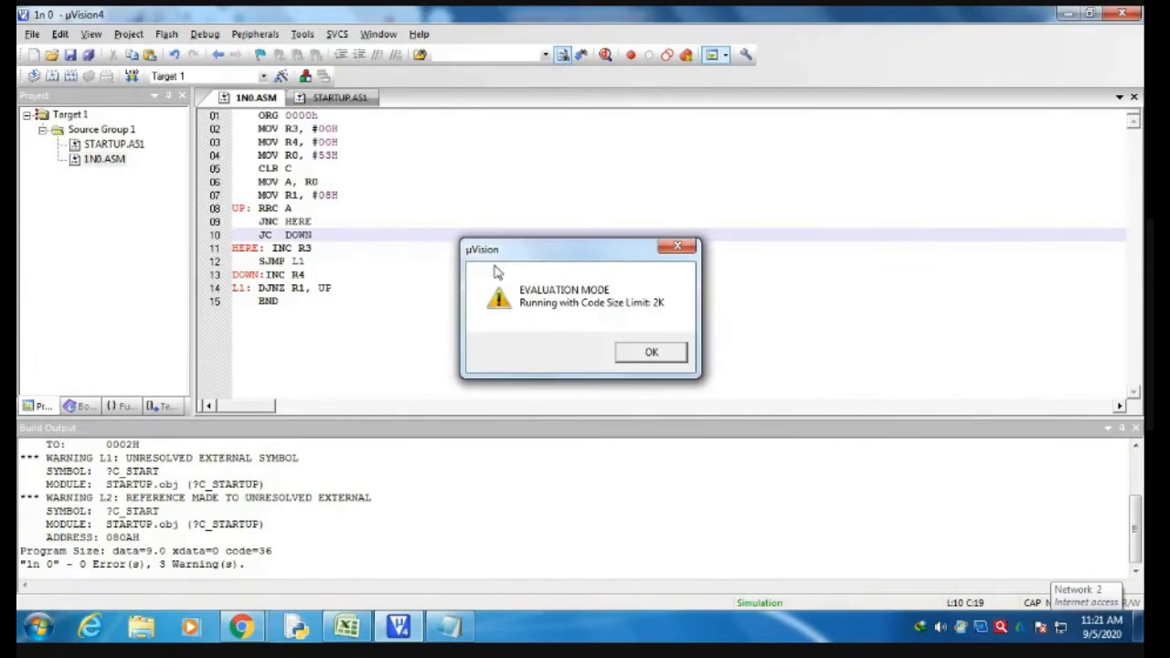
pyautogui.moveTo(553, 310)
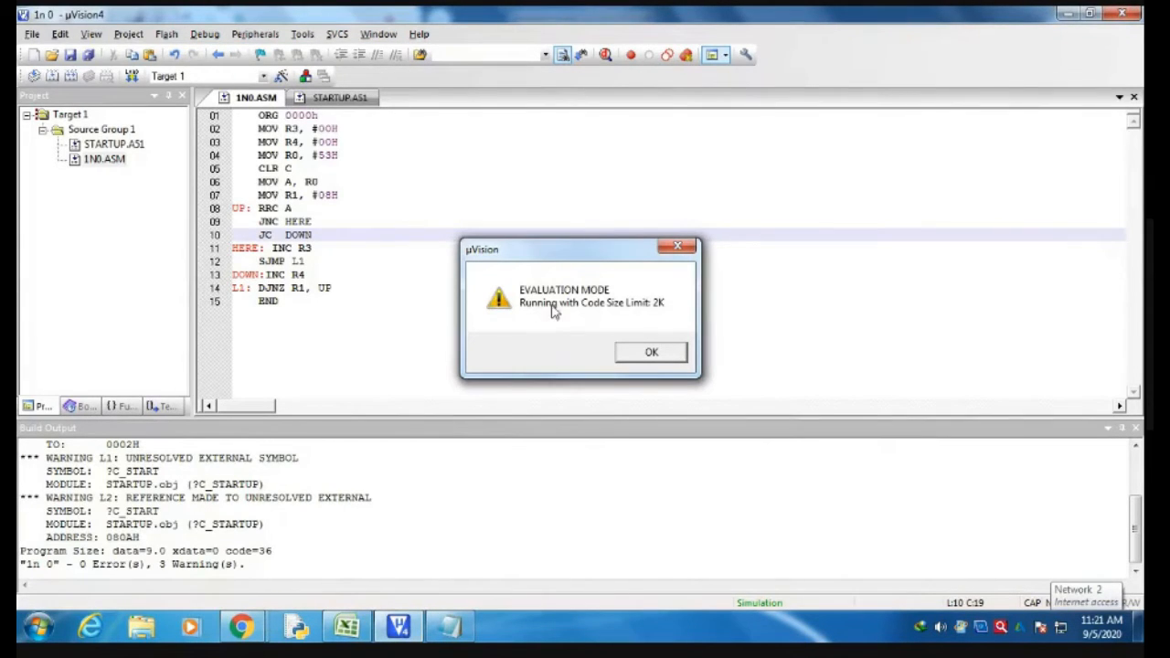
pyautogui.moveTo(674, 318)
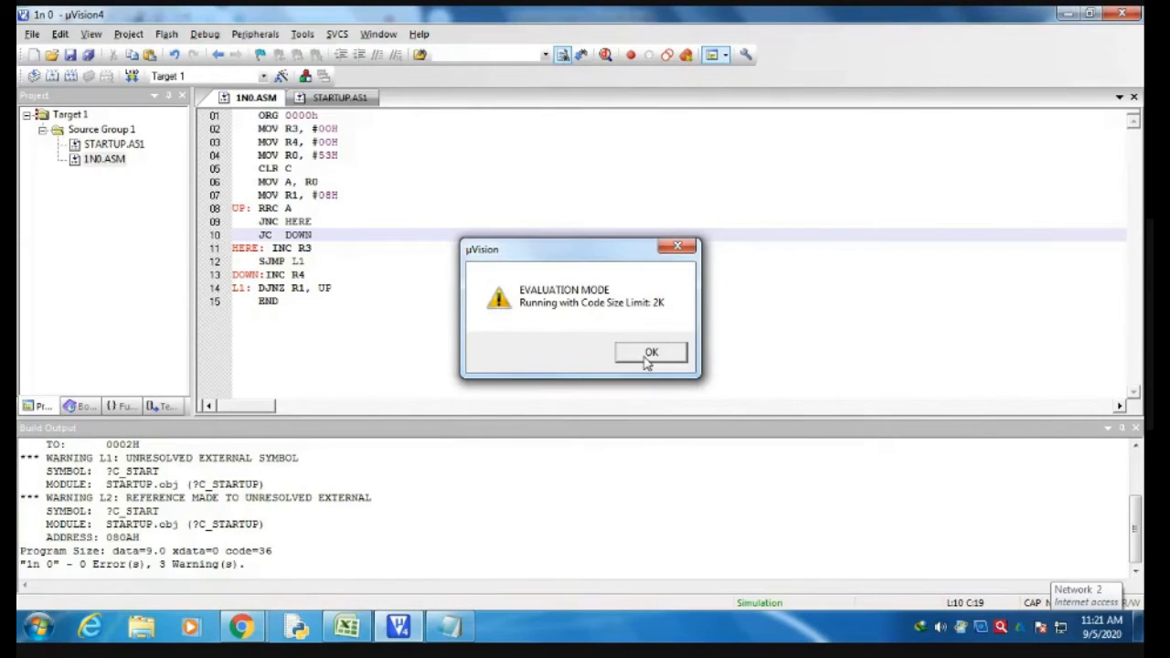
pyautogui.moveTo(644, 365)
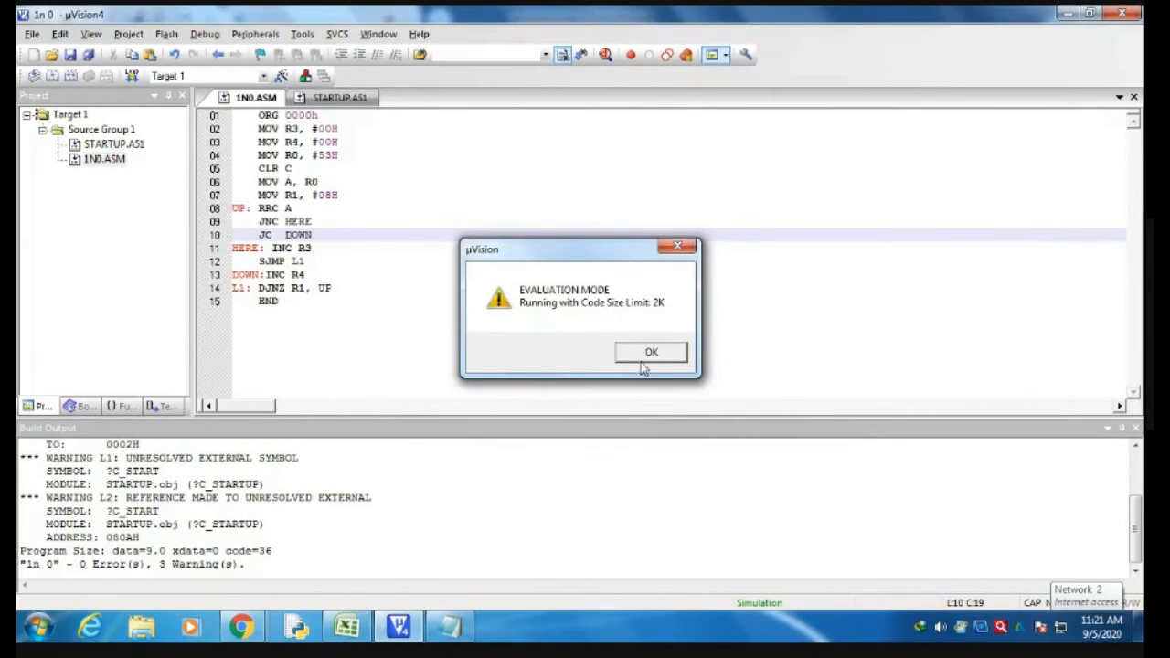
pyautogui.click(651, 351)
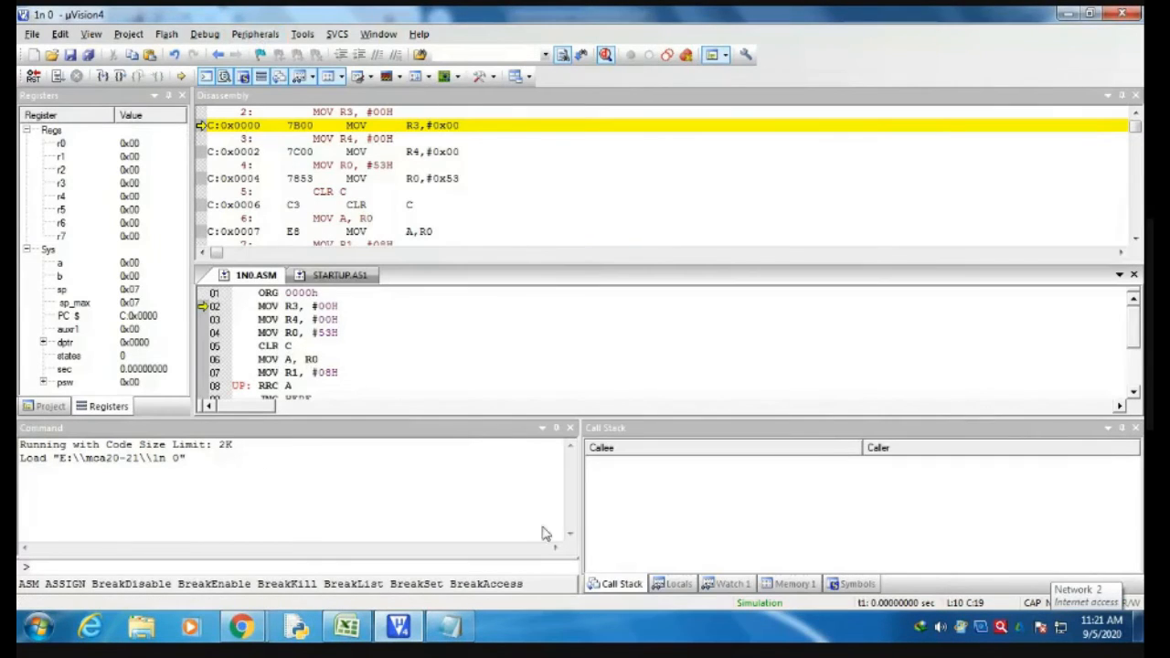
pyautogui.moveTo(652, 497)
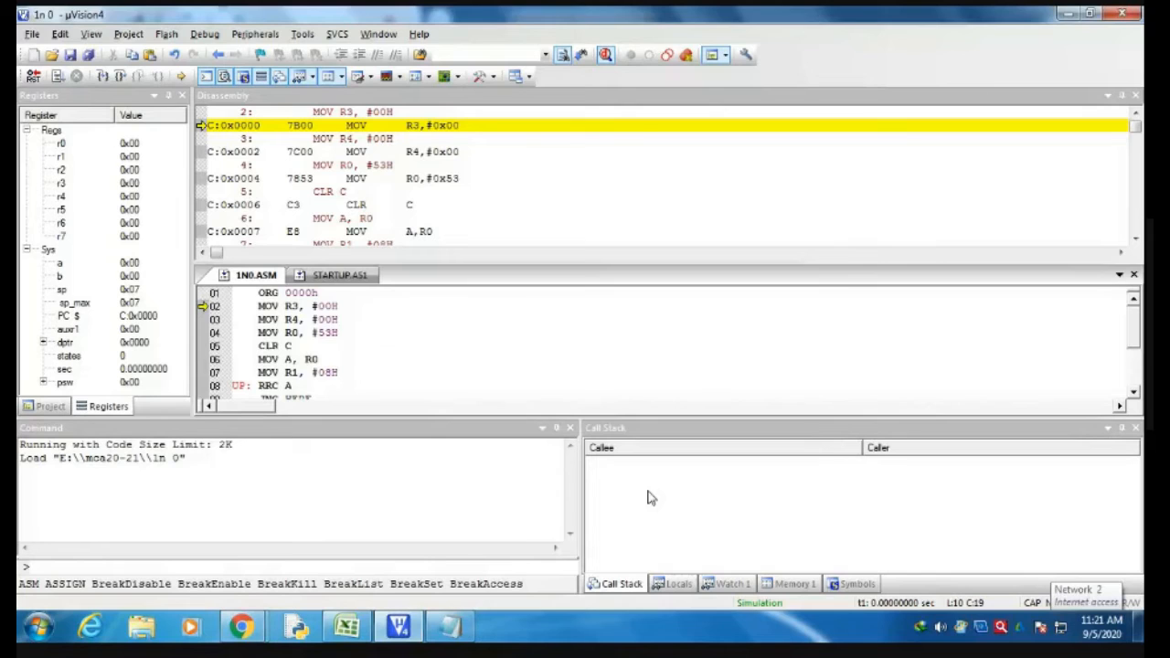
pyautogui.moveTo(226, 133)
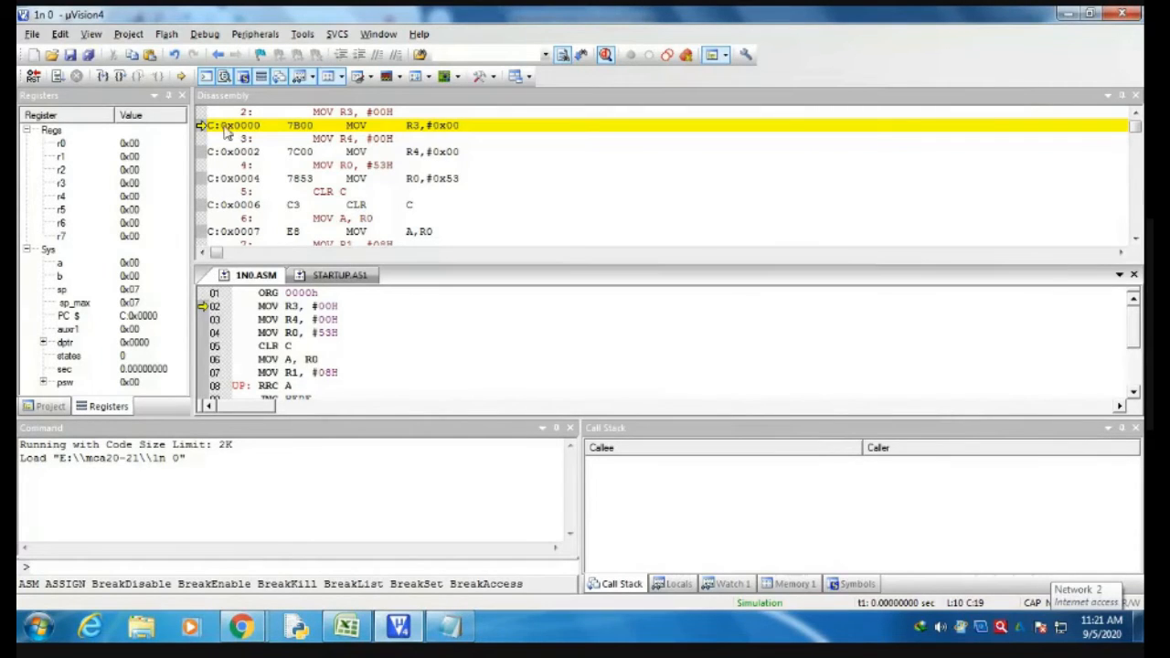
pyautogui.moveTo(201, 132)
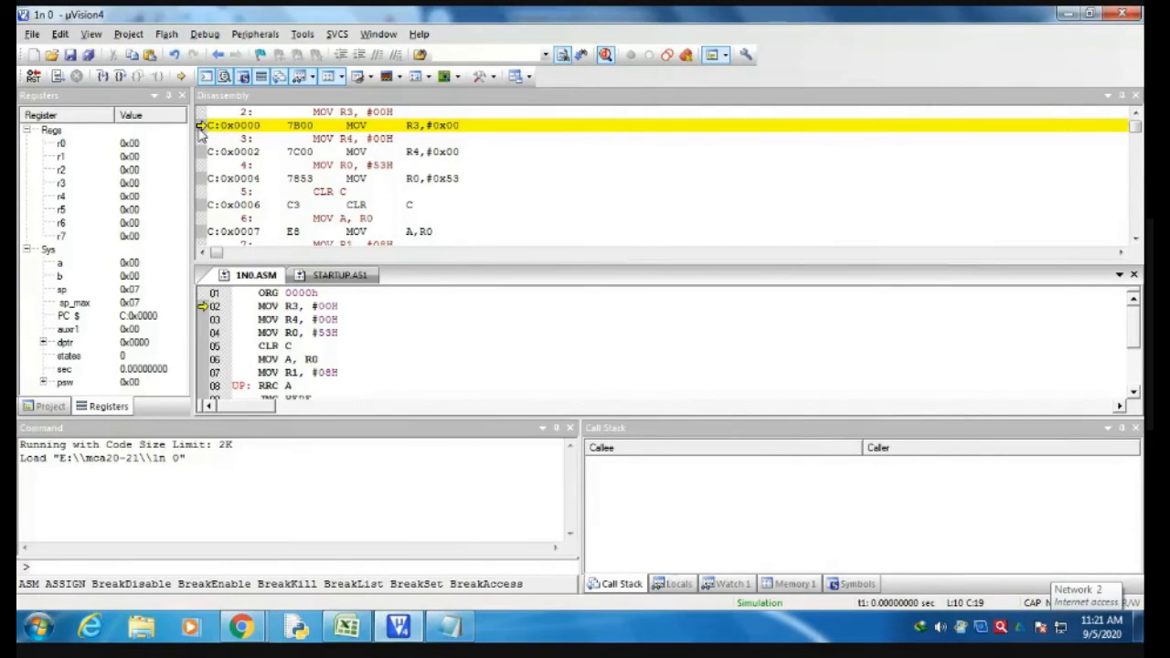
pyautogui.moveTo(201, 311)
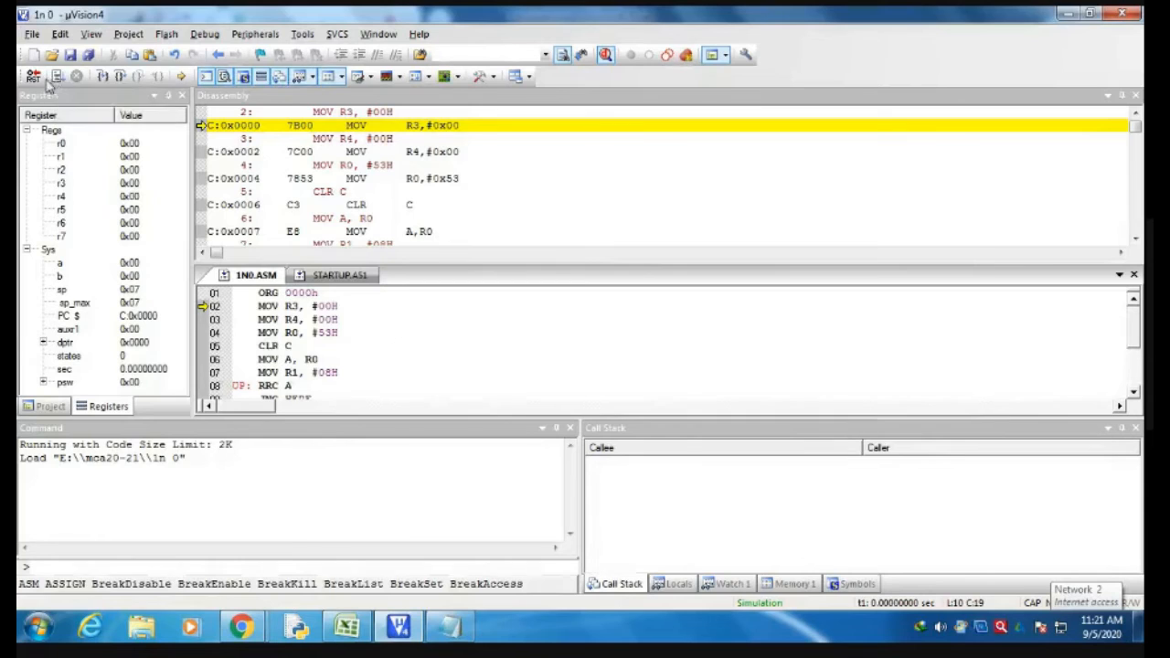
pyautogui.click(57, 77)
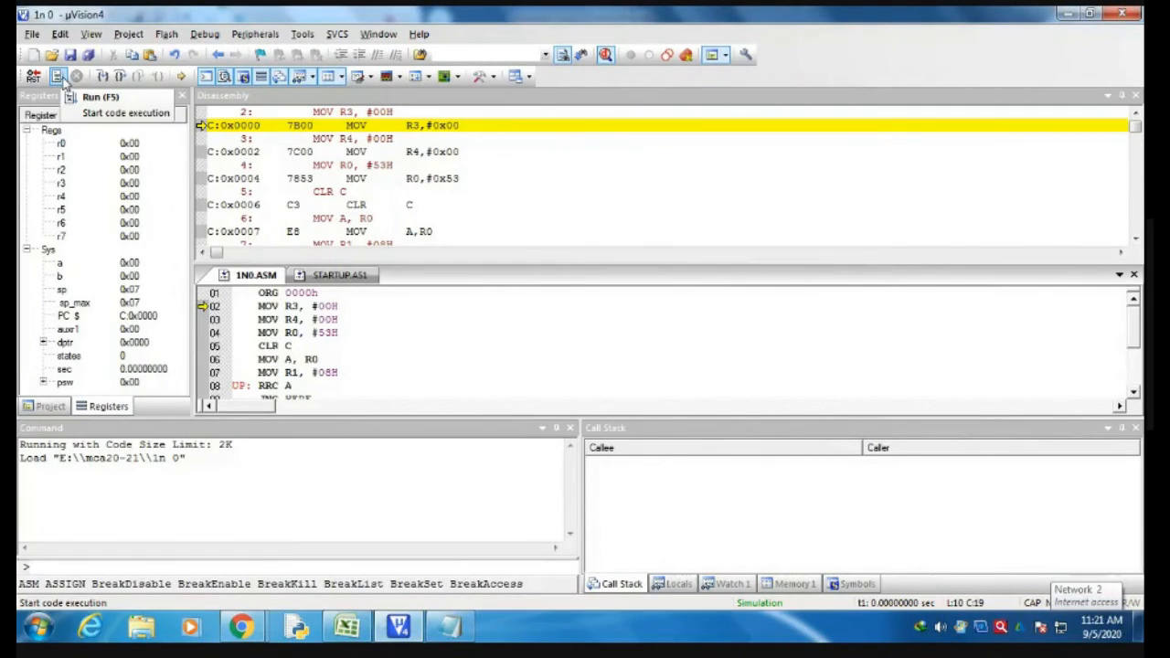
pyautogui.moveTo(126, 212)
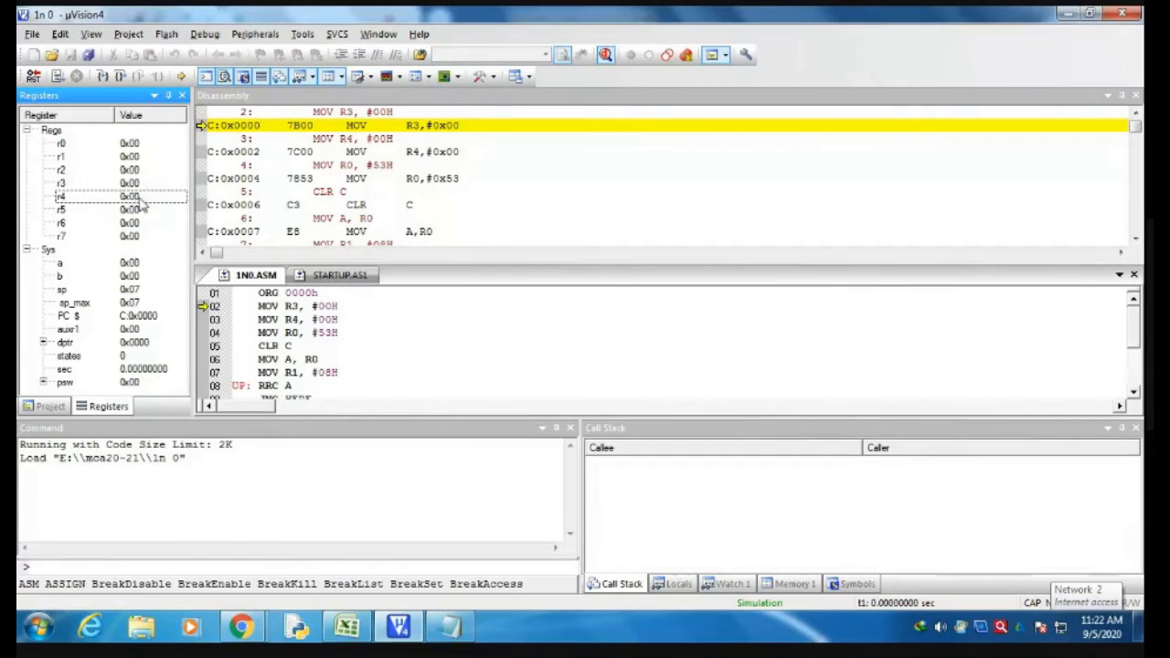
# Step: Run the program so R3 and R4 each show a count of 0x04
pyautogui.click(57, 76)
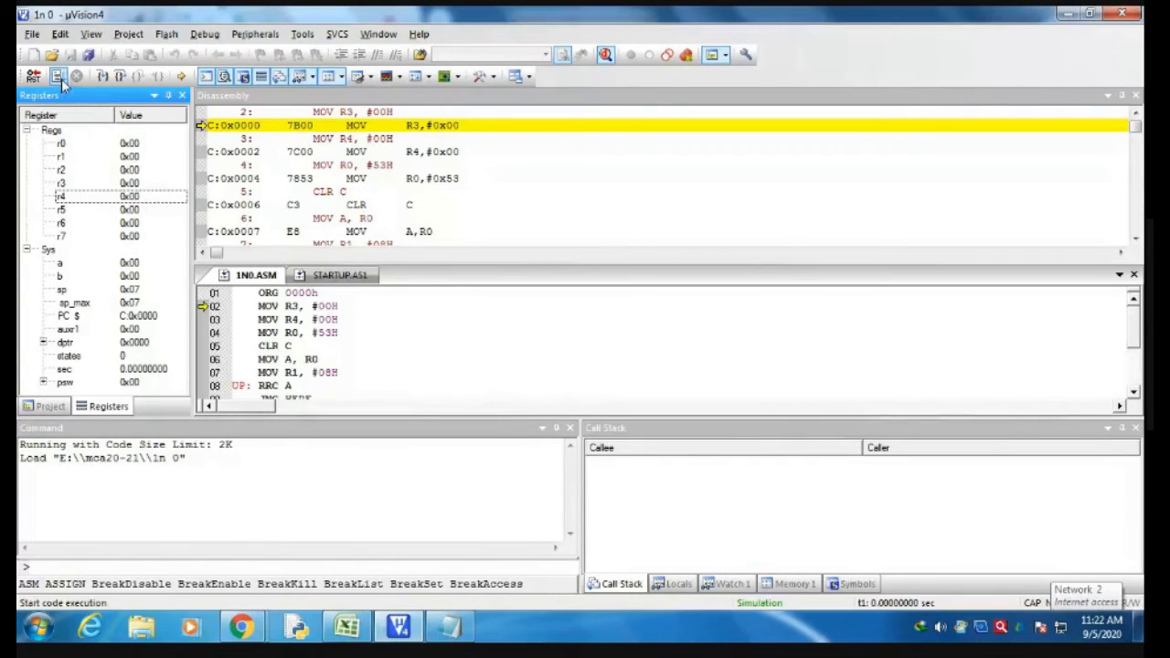
pyautogui.click(58, 76)
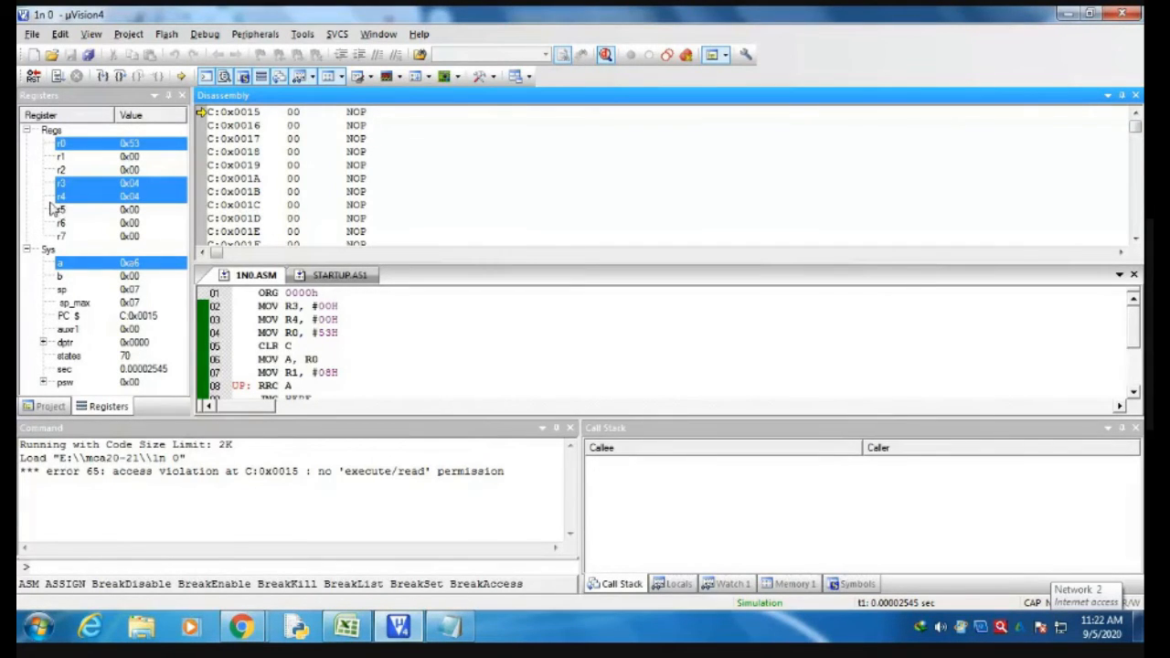
pyautogui.moveTo(137, 208)
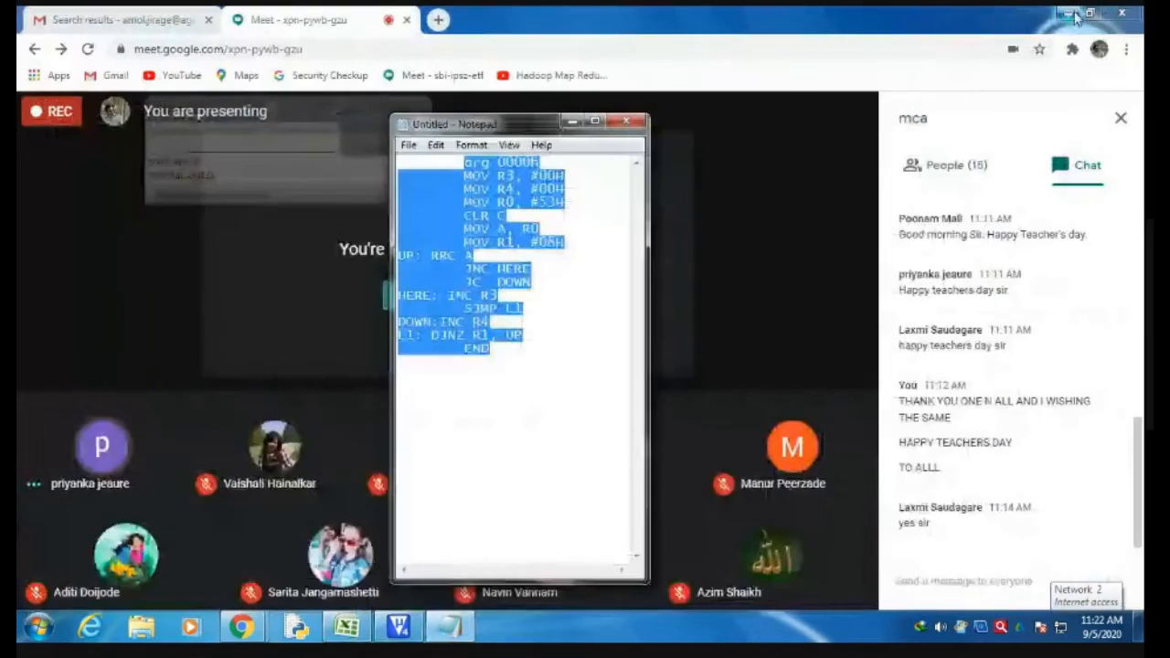
# Step: Minimise the Meet window and bring µVision4 back to the front
pyautogui.click(1074, 16)
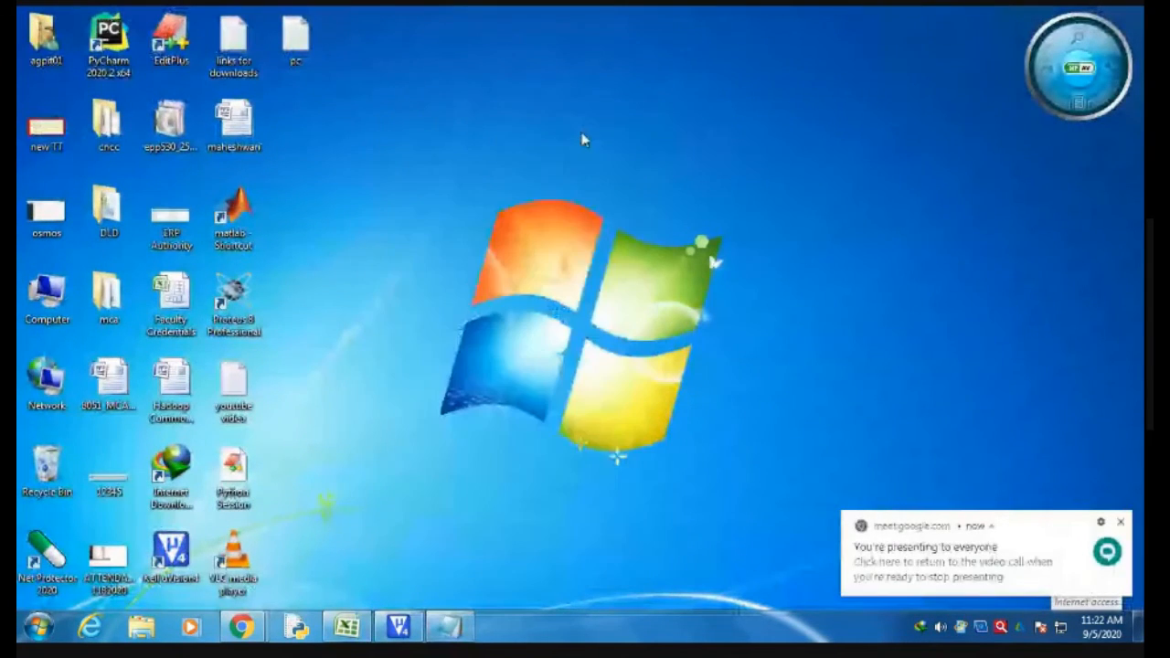
pyautogui.moveTo(594, 194)
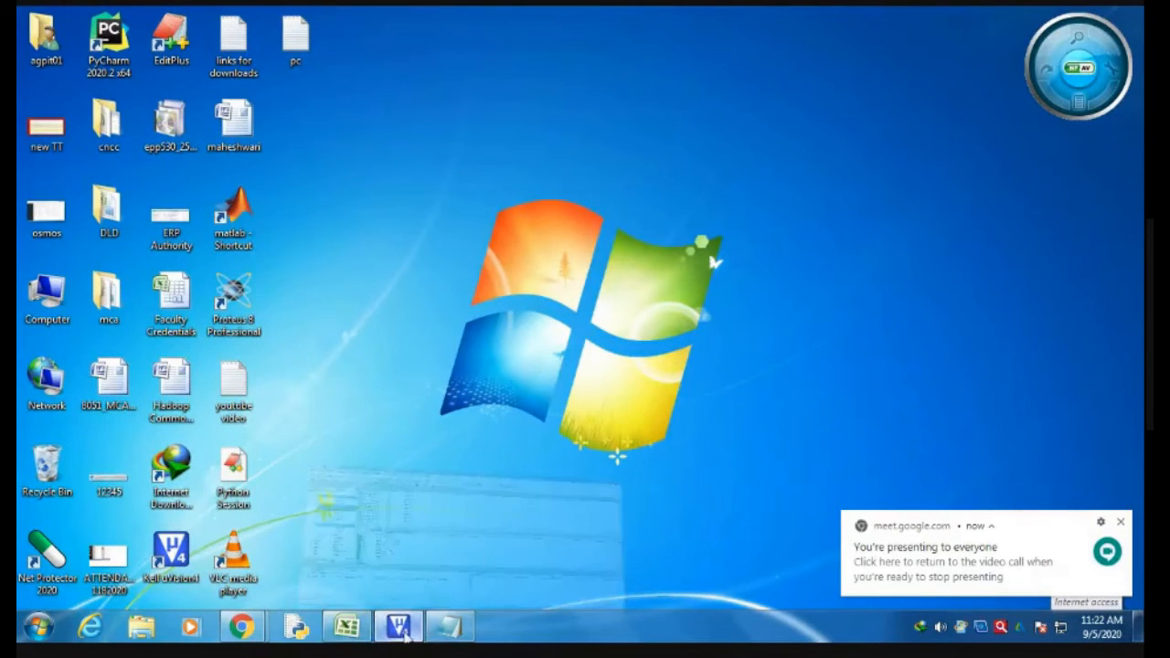
pyautogui.click(398, 626)
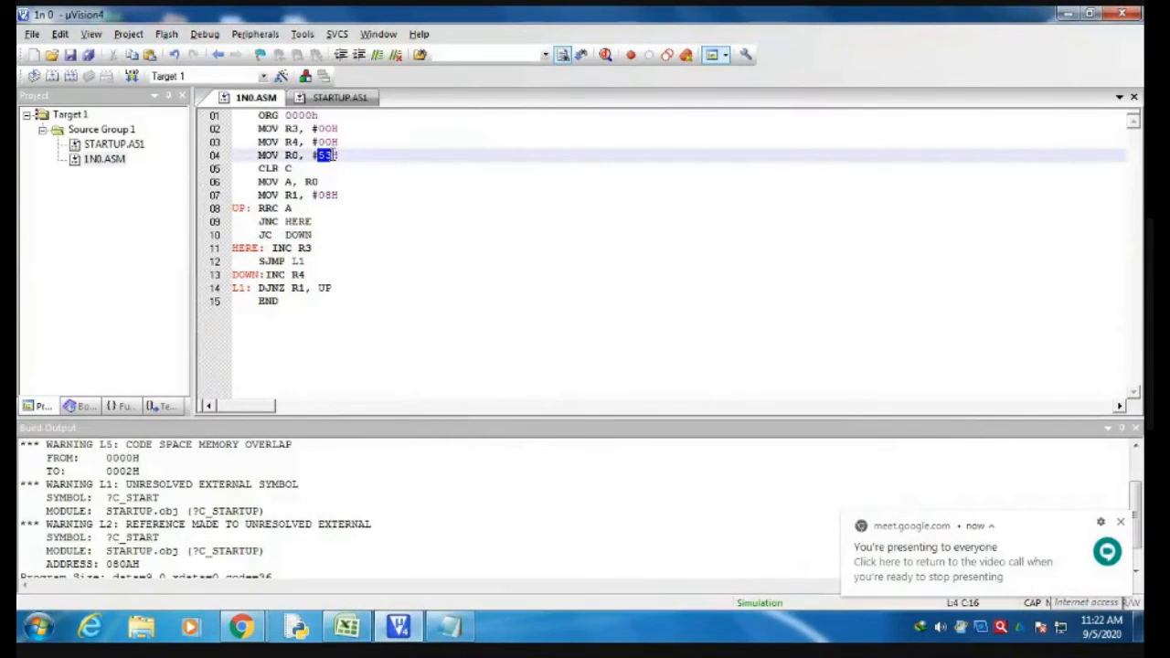
# Step: Change line 4 to load 92H into R0 and rebuild the project
pyautogui.write('92H')
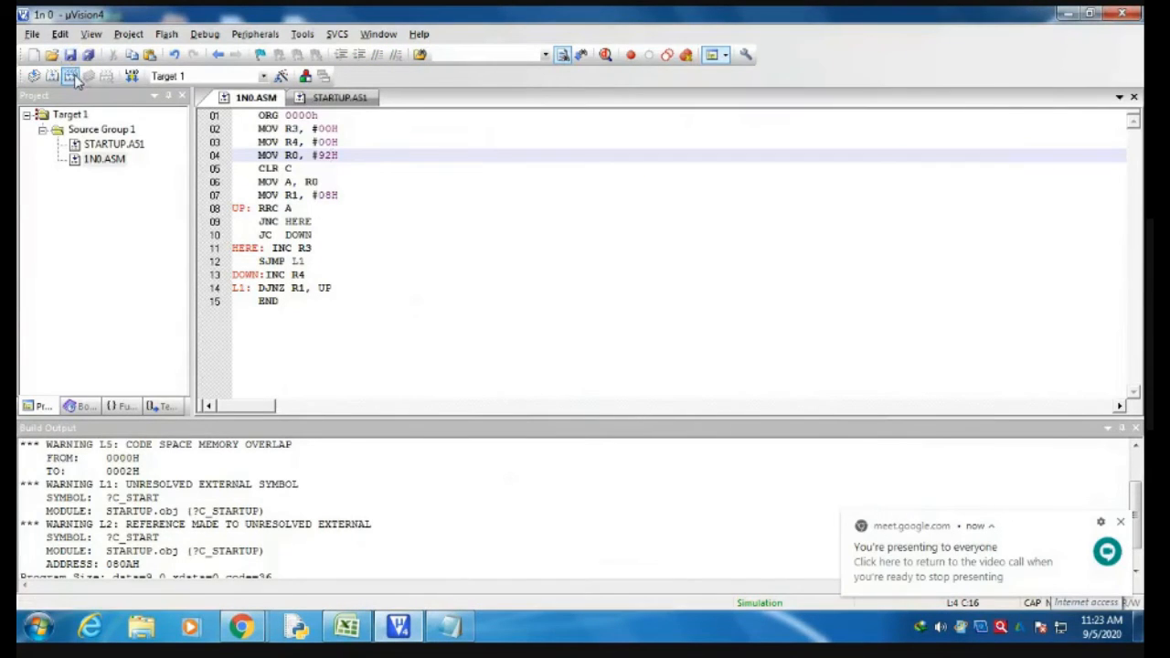
pyautogui.click(71, 76)
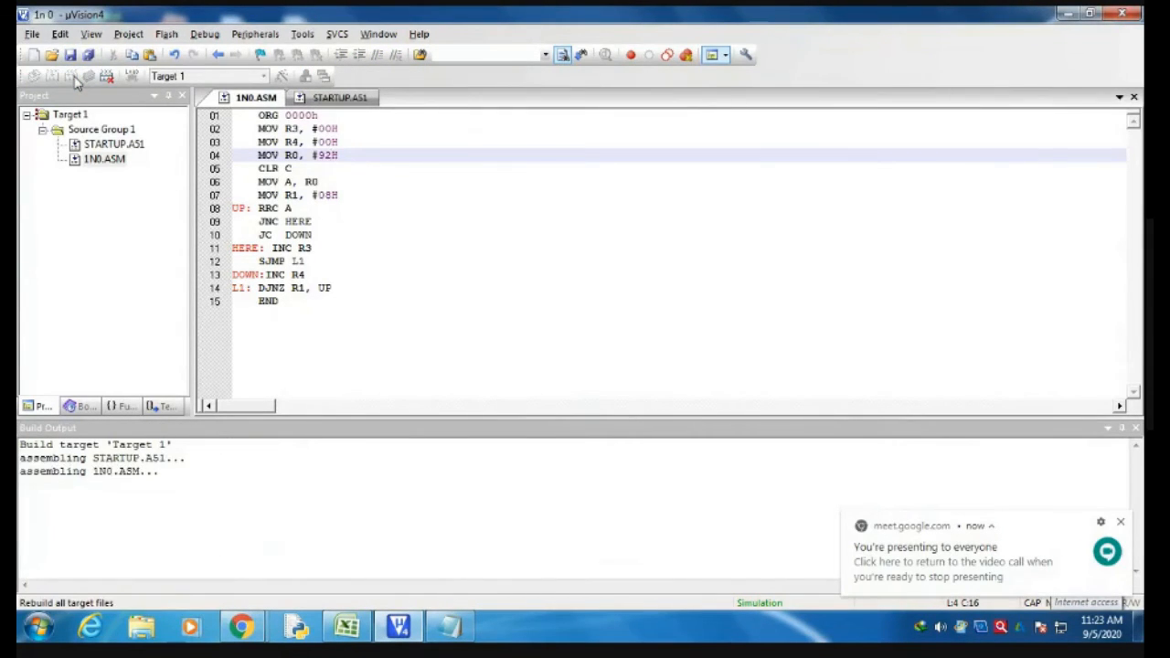
pyautogui.click(51, 76)
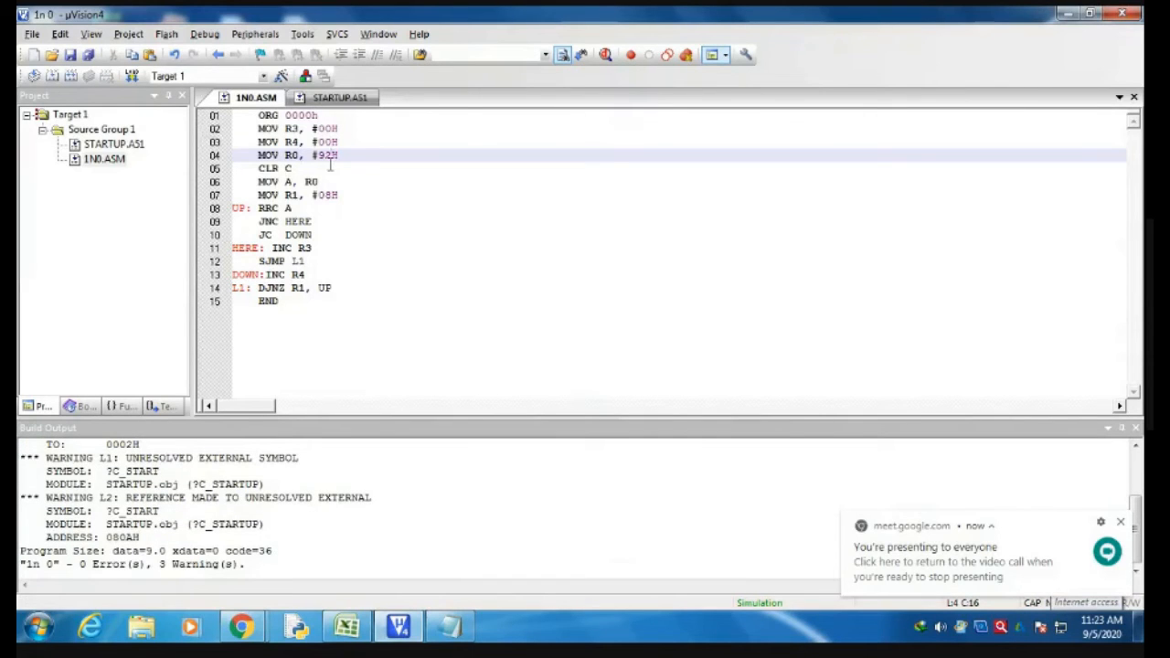
pyautogui.click(346, 626)
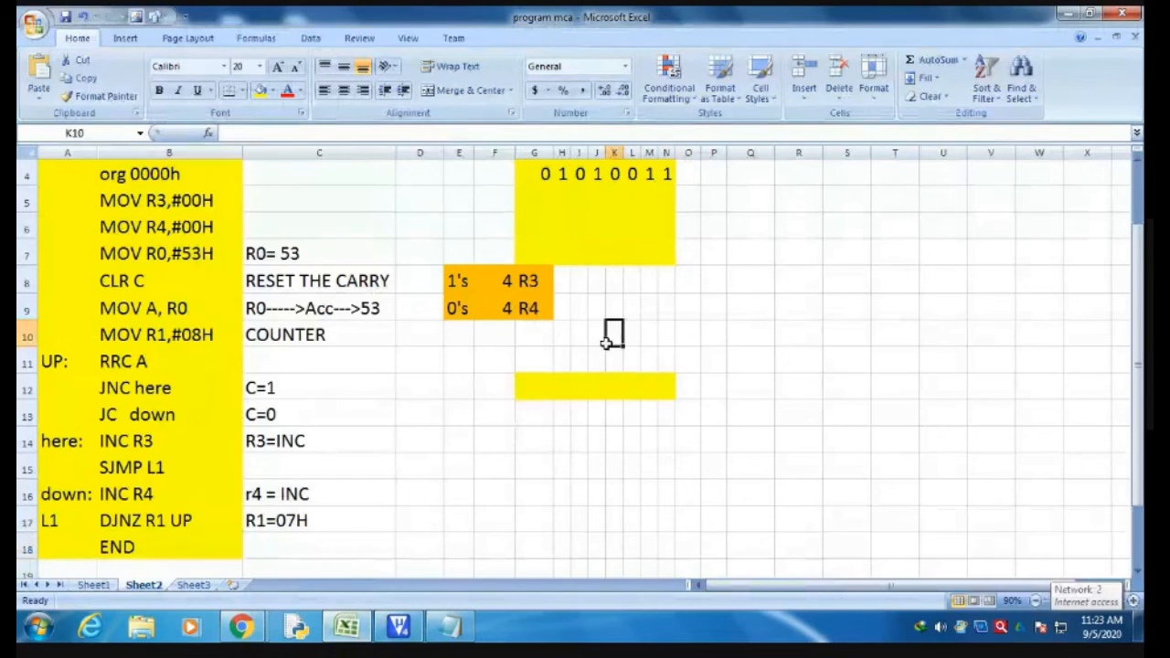
# Step: Type 92 and fill G12:N12 with its binary 1001 0010
pyautogui.write('92')
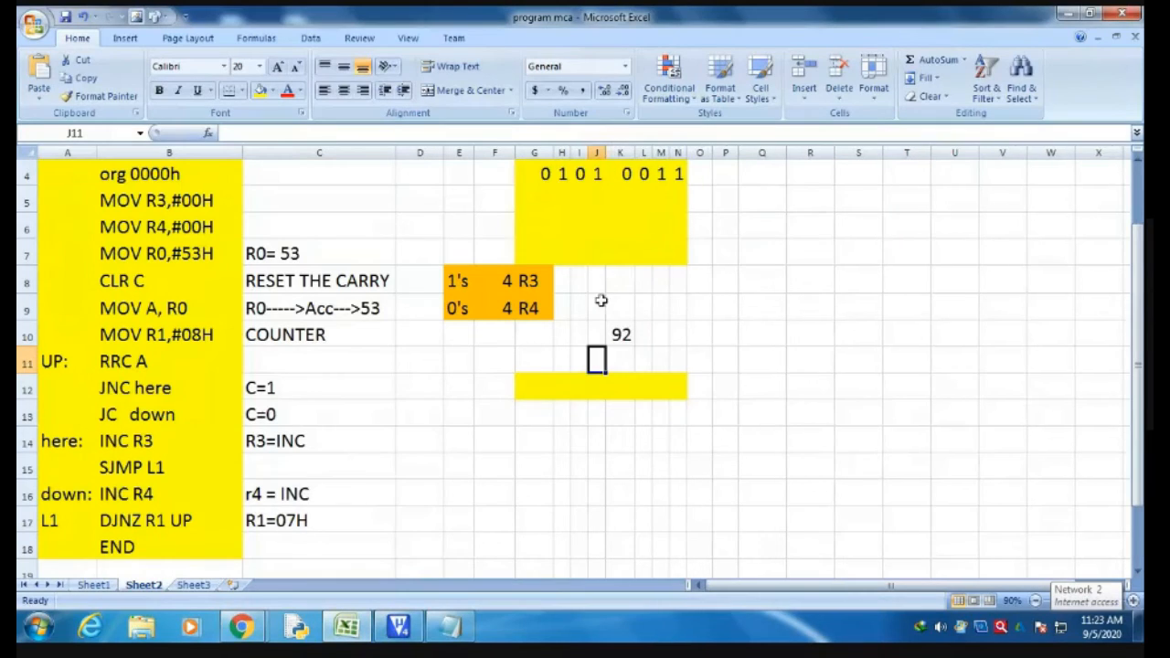
pyautogui.moveTo(451, 385)
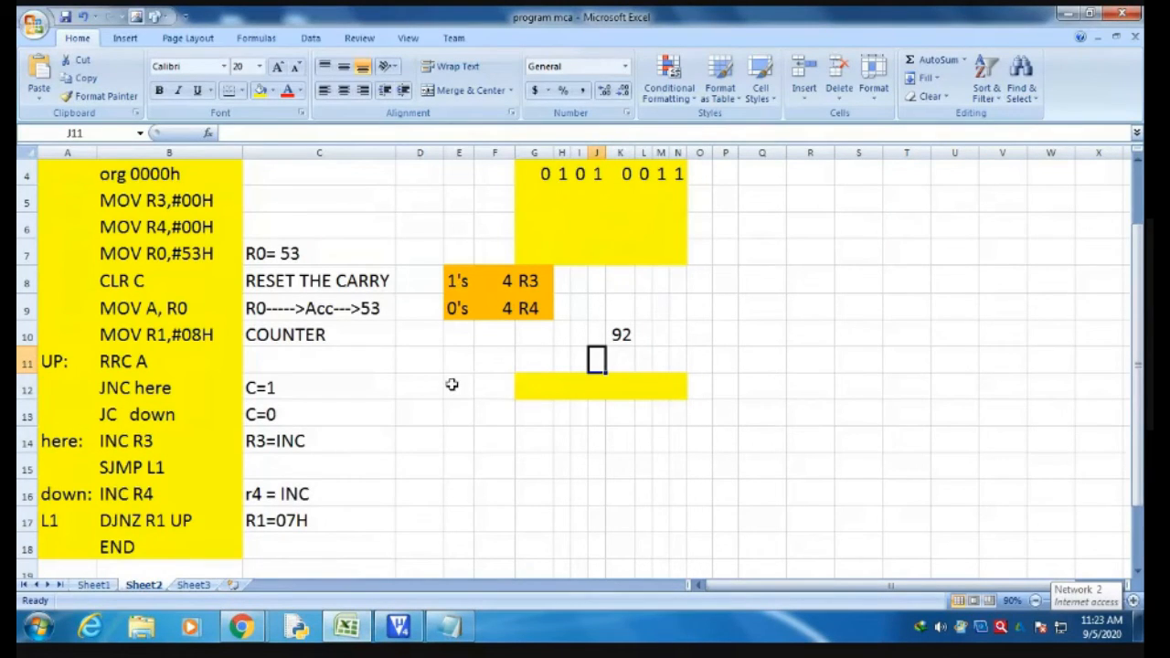
pyautogui.click(533, 387)
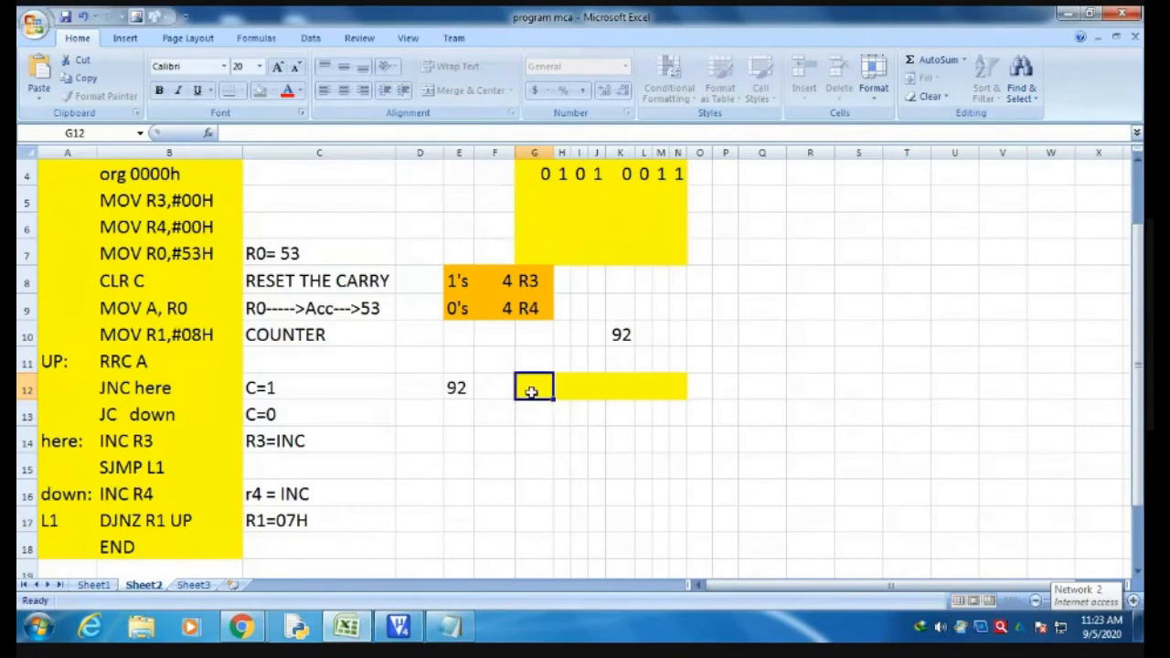
pyautogui.write('1')
pyautogui.click(677, 388)
pyautogui.write('0')
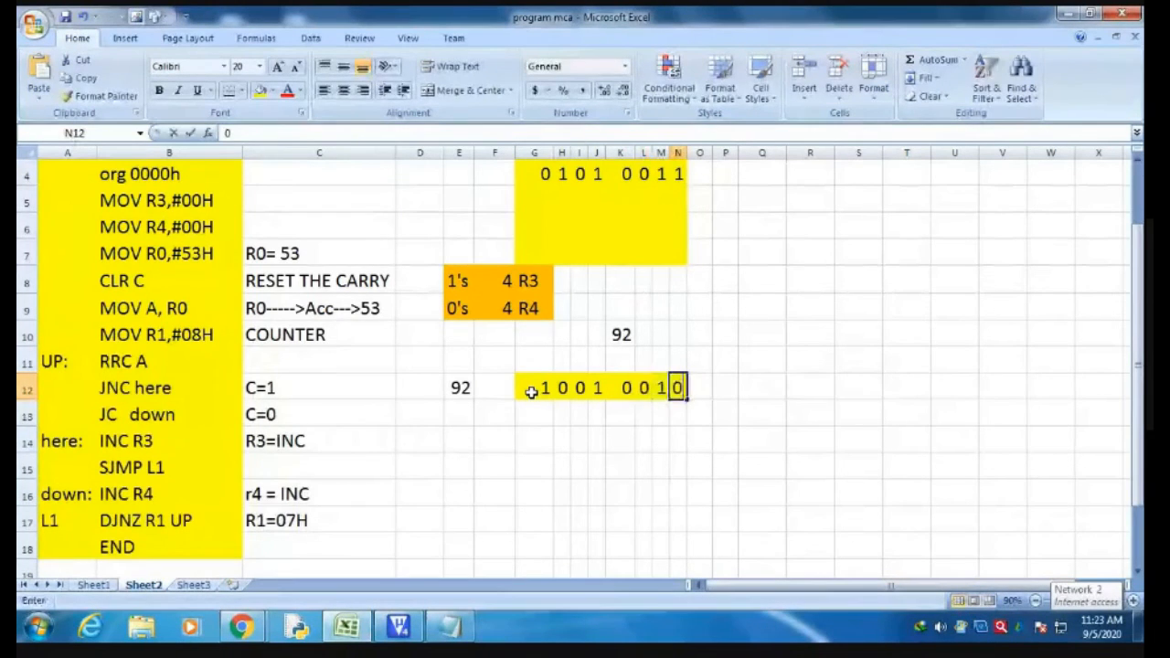
pyautogui.moveTo(534, 387); pyautogui.dragTo(681, 387)
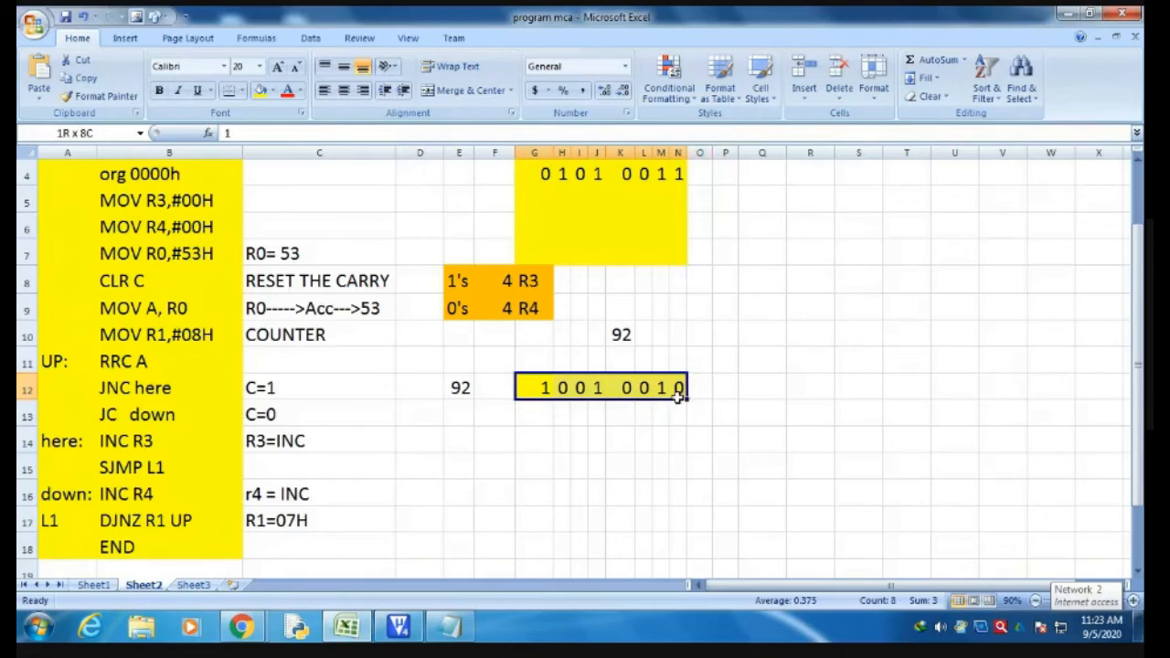
pyautogui.click(622, 387)
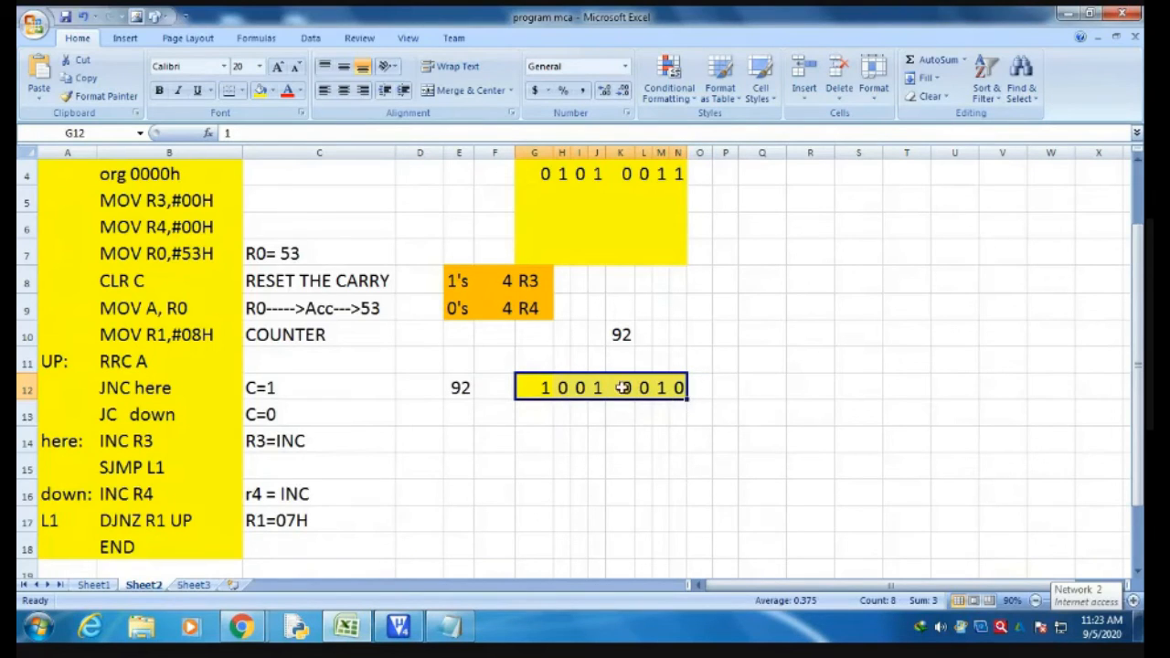
pyautogui.moveTo(654, 388)
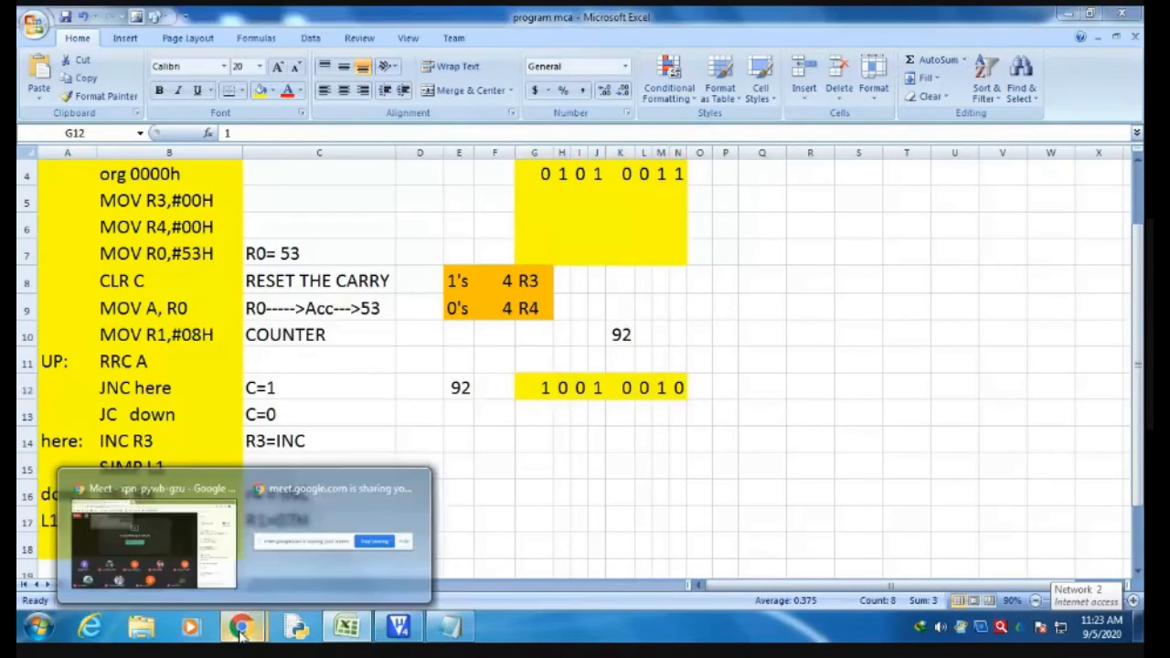
pyautogui.click(601, 386)
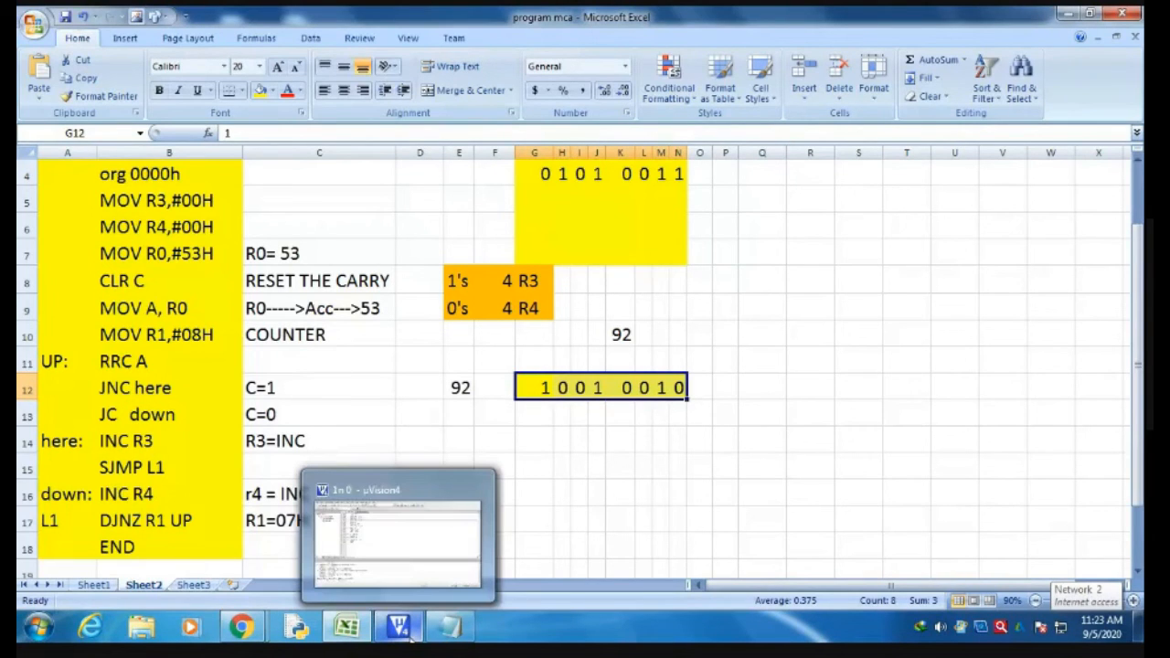
# Step: Save the 92H source edit and rebuild the project
pyautogui.click(398, 626)
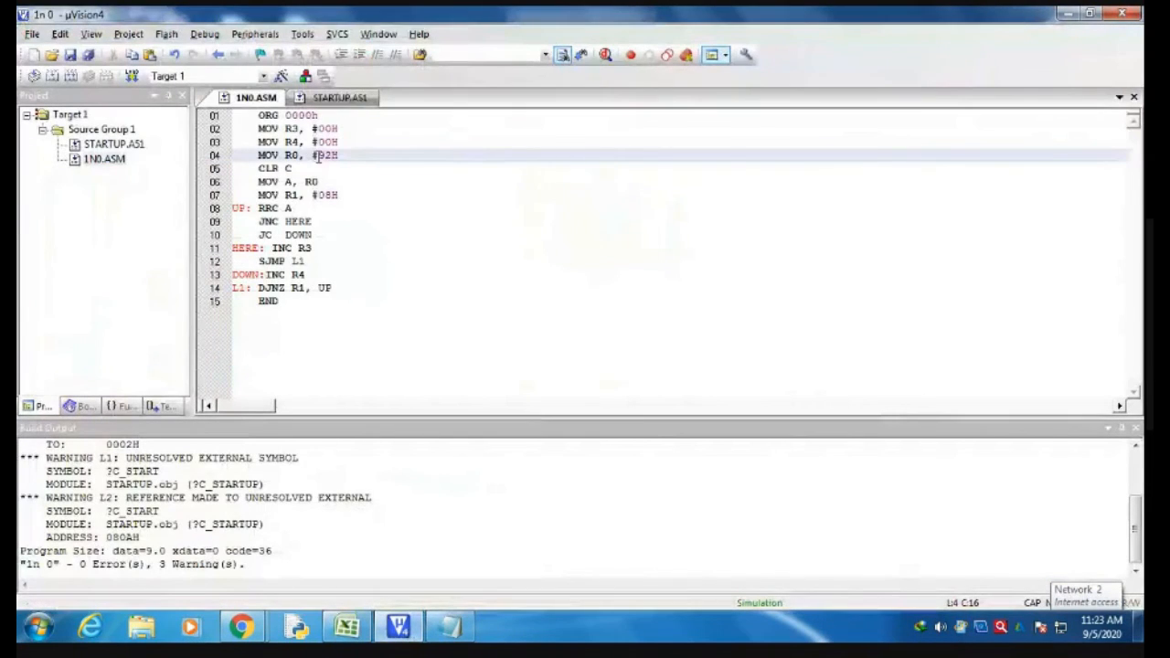
pyautogui.doubleClick(326, 155)
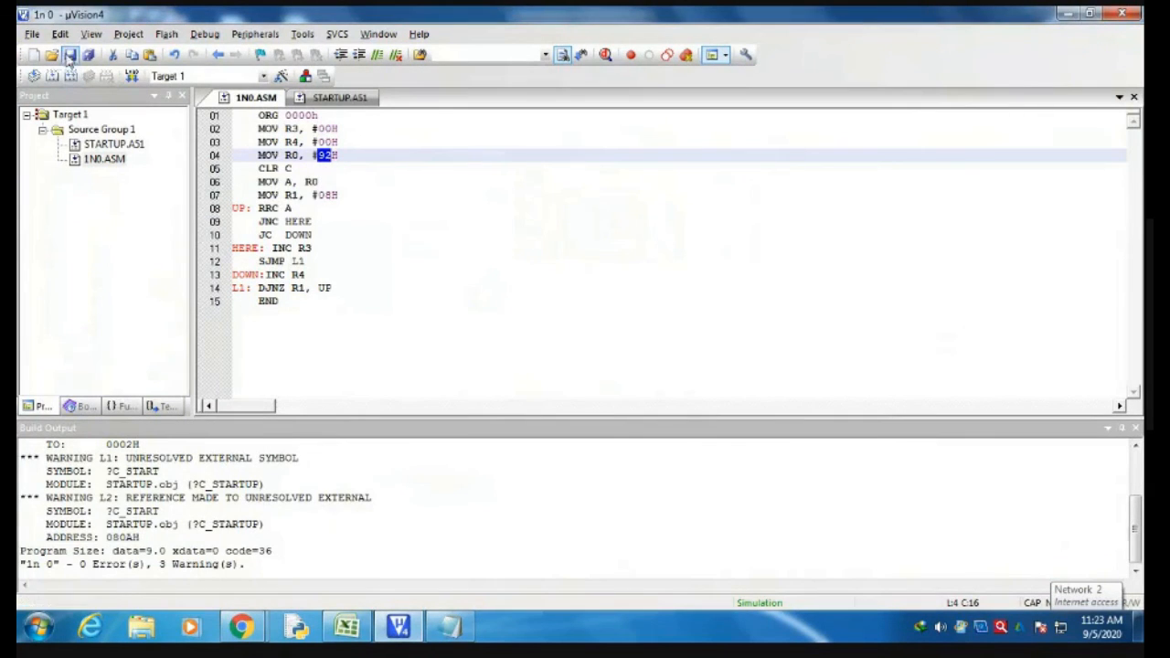
pyautogui.click(68, 53)
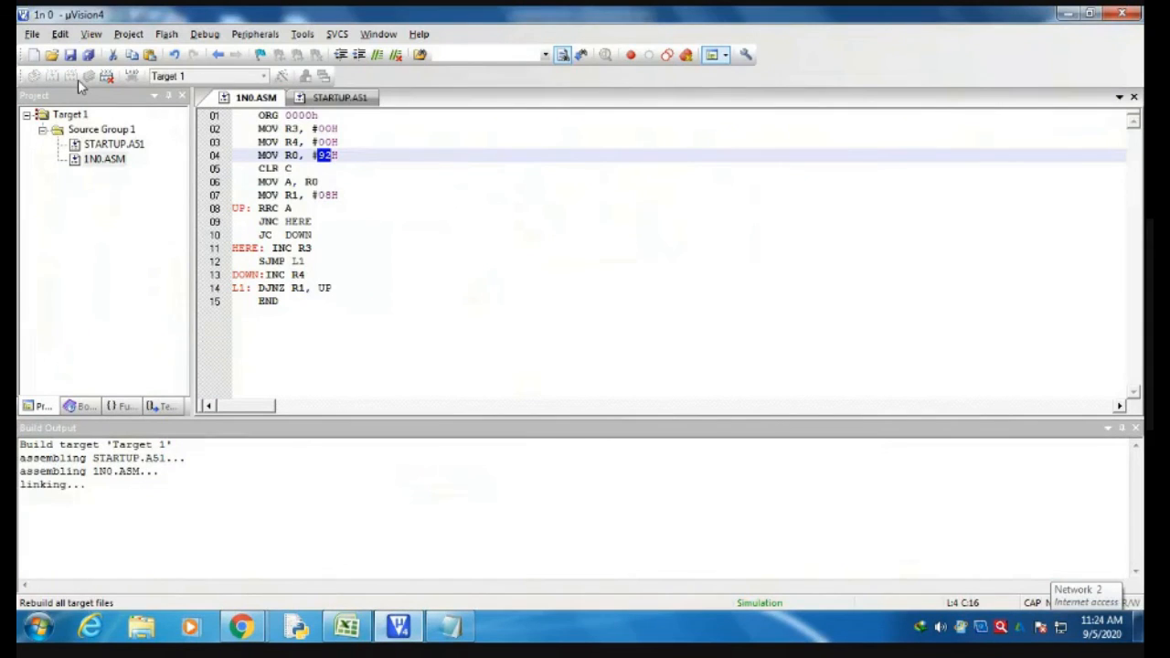
pyautogui.click(51, 75)
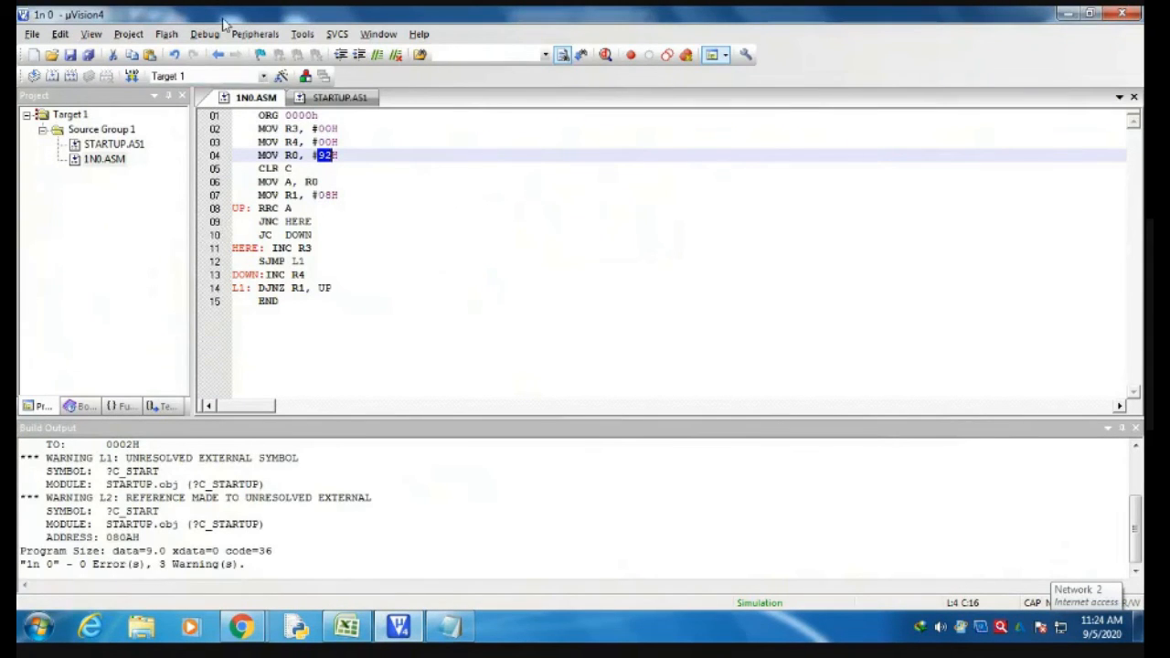
# Step: Start a debug session and dismiss the evaluation mode notice
pyautogui.click(205, 34)
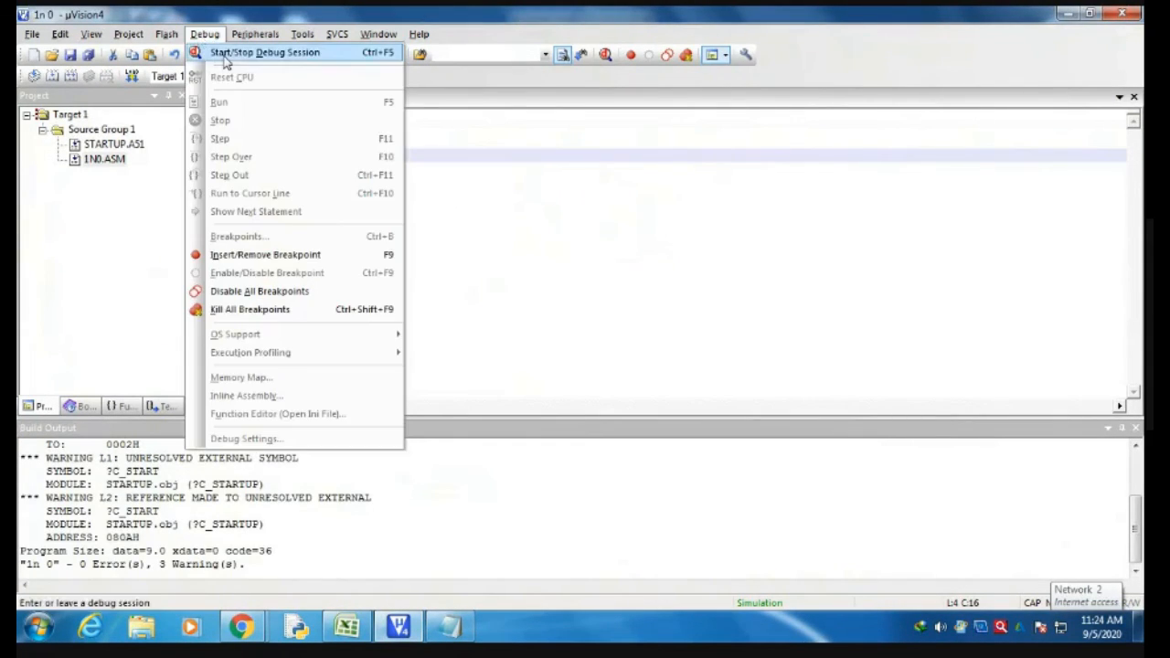
pyautogui.click(264, 52)
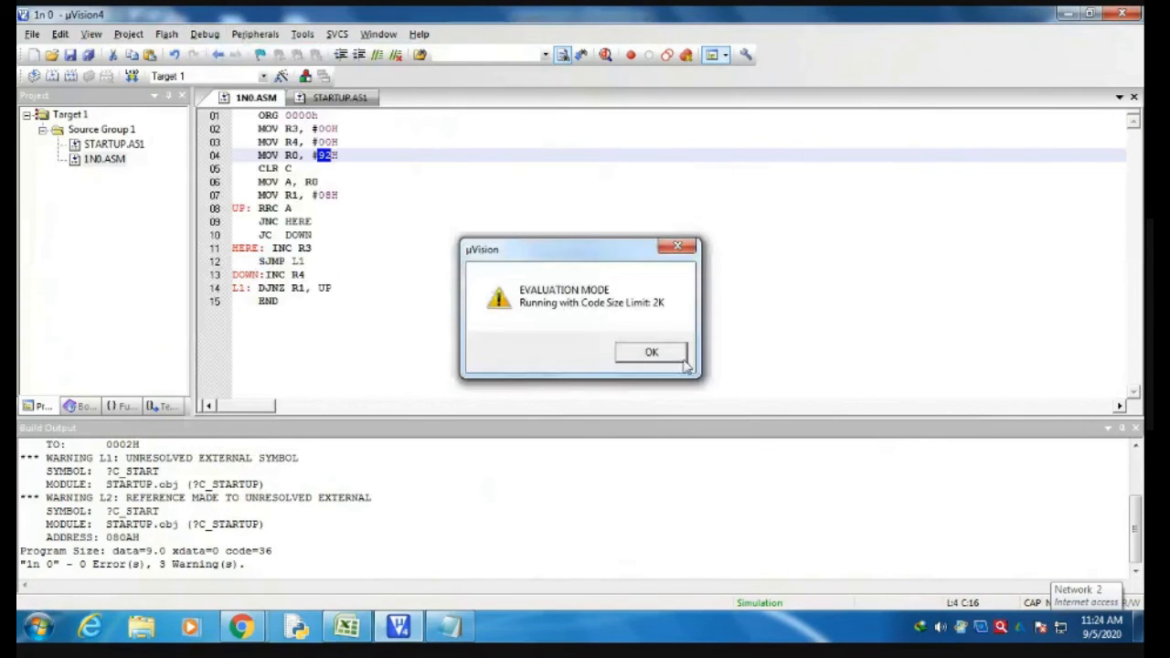
pyautogui.moveTo(672, 359)
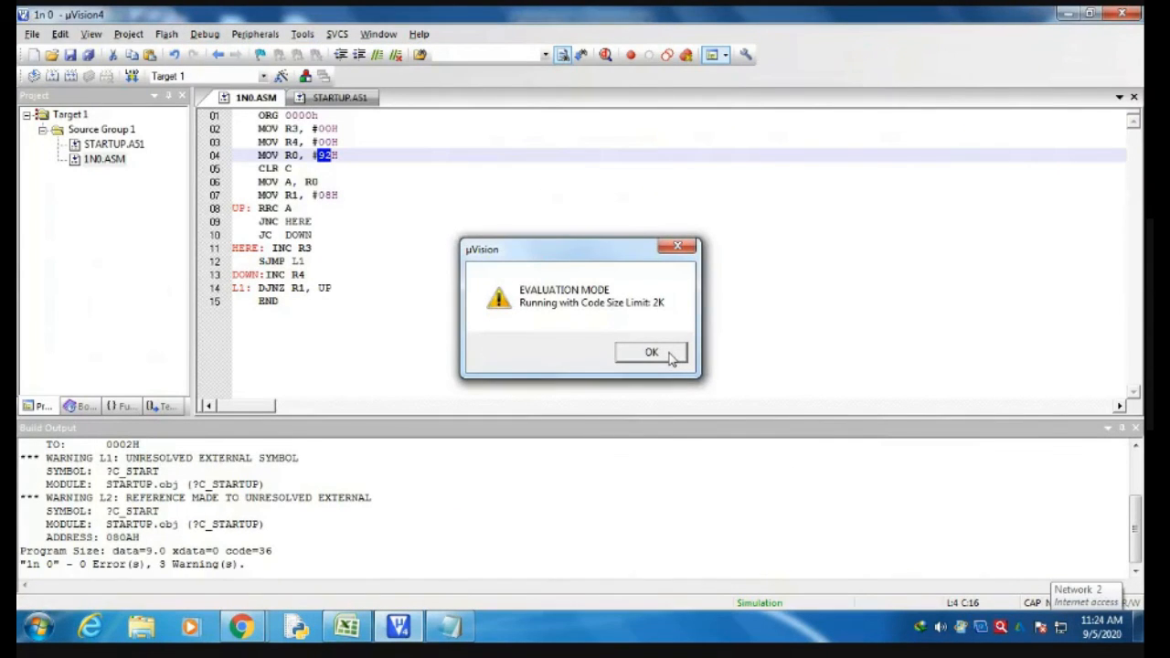
pyautogui.click(650, 353)
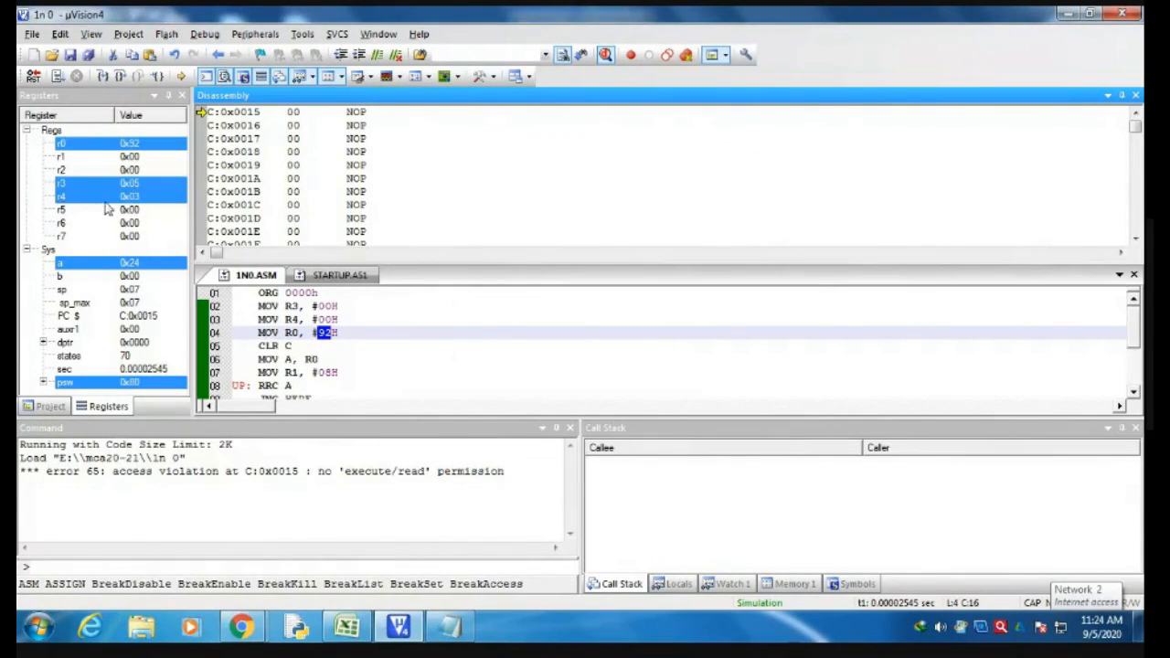
pyautogui.moveTo(131, 208)
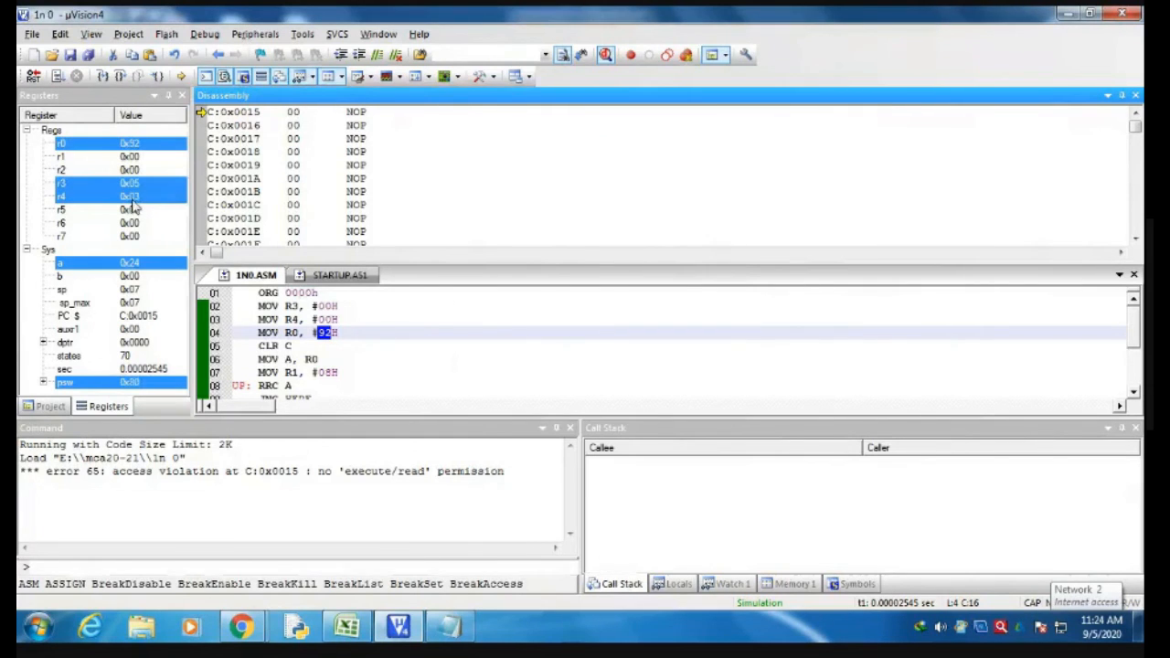